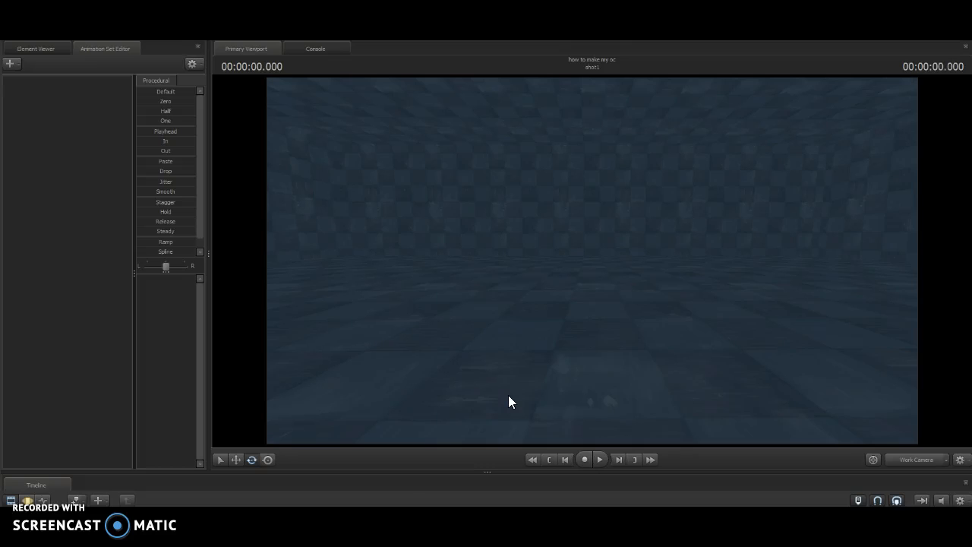
pyautogui.moveTo(528, 356)
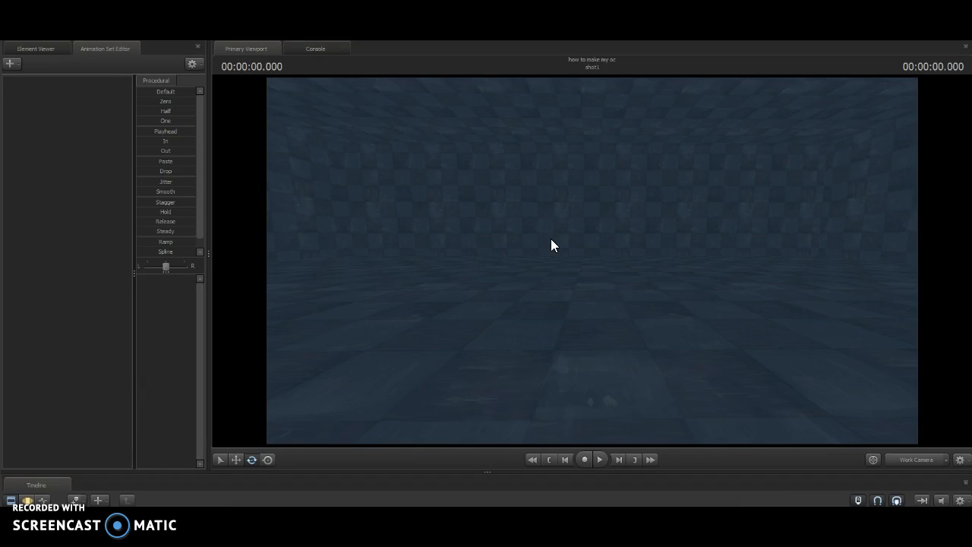
pyautogui.moveTo(553, 249)
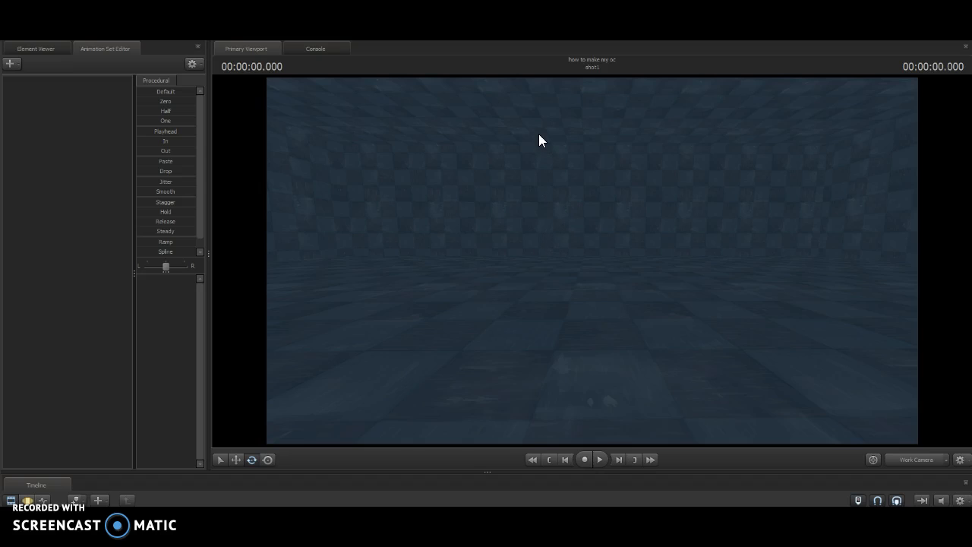
pyautogui.moveTo(544, 238)
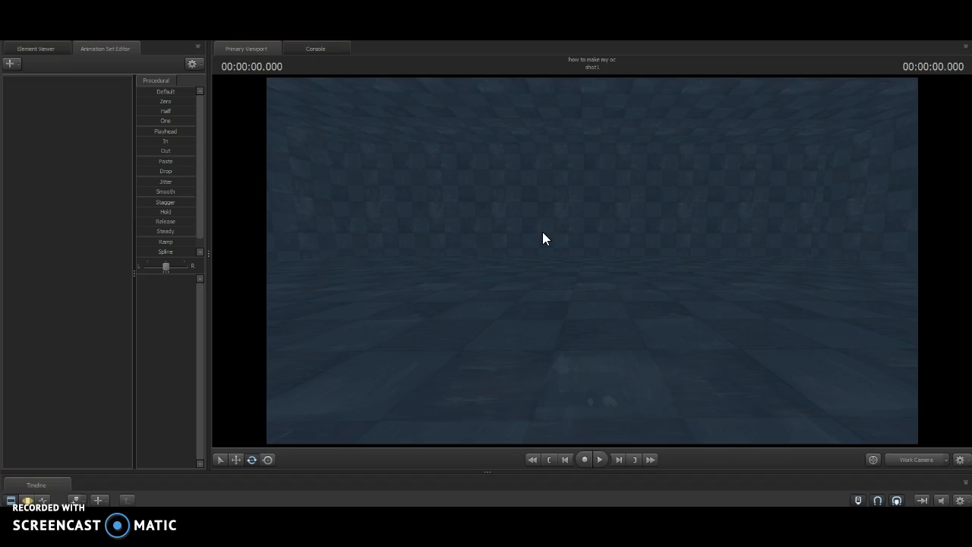
pyautogui.moveTo(547, 298)
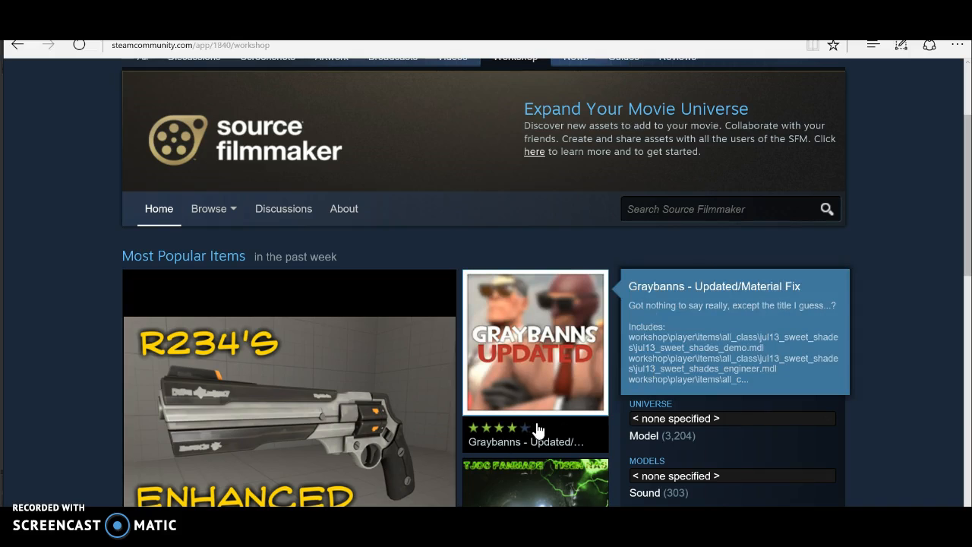
pyautogui.moveTo(399, 146)
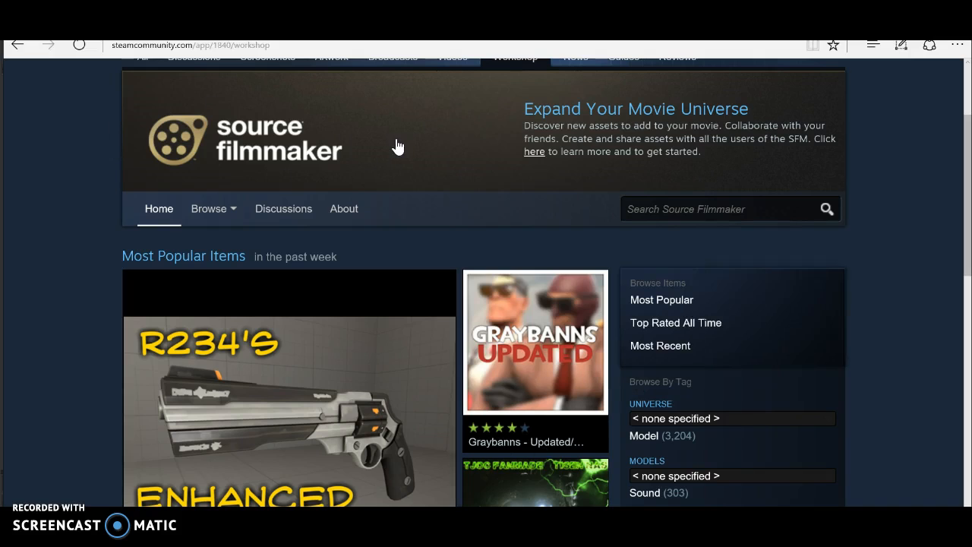
pyautogui.moveTo(374, 105)
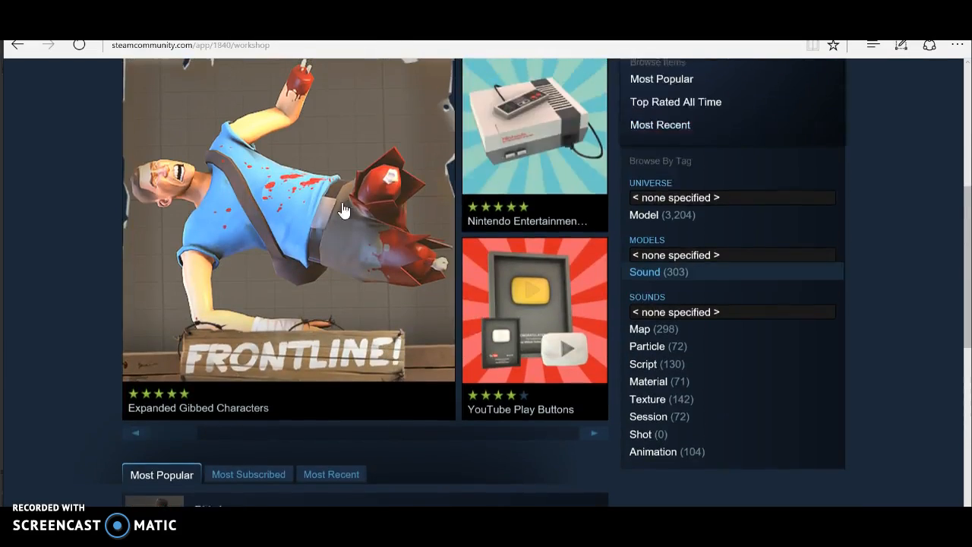
pyautogui.moveTo(589, 380)
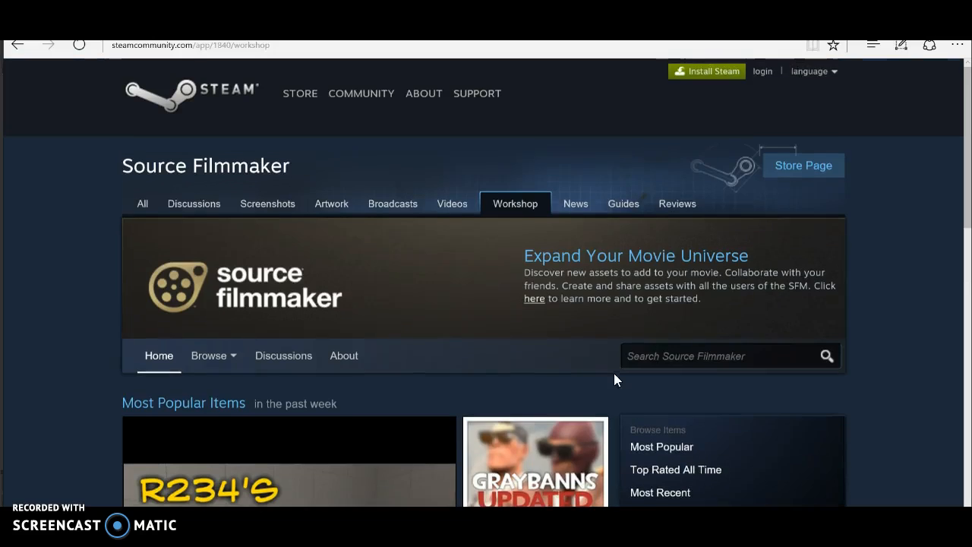
# - Run a workshop search for 'fnaf textures' using the earlier search suggestion
pyautogui.click(721, 356)
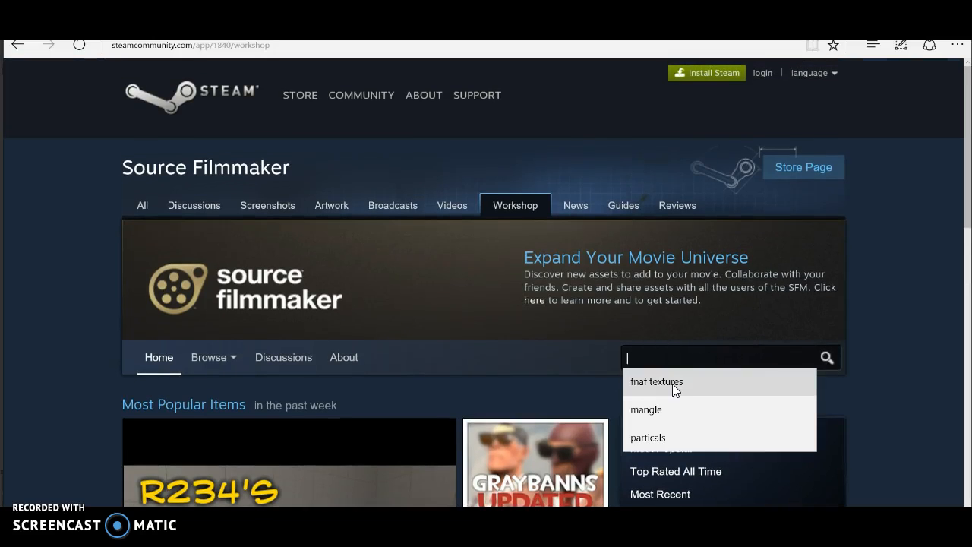
pyautogui.click(657, 381)
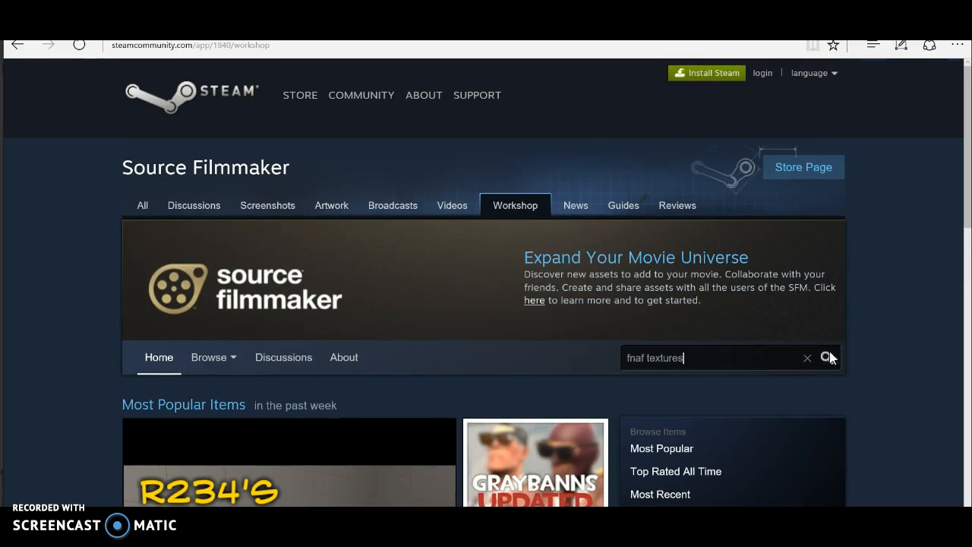
pyautogui.click(827, 358)
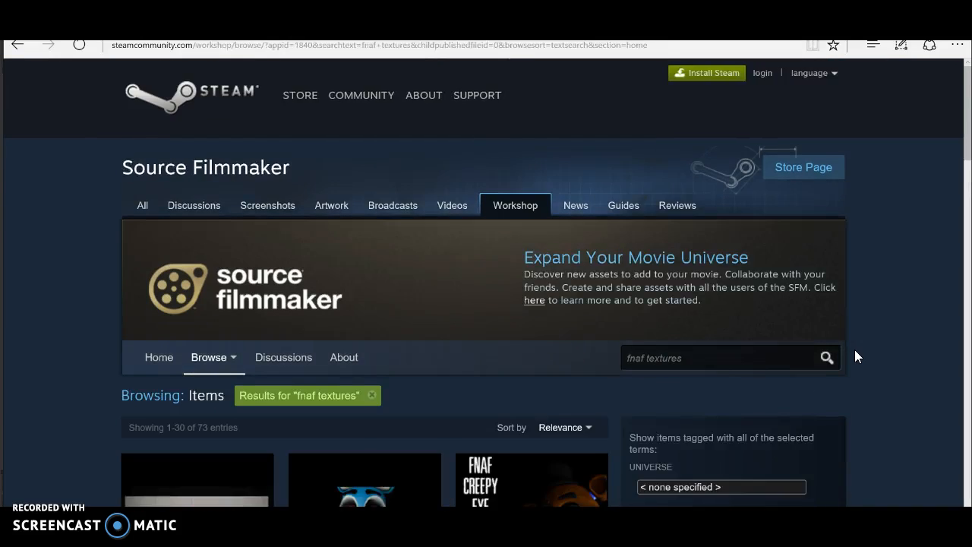
pyautogui.scroll(-3)
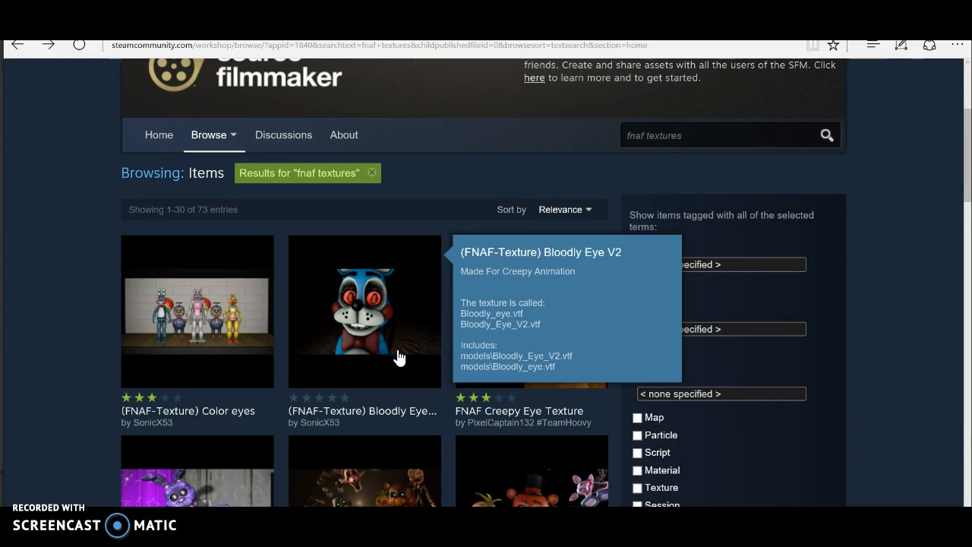
pyautogui.scroll(-3)
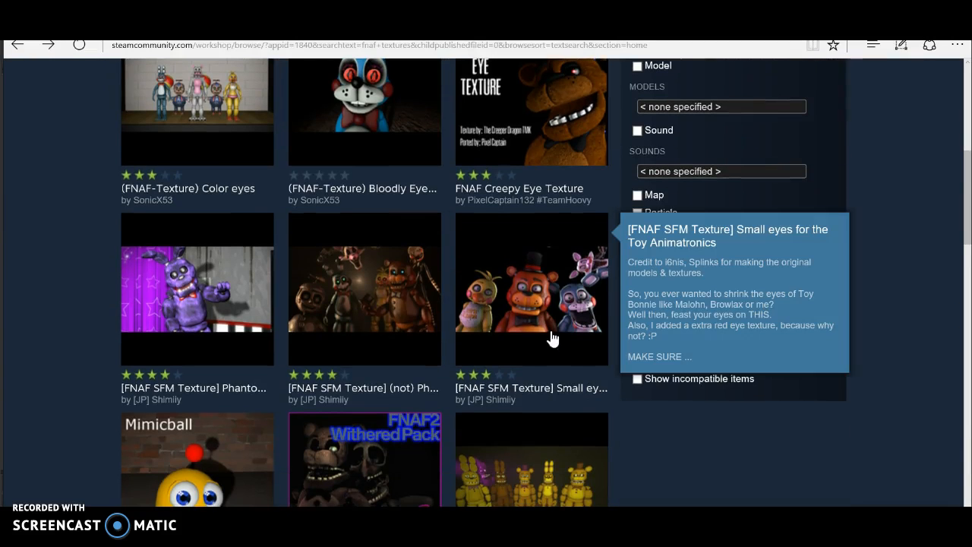
pyautogui.moveTo(526, 334)
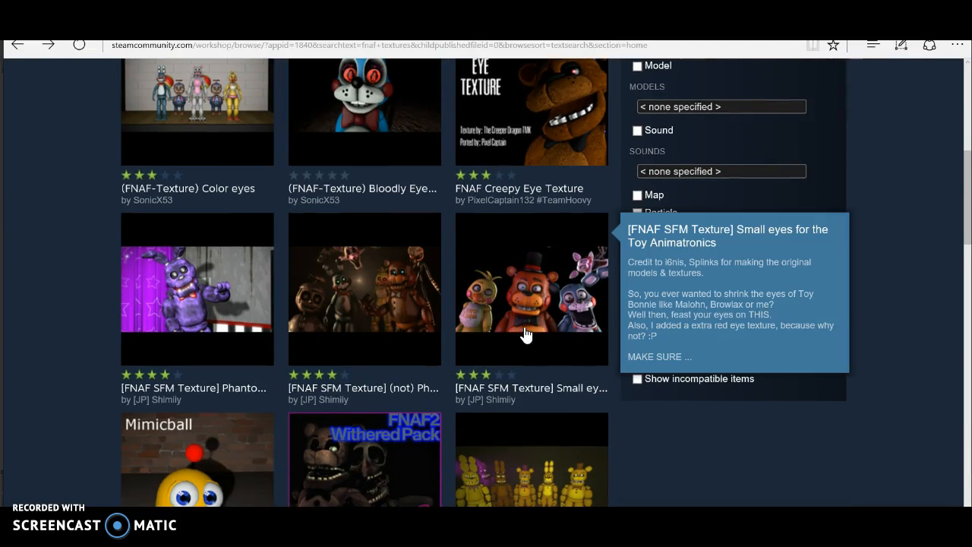
pyautogui.scroll(-3)
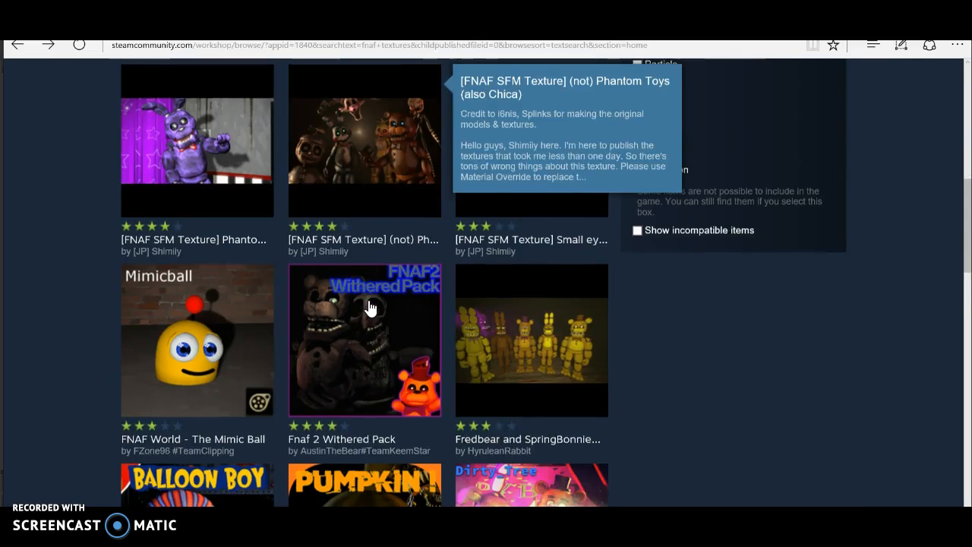
pyautogui.scroll(-3)
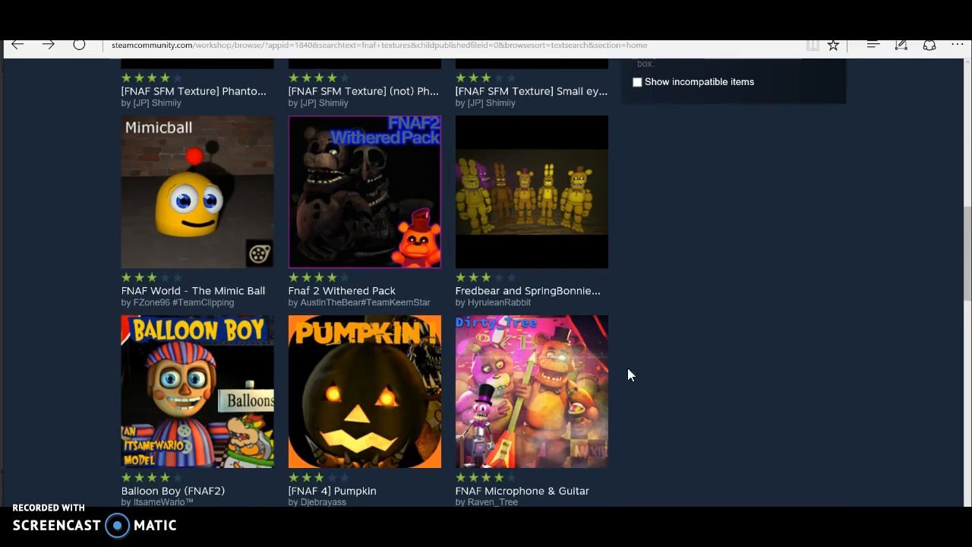
pyautogui.scroll(-3)
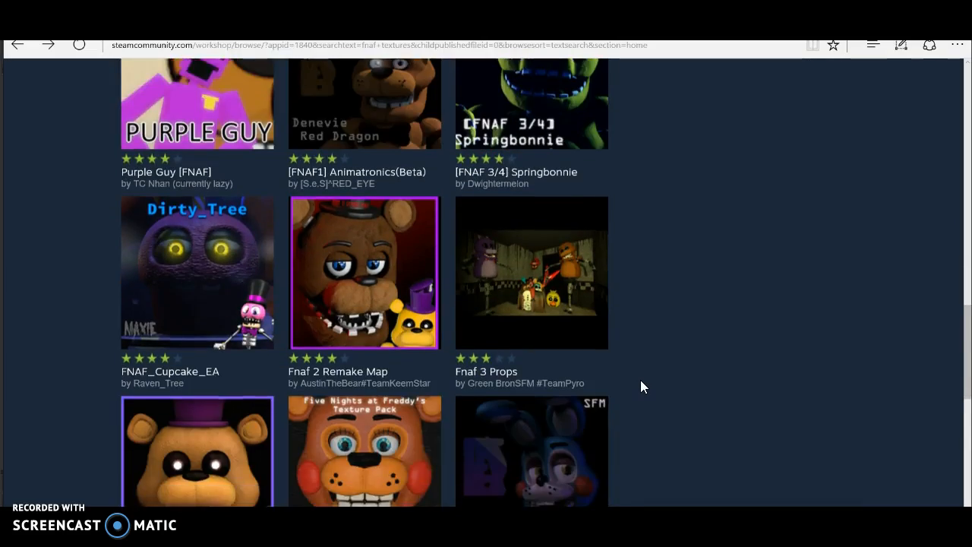
pyautogui.scroll(-3)
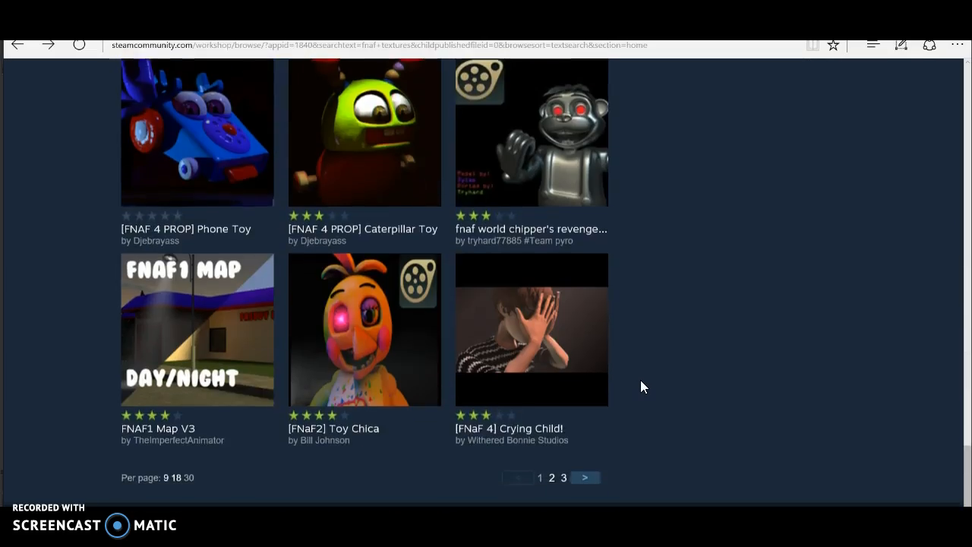
pyautogui.scroll(3)
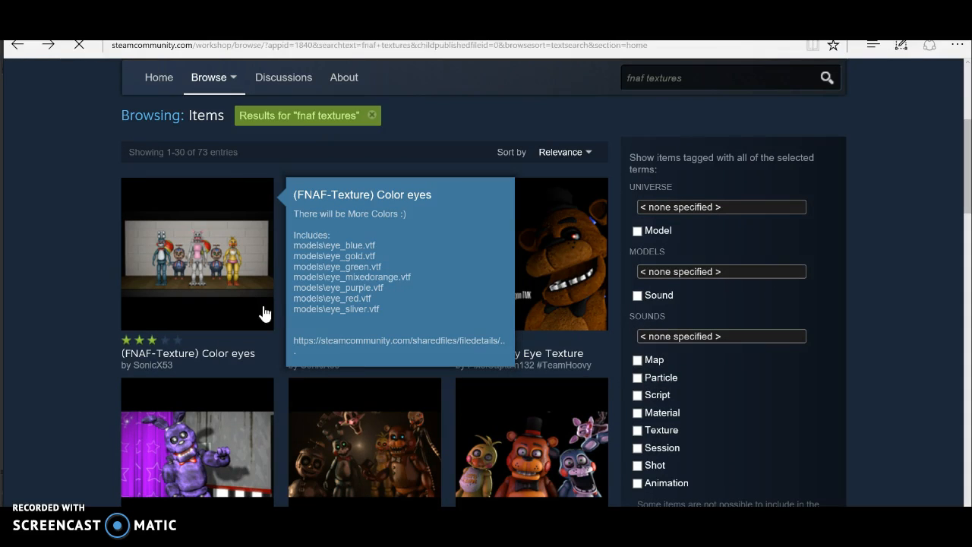
# - View the '(FNAF-Texture) Color eyes' item and scroll through its included .vtf eye texture list
pyautogui.click(197, 254)
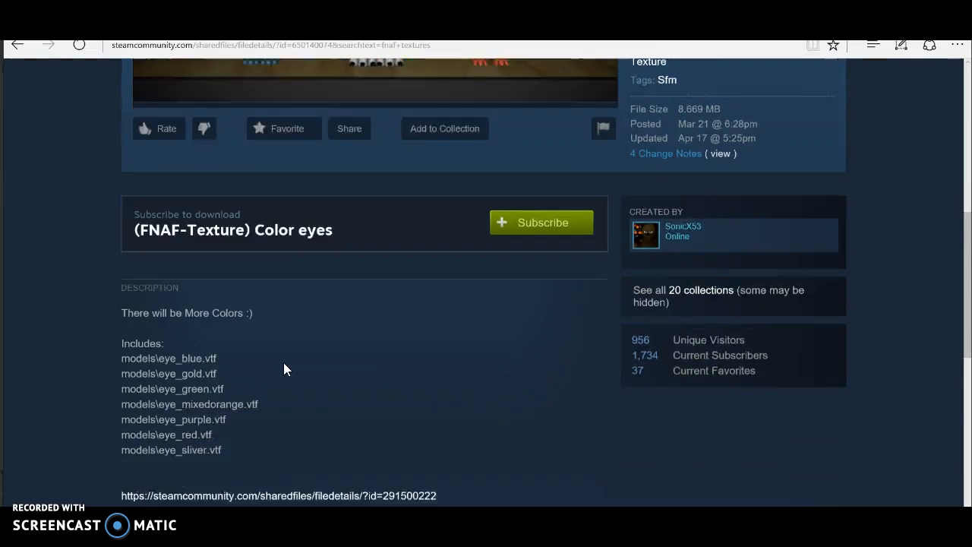
pyautogui.scroll(-3)
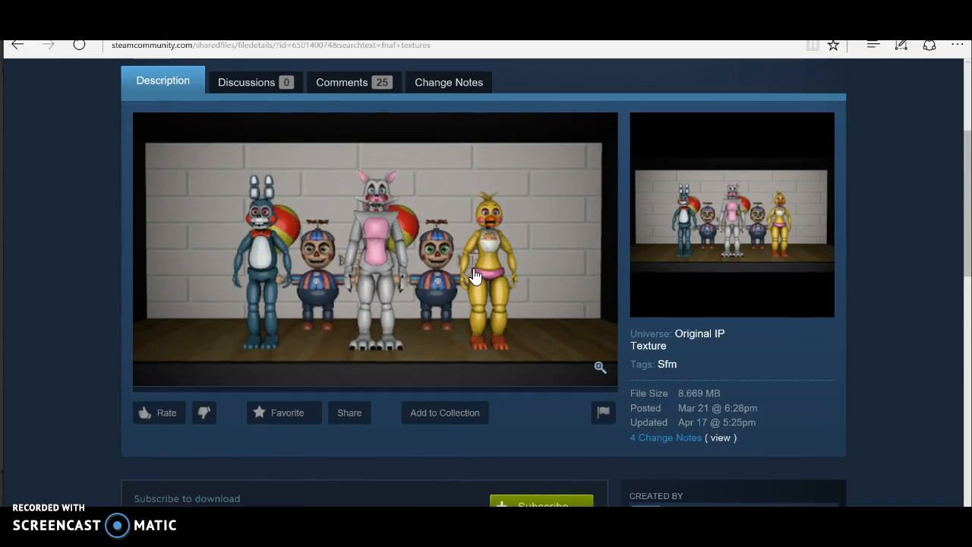
pyautogui.scroll(-3)
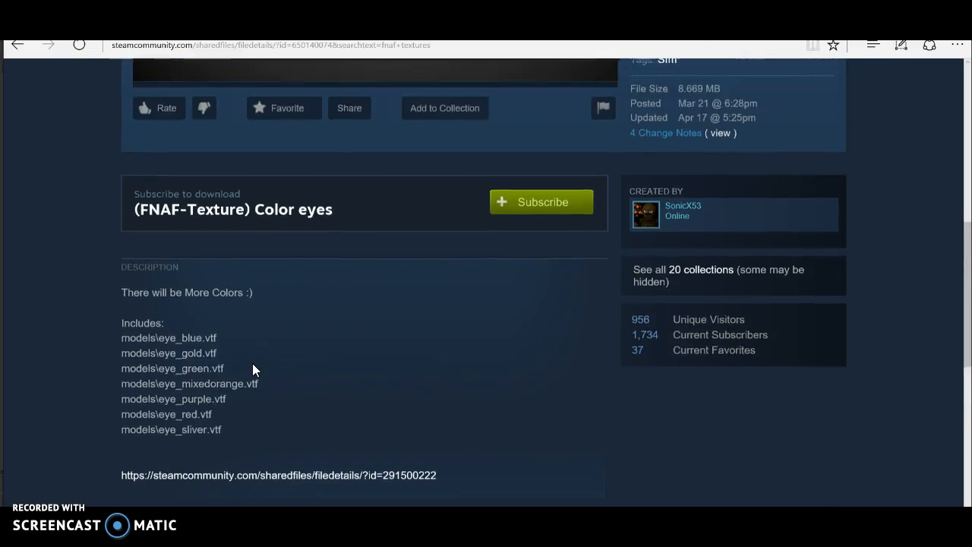
pyautogui.scroll(-3)
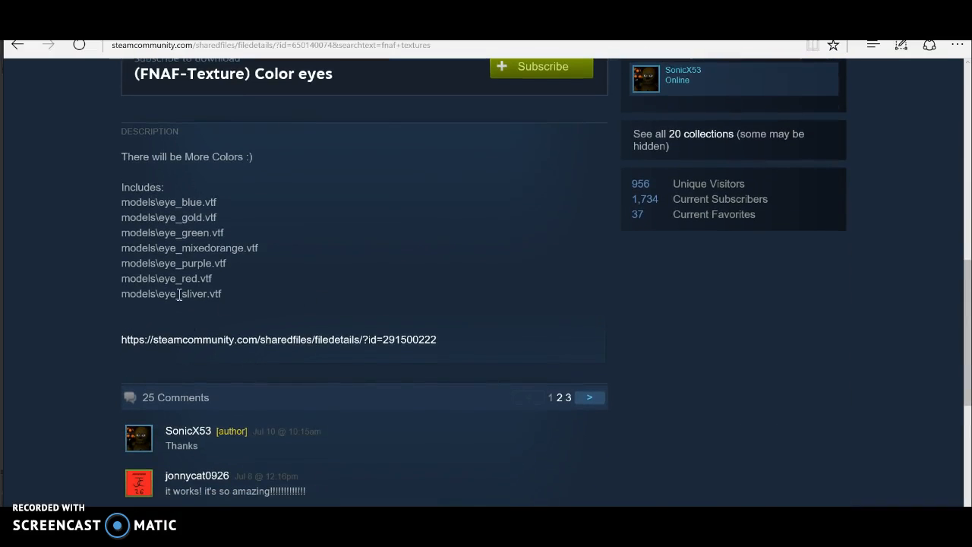
pyautogui.moveTo(164, 236)
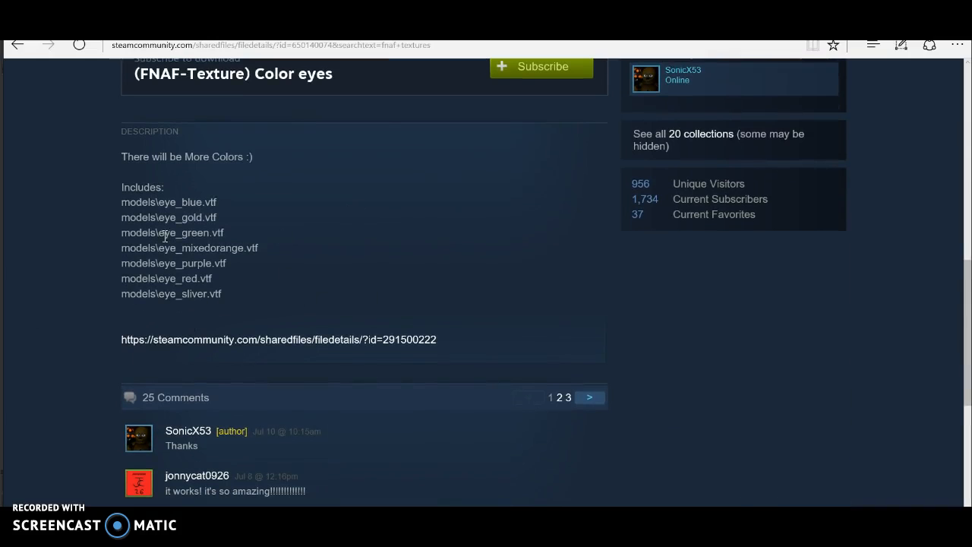
pyautogui.scroll(3)
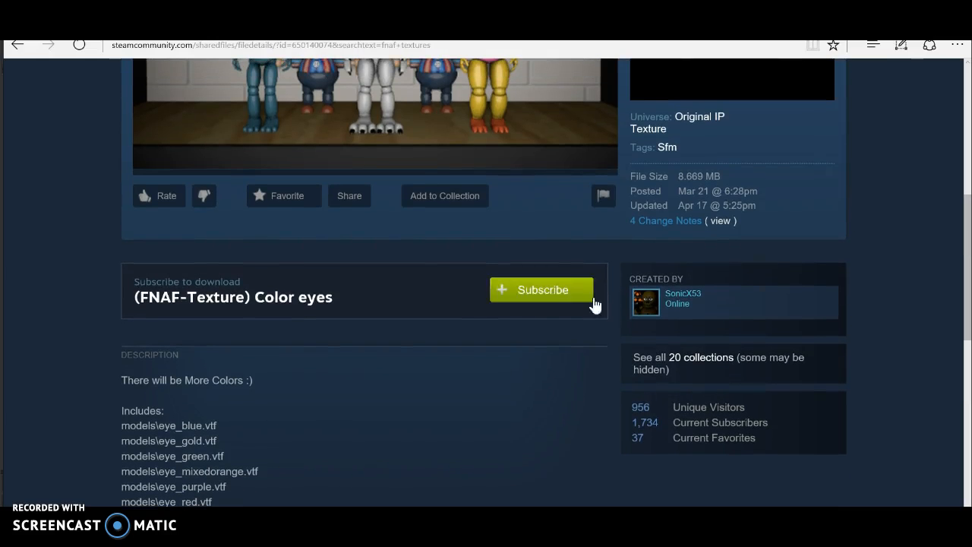
pyautogui.scroll(-3)
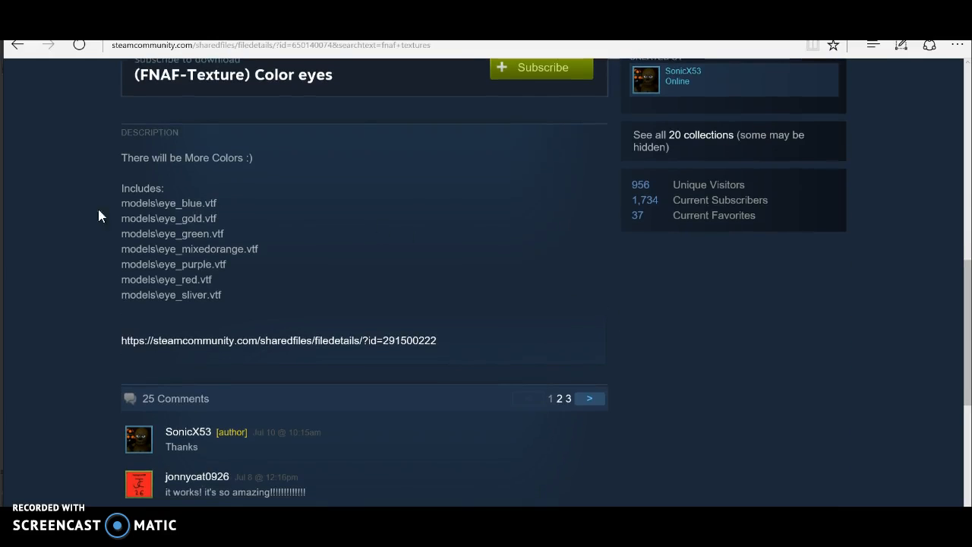
pyautogui.moveTo(149, 204)
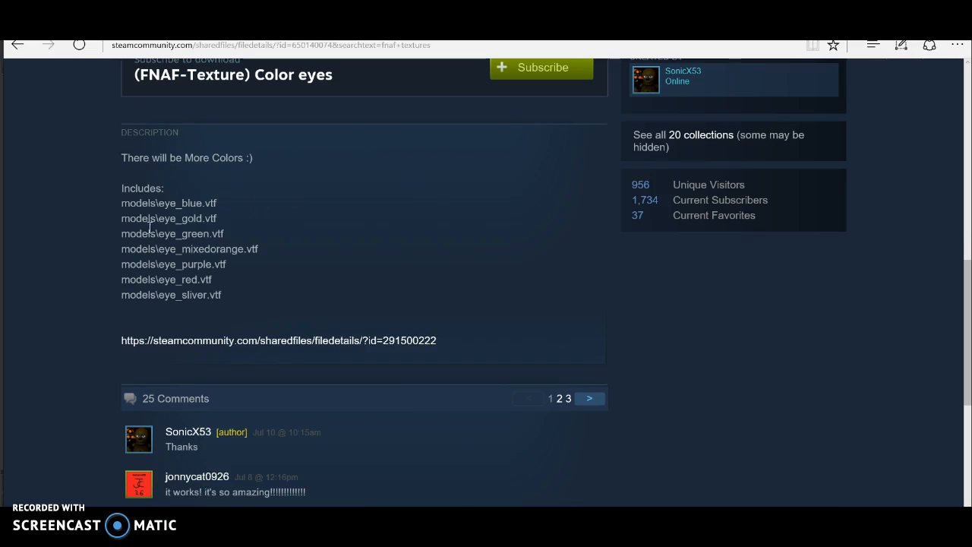
pyautogui.moveTo(154, 249)
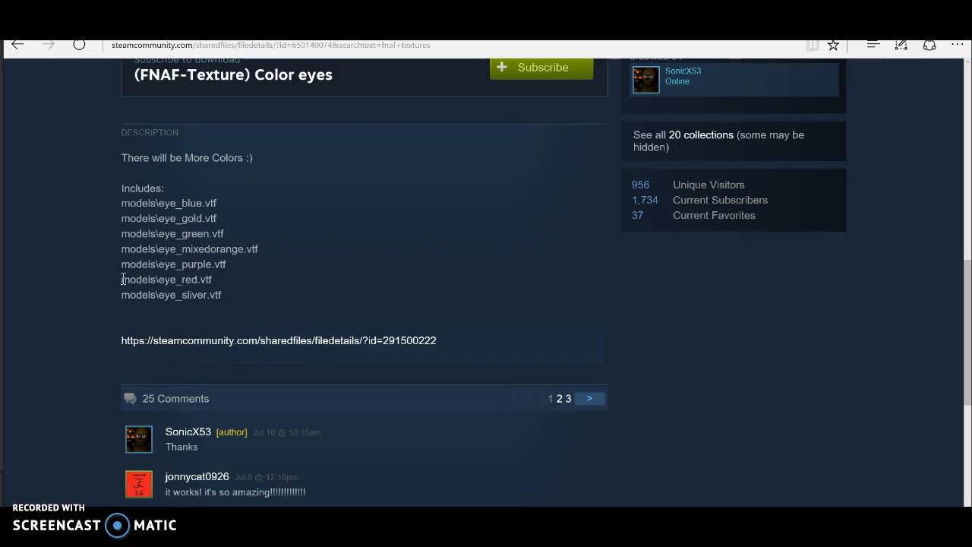
# - Copy the models\eye_red texture path from the item description
pyautogui.doubleClick(166, 280)
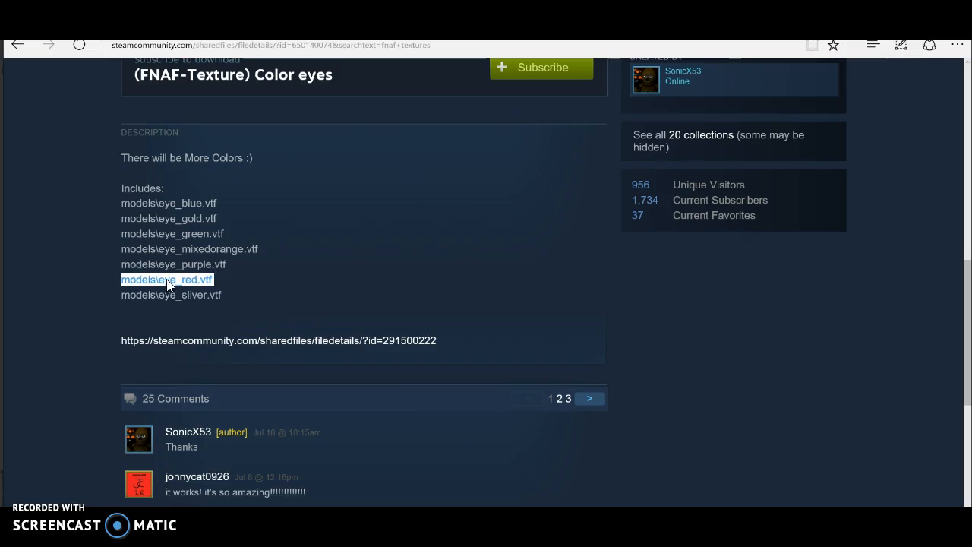
pyautogui.rightClick(167, 280)
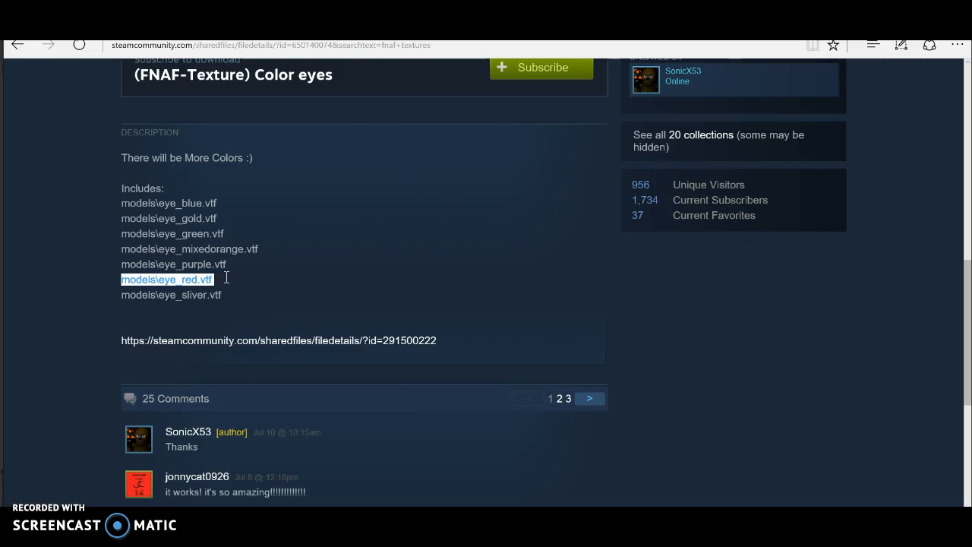
pyautogui.rightClick(166, 280)
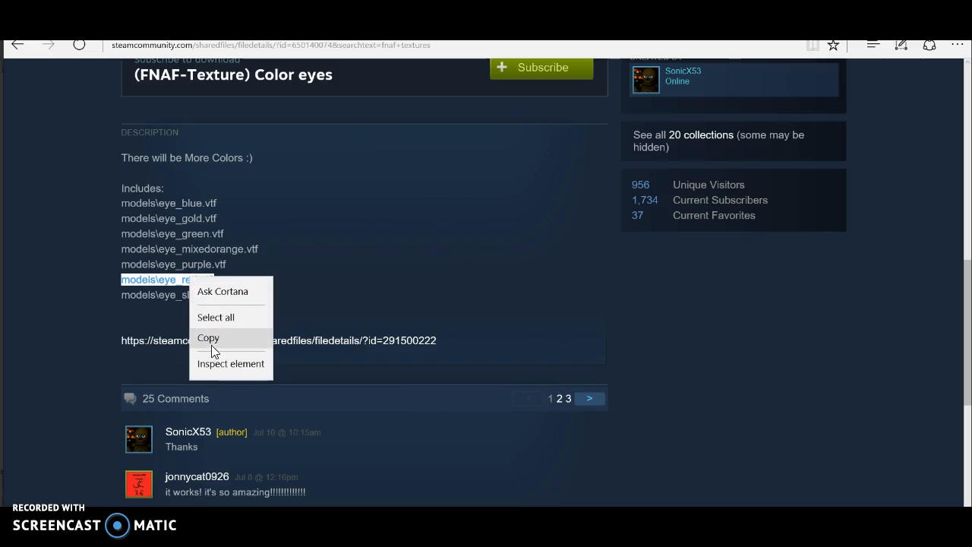
pyautogui.click(208, 338)
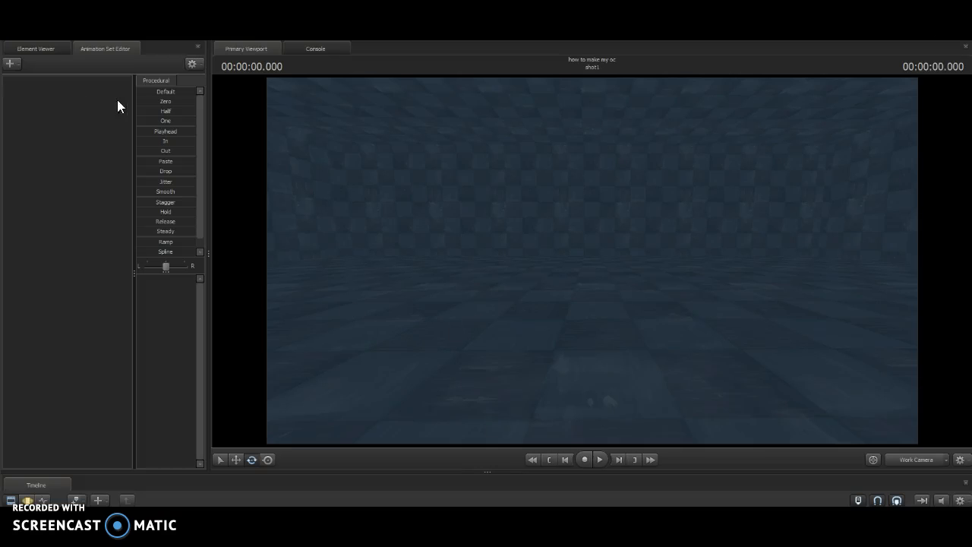
pyautogui.moveTo(486, 213)
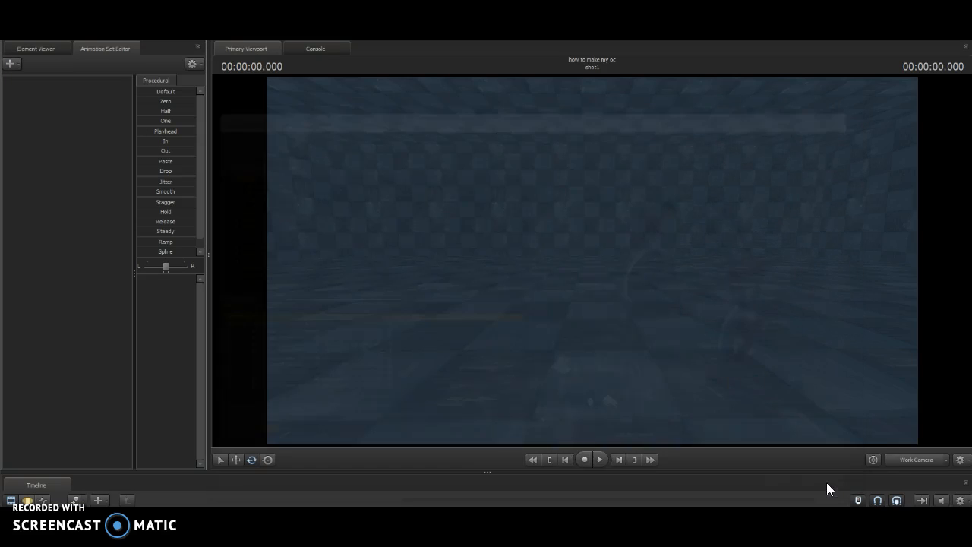
# - Start creating an animation set for a new model from the Animation Set Editor
pyautogui.click(10, 63)
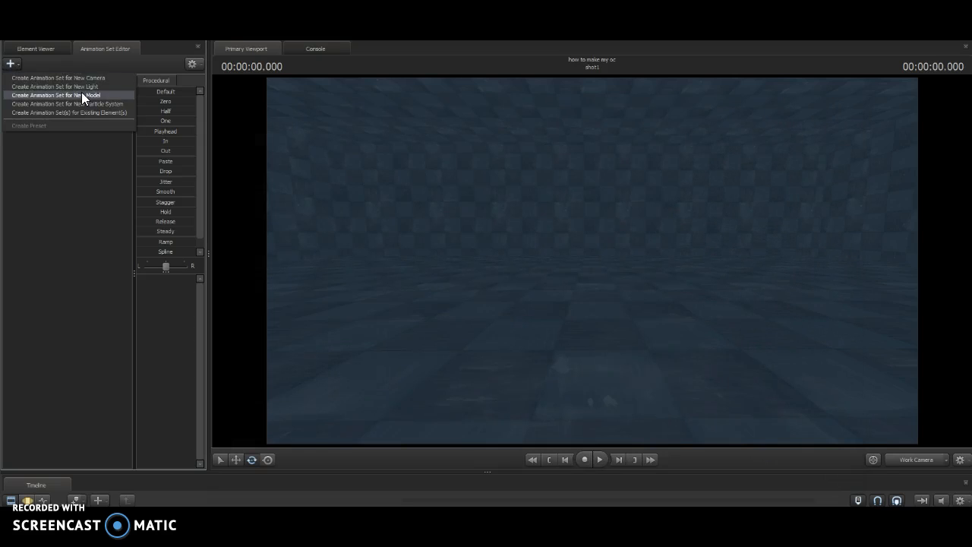
pyautogui.click(56, 94)
pyautogui.write('t')
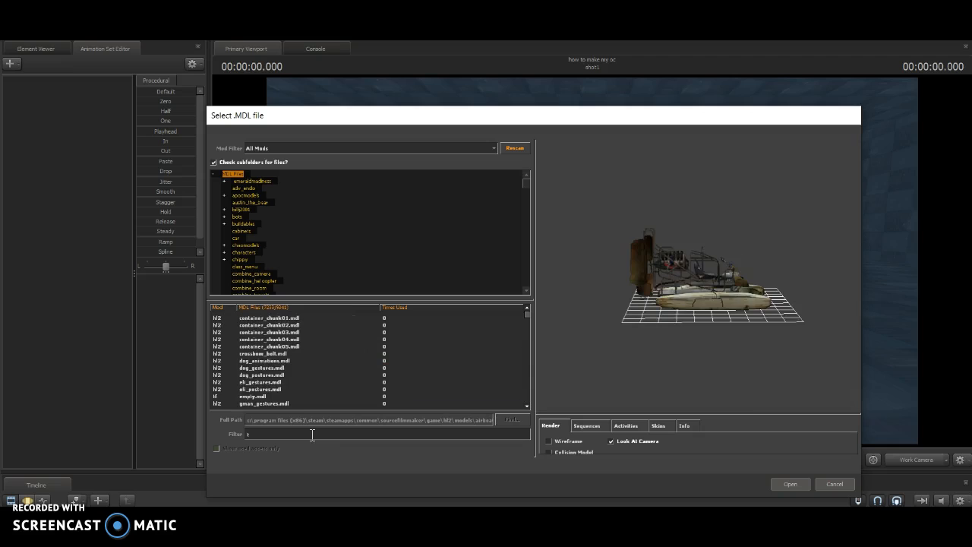
# - Load ragdoll_toy_chica filtered by 'toy' and add override materials to its animation set
pyautogui.write('oy')
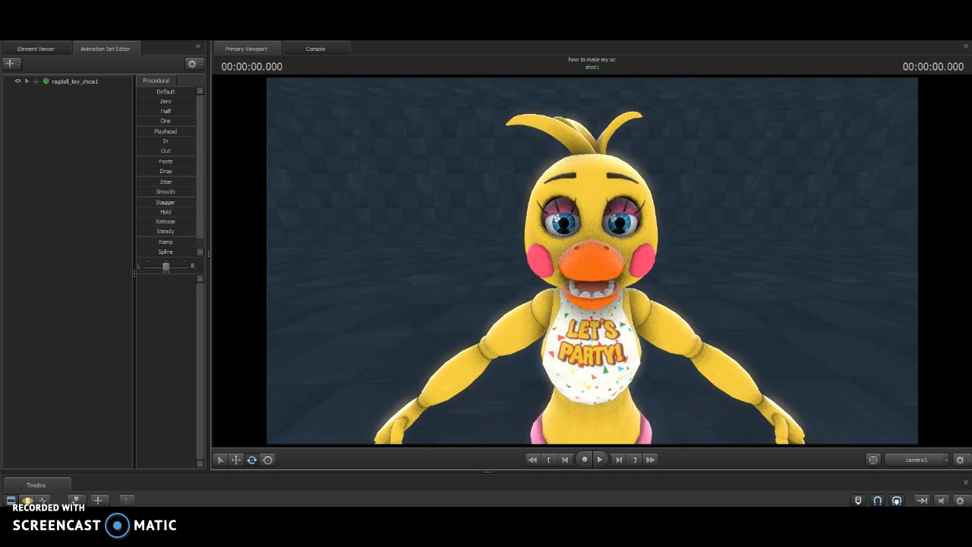
pyautogui.rightClick(74, 81)
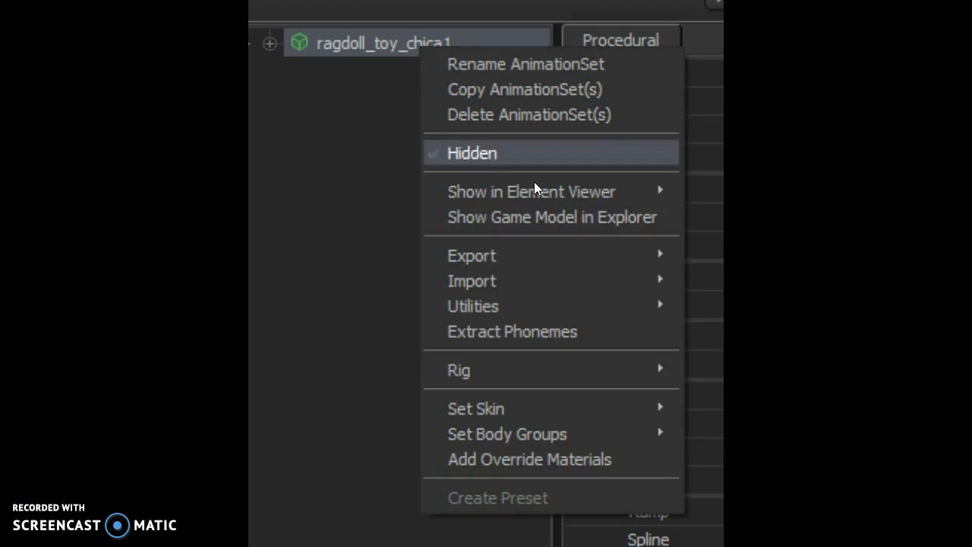
pyautogui.click(473, 153)
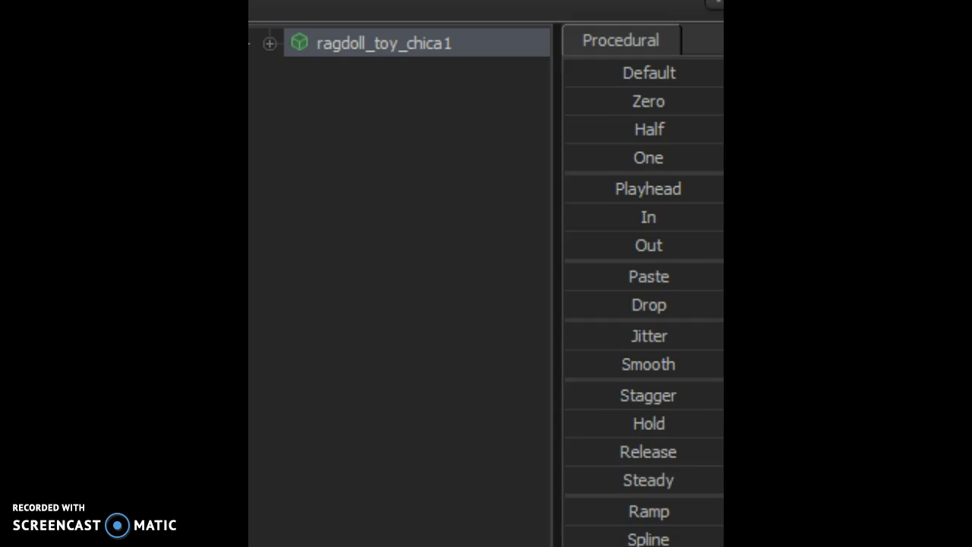
pyautogui.moveTo(404, 37)
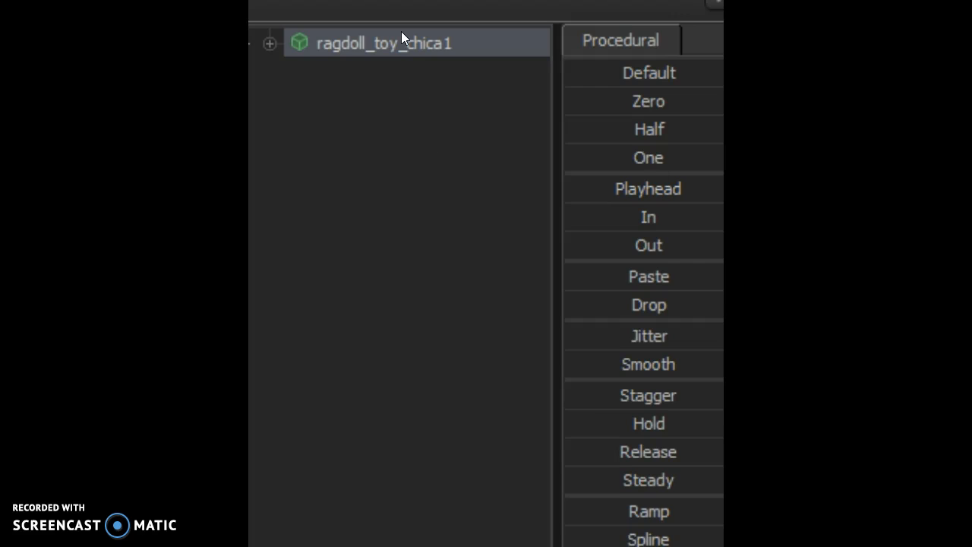
# - Show the ragdoll_toy_chica1 game model in the Element Viewer
pyautogui.rightClick(405, 42)
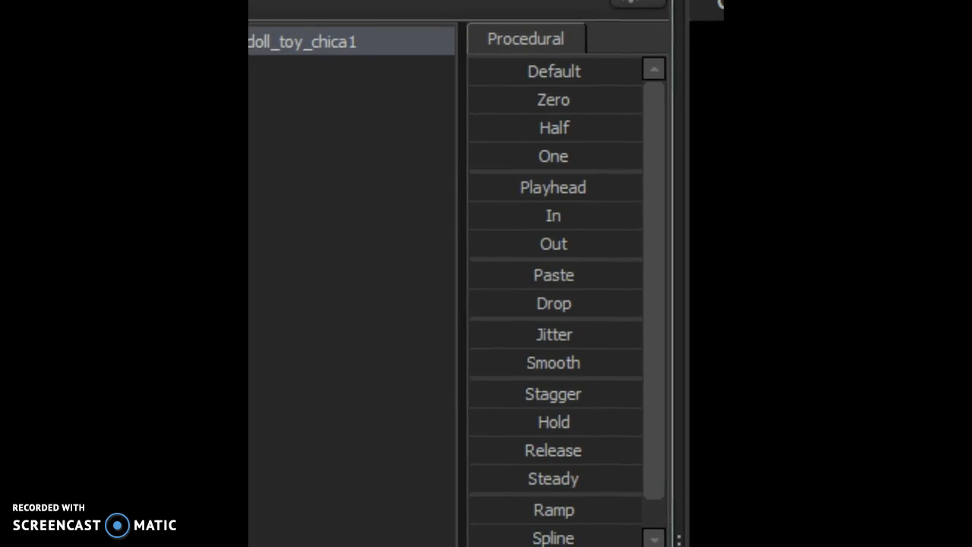
pyautogui.rightClick(327, 41)
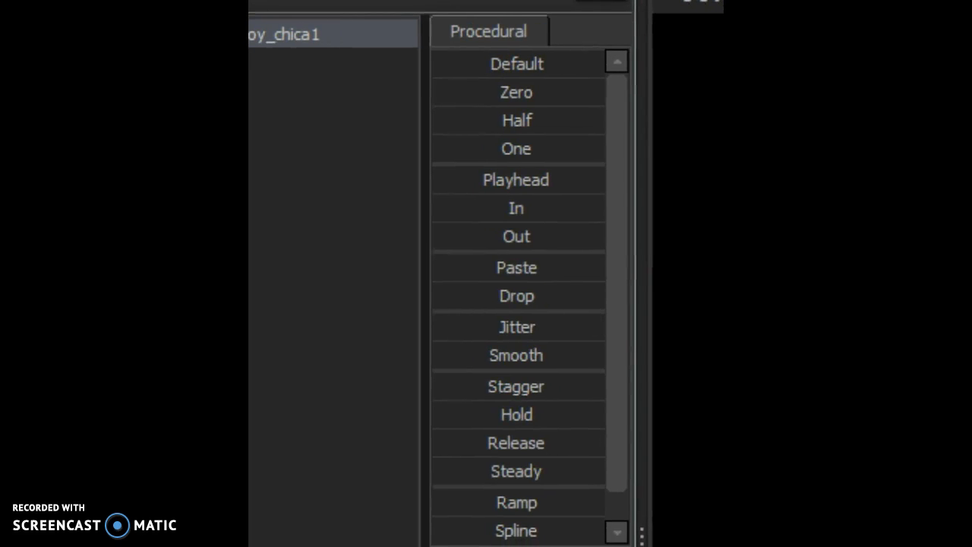
pyautogui.rightClick(296, 33)
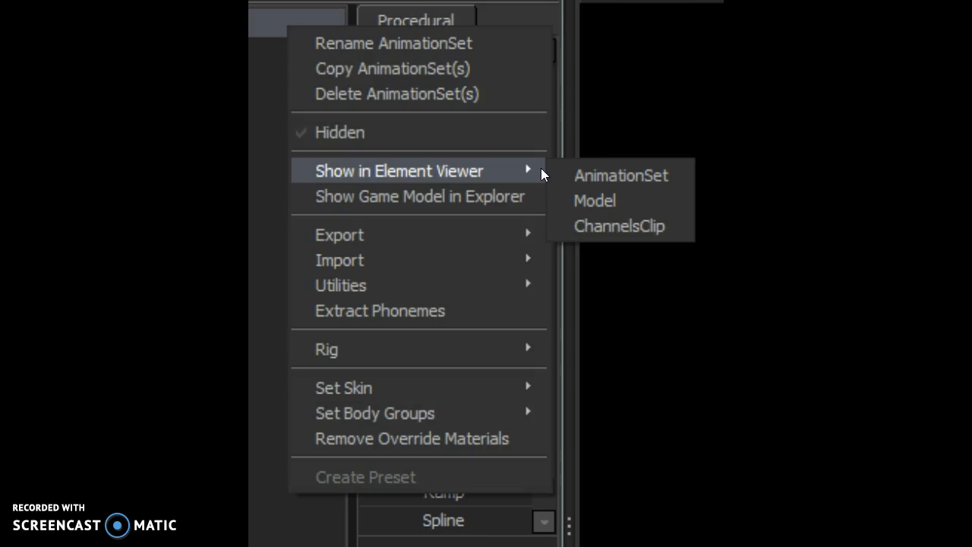
pyautogui.moveTo(606, 200)
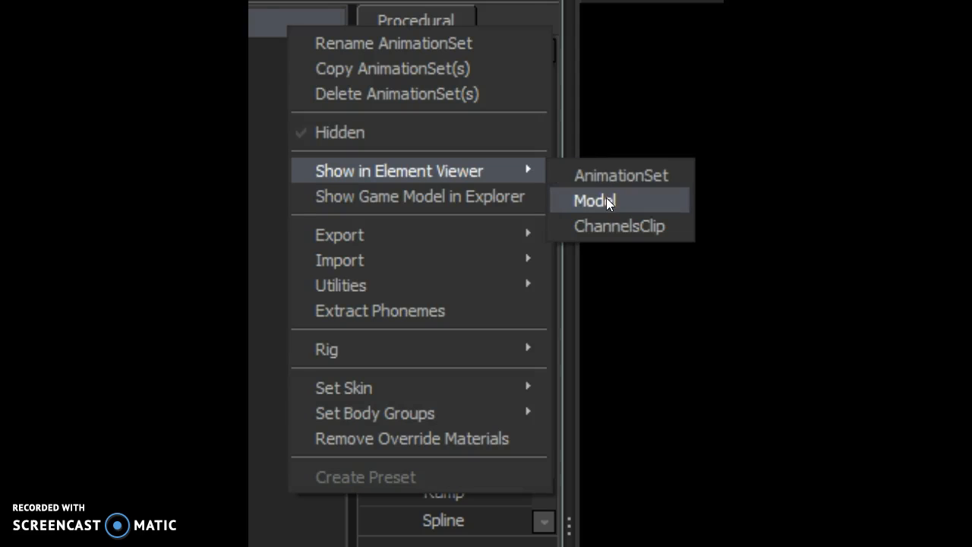
pyautogui.click(592, 200)
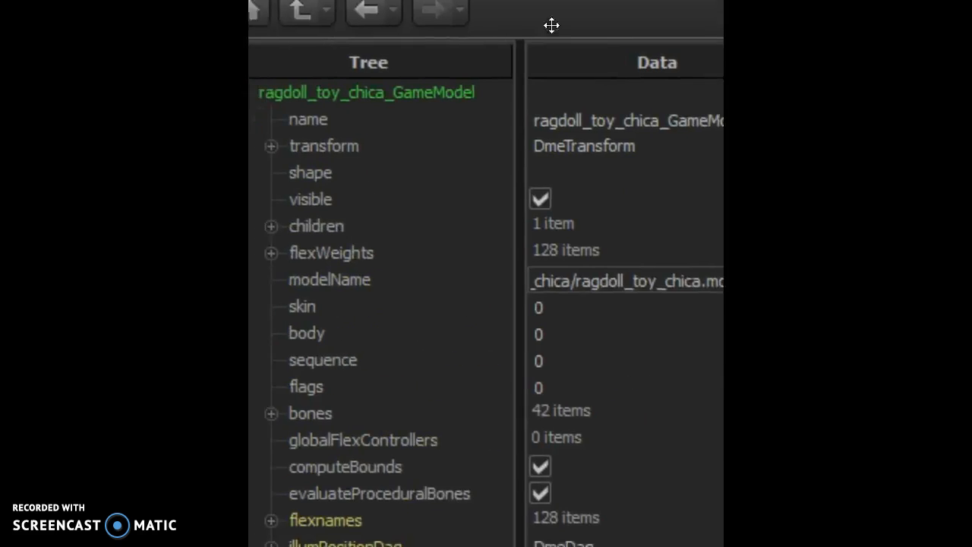
# - Expand the model's materials list and the eye material to reveal its name and mtlName
pyautogui.scroll(-3)
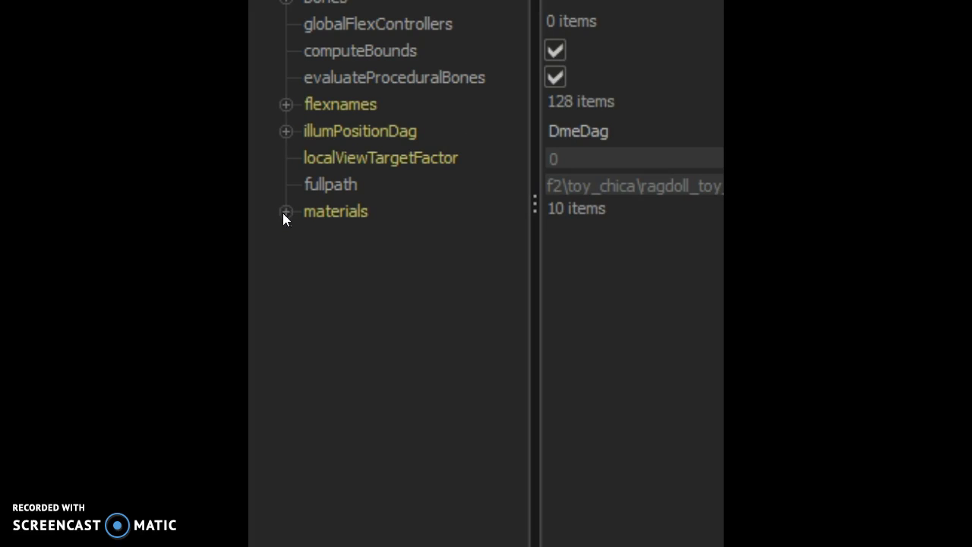
pyautogui.click(285, 211)
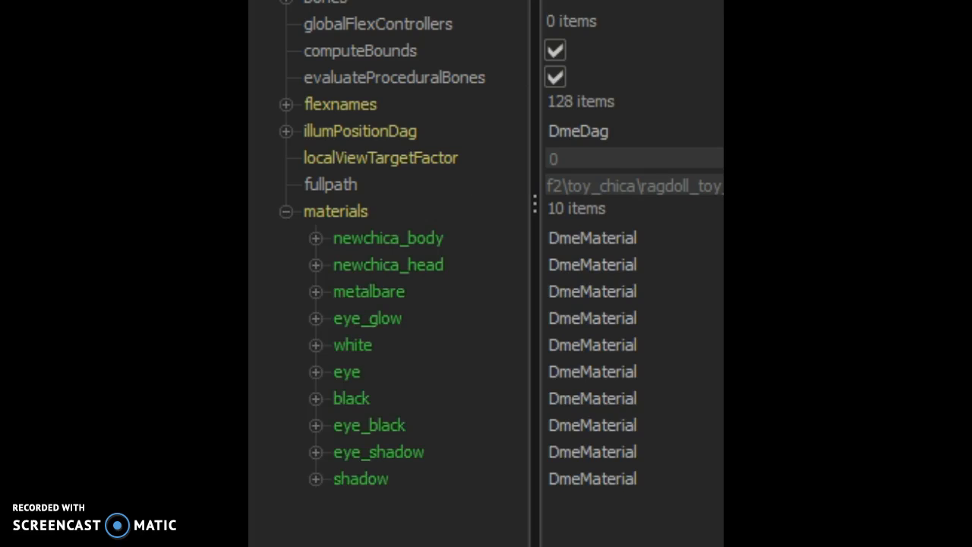
pyautogui.scroll(-3)
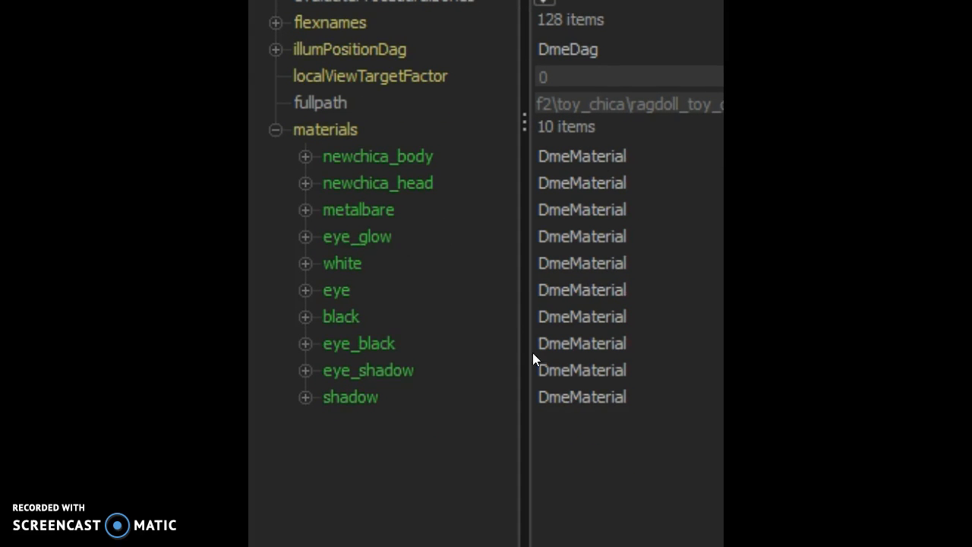
pyautogui.moveTo(305, 292)
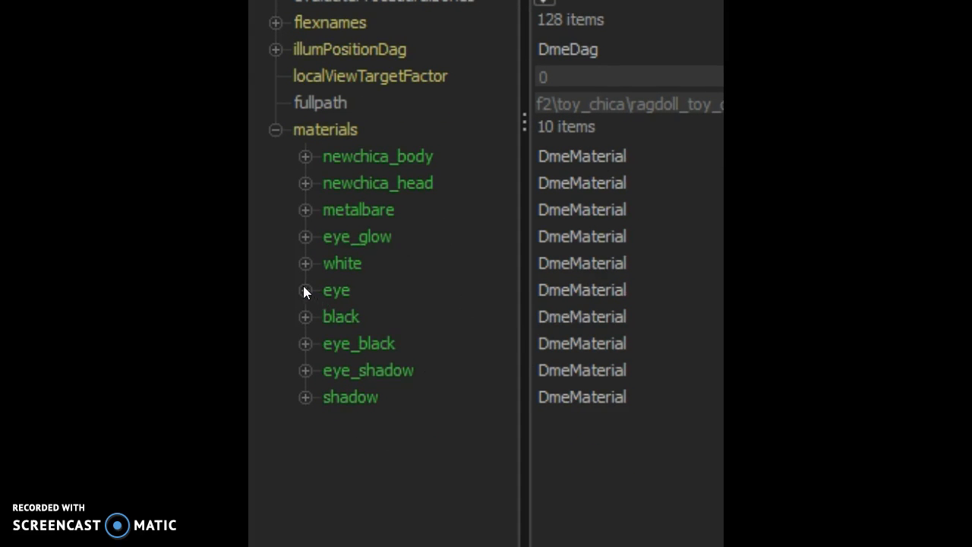
pyautogui.moveTo(361, 180)
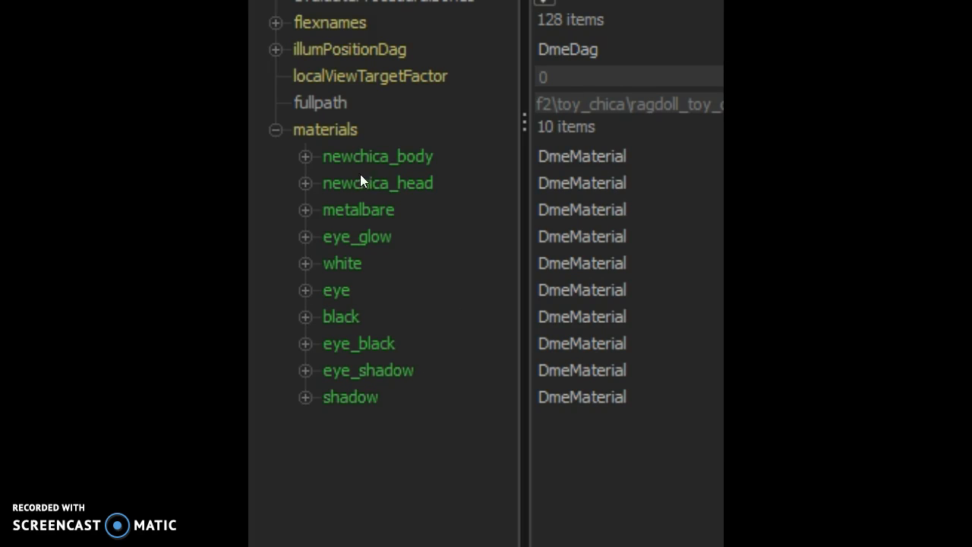
pyautogui.moveTo(439, 149)
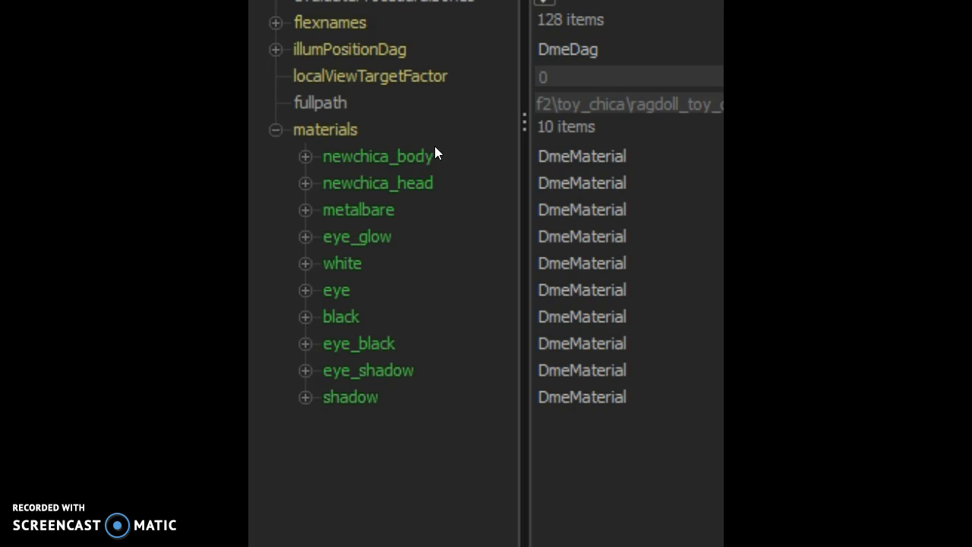
pyautogui.moveTo(389, 260)
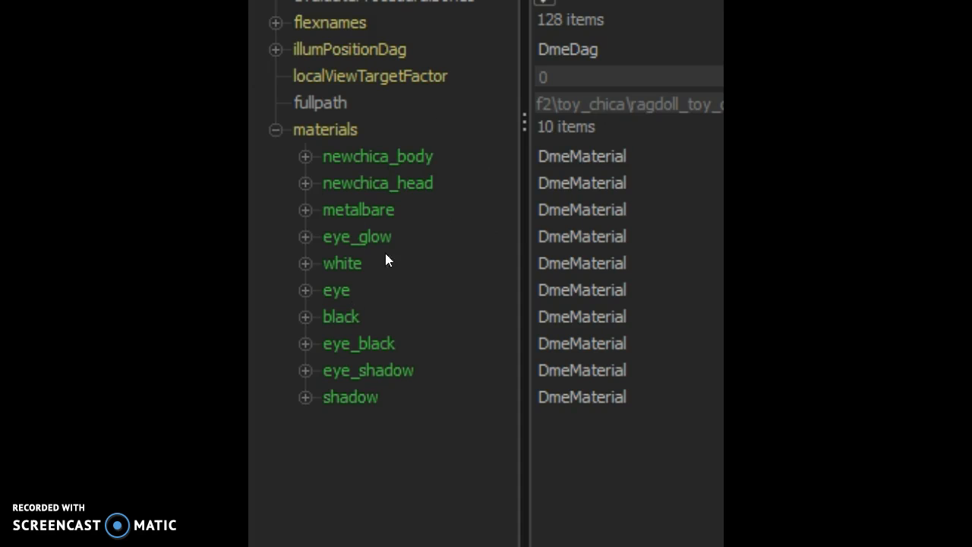
pyautogui.click(305, 290)
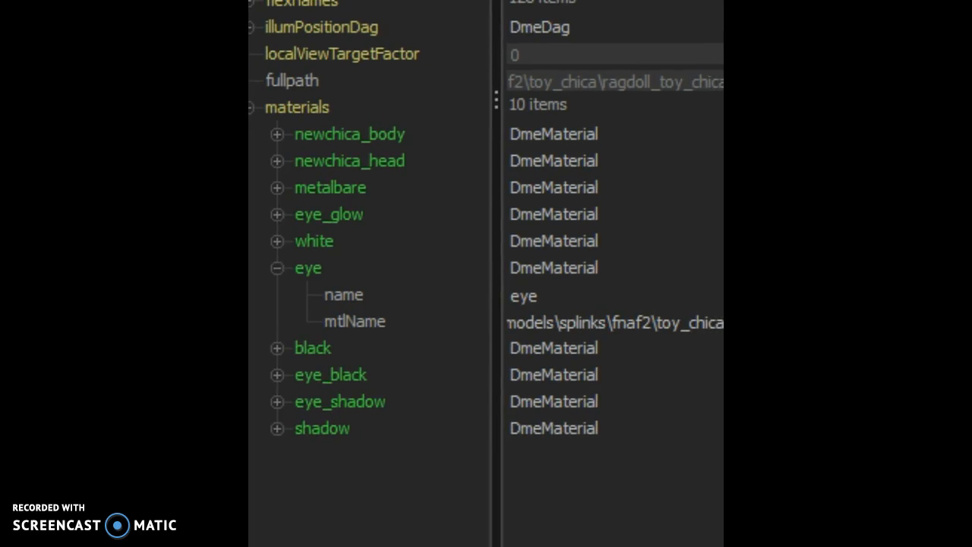
# - Begin adding a string attribute to the eye material via Add Attribute
pyautogui.rightClick(308, 267)
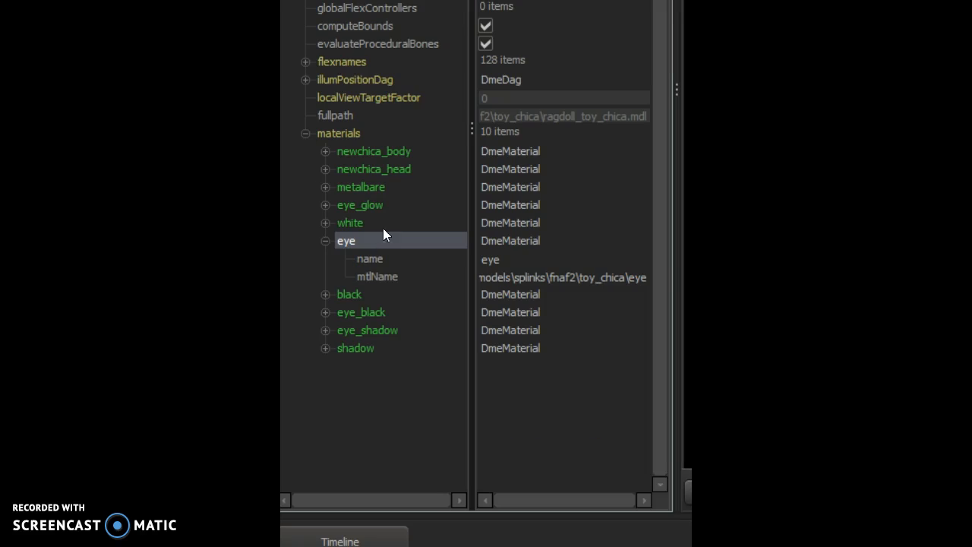
pyautogui.moveTo(368, 245)
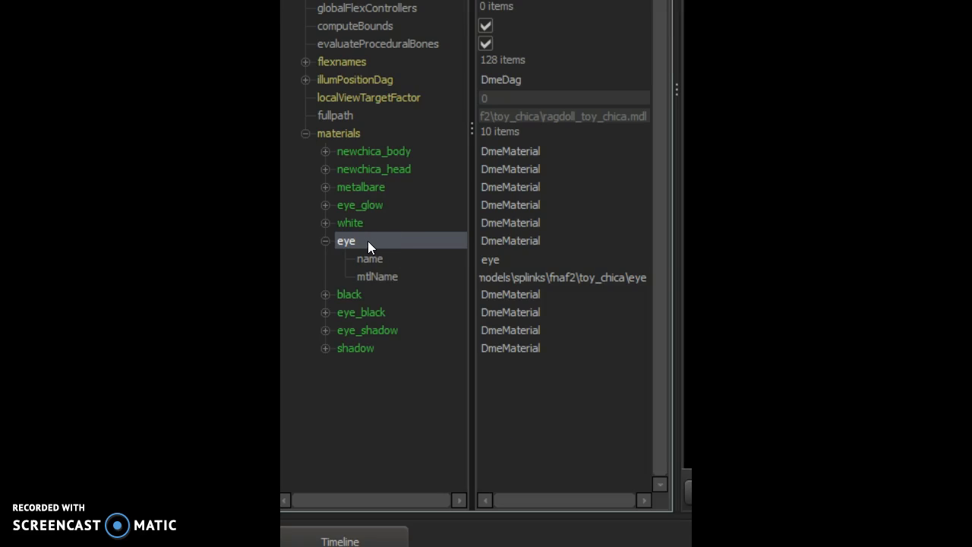
pyautogui.rightClick(368, 241)
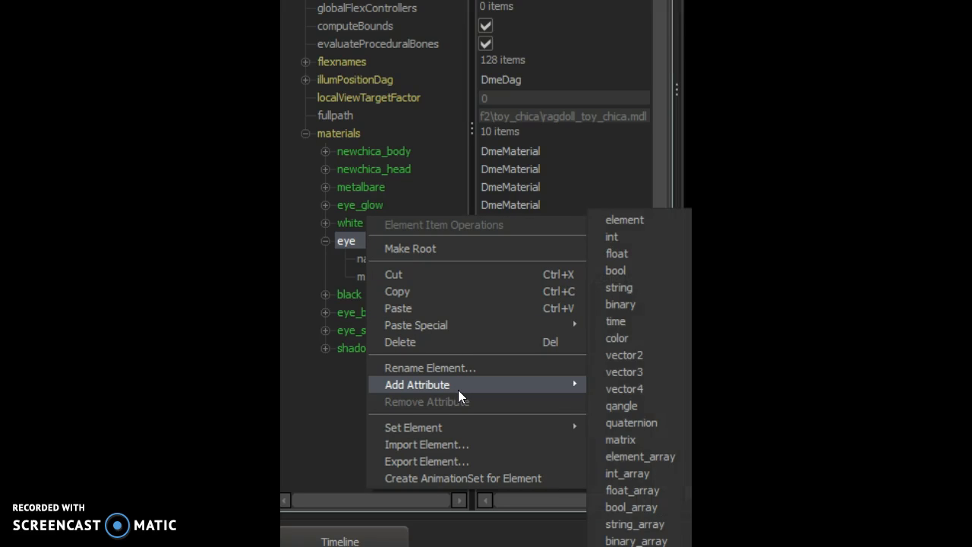
pyautogui.moveTo(566, 395)
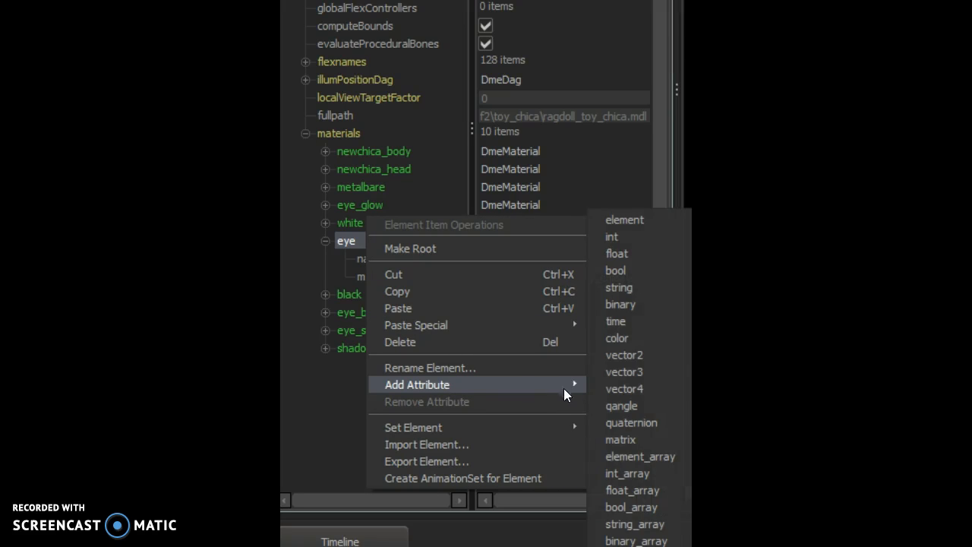
pyautogui.moveTo(633, 60)
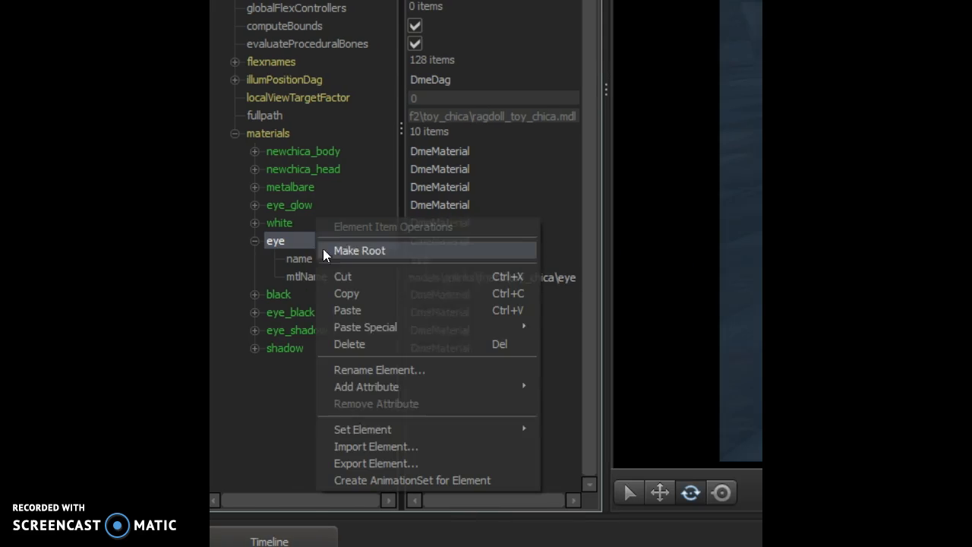
pyautogui.moveTo(366, 386)
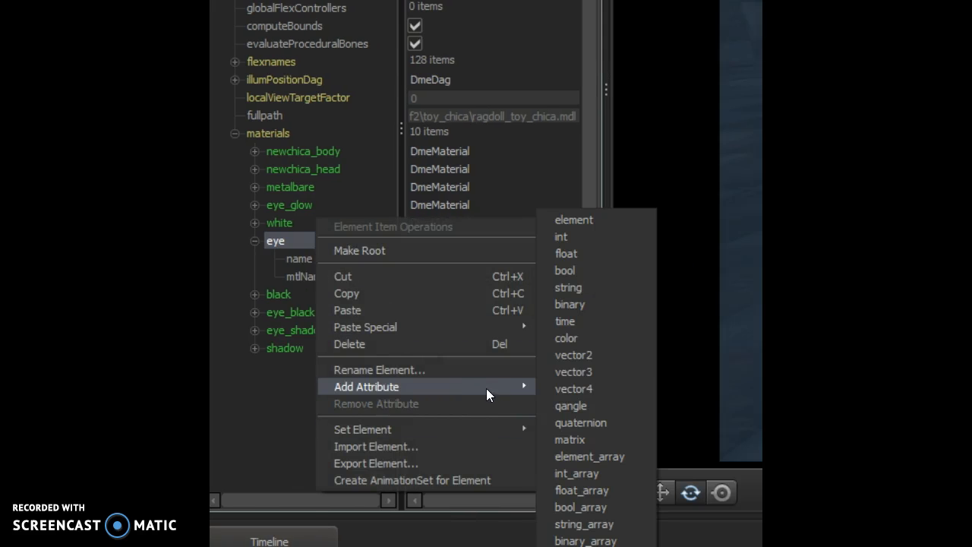
pyautogui.moveTo(590, 288)
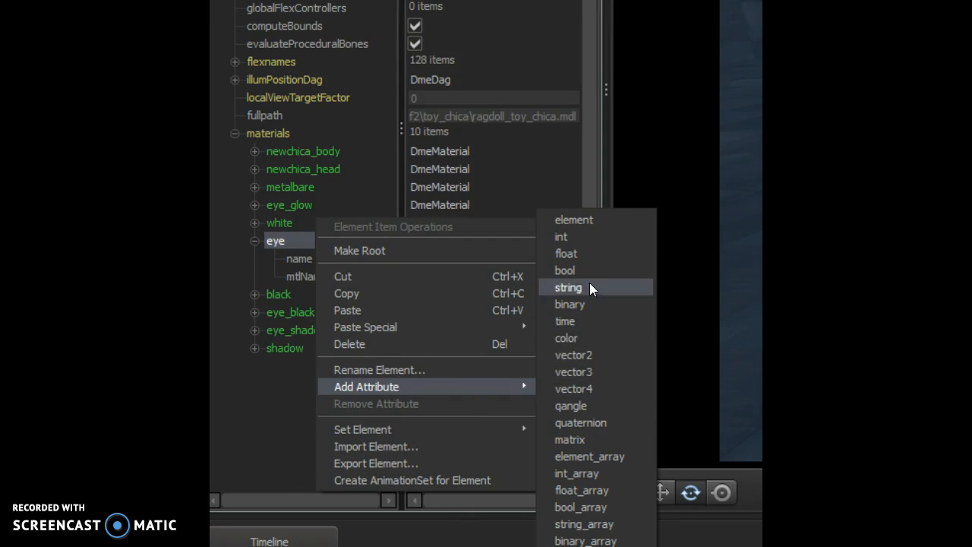
pyautogui.moveTo(592, 304)
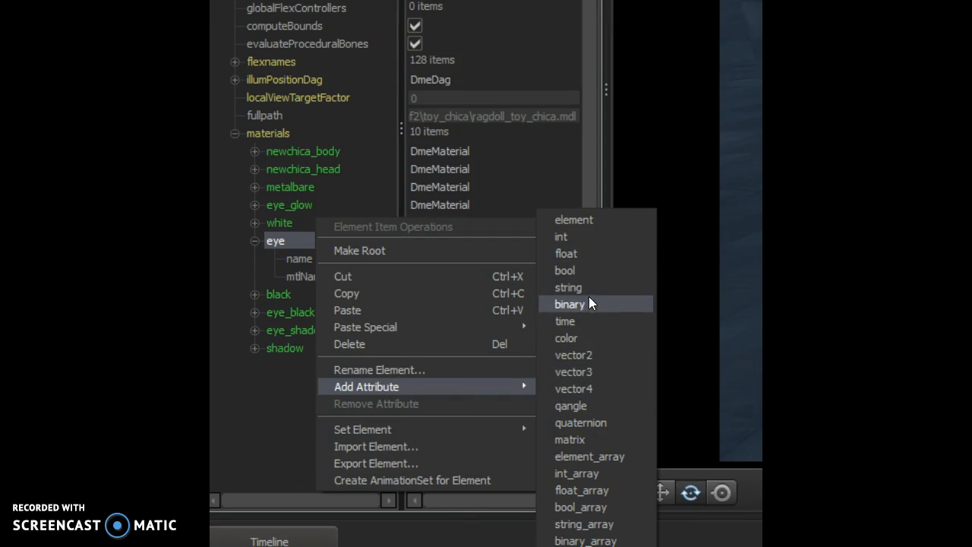
pyautogui.moveTo(590, 287)
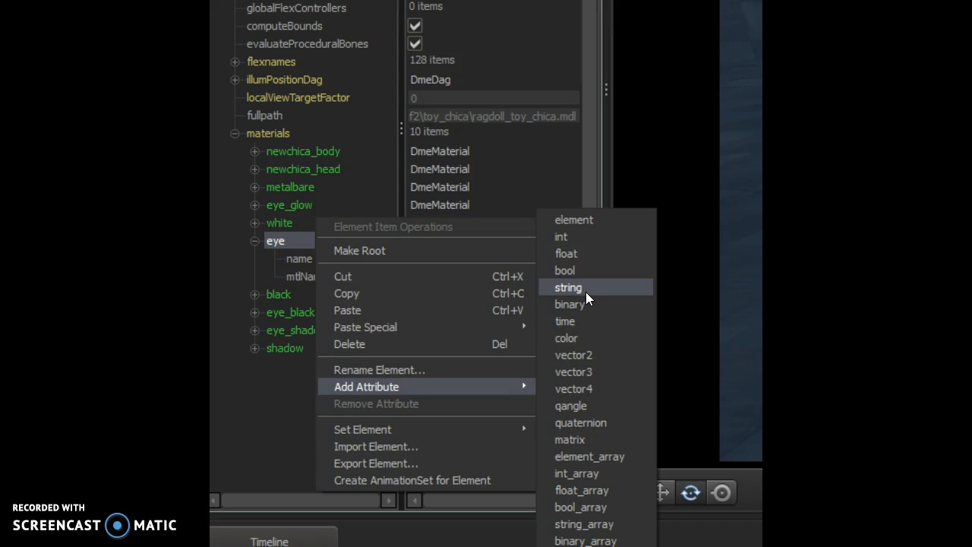
pyautogui.click(568, 287)
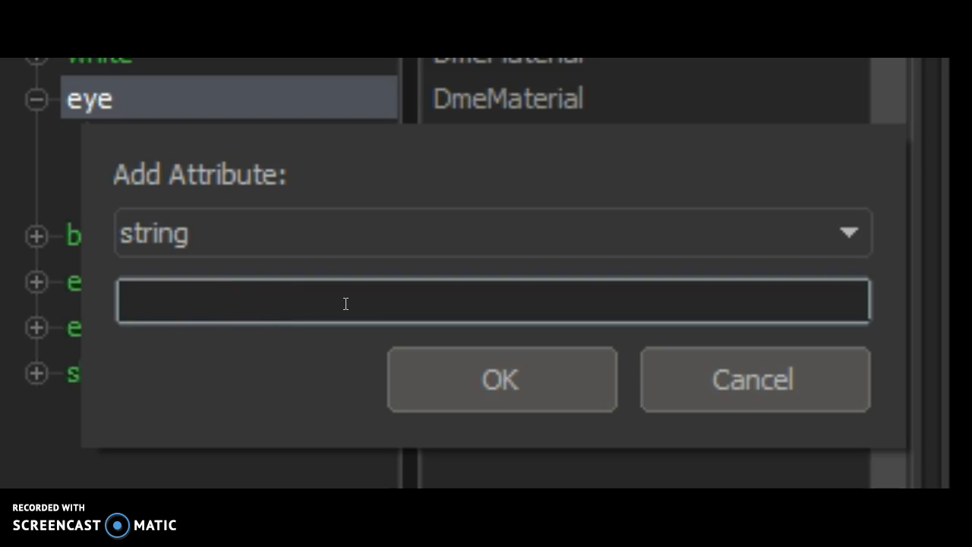
# - Name the new string attribute $basetexture and confirm it
pyautogui.click(346, 303)
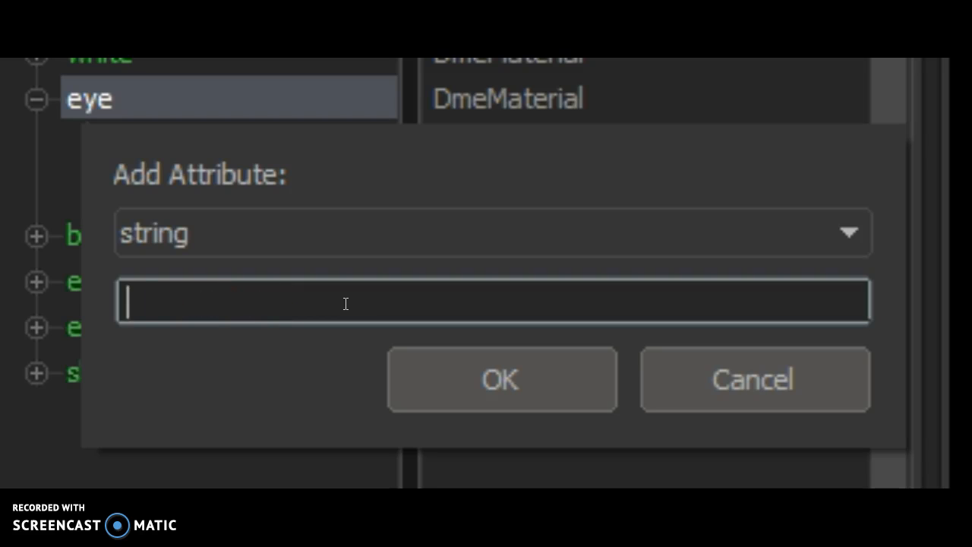
pyautogui.write('$')
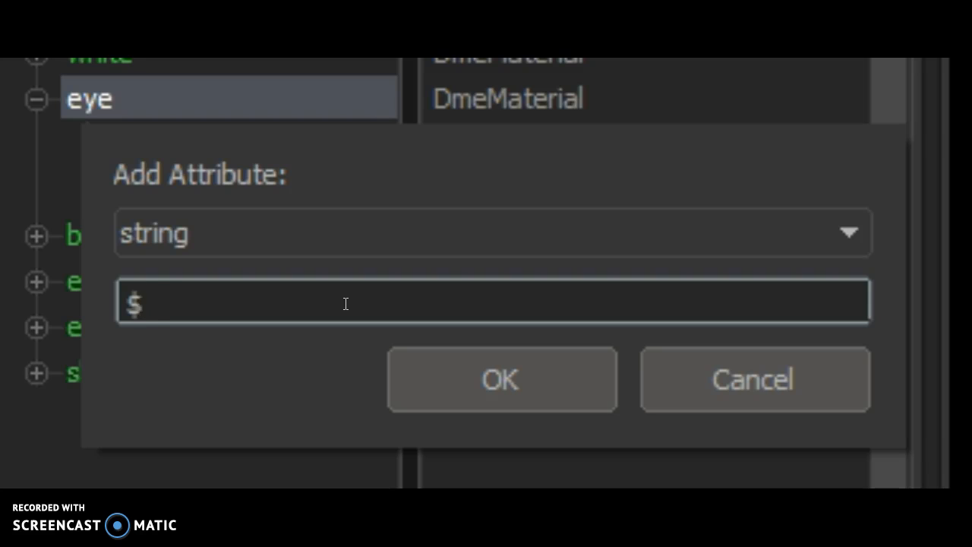
pyautogui.write('bas')
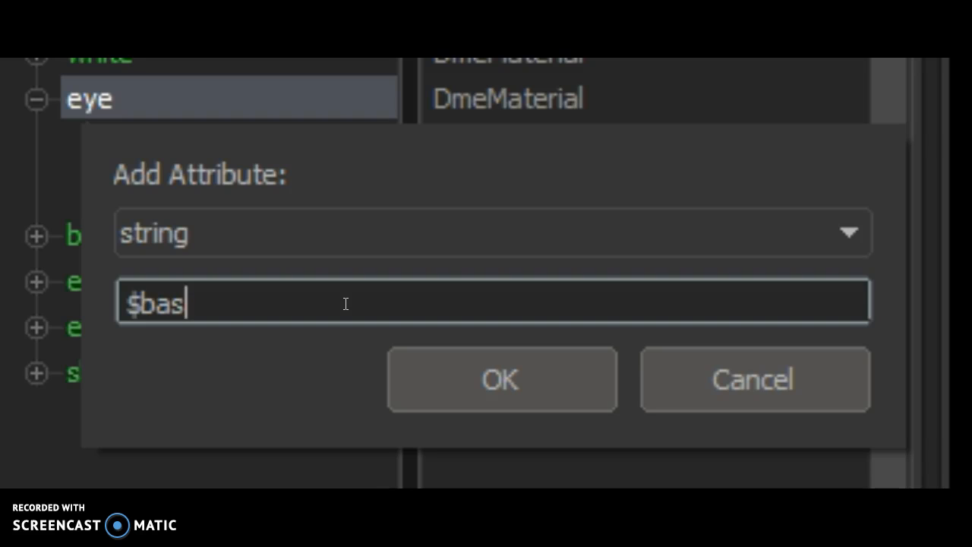
pyautogui.write('etext')
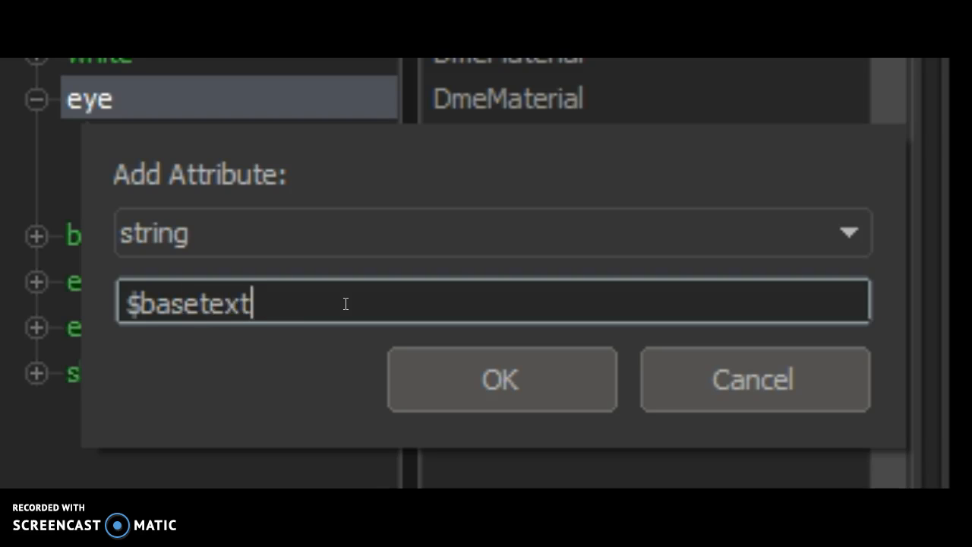
pyautogui.write('ure')
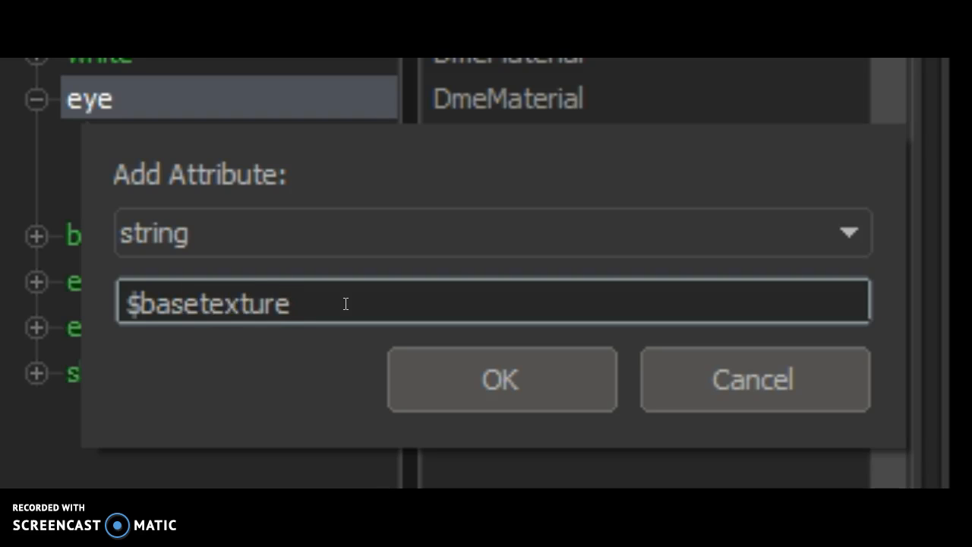
pyautogui.click(502, 379)
pyautogui.write('models\\eye_red.vtf')
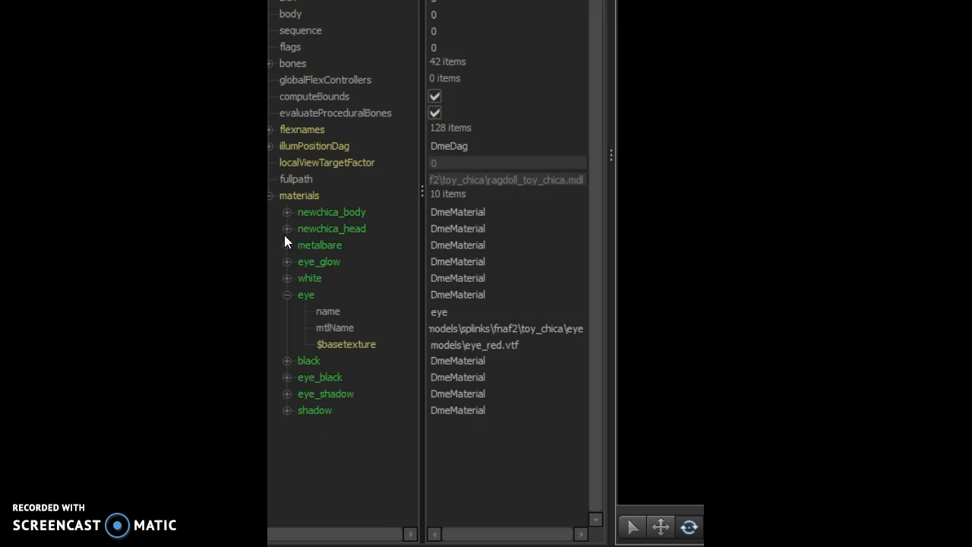
pyautogui.moveTo(348, 207)
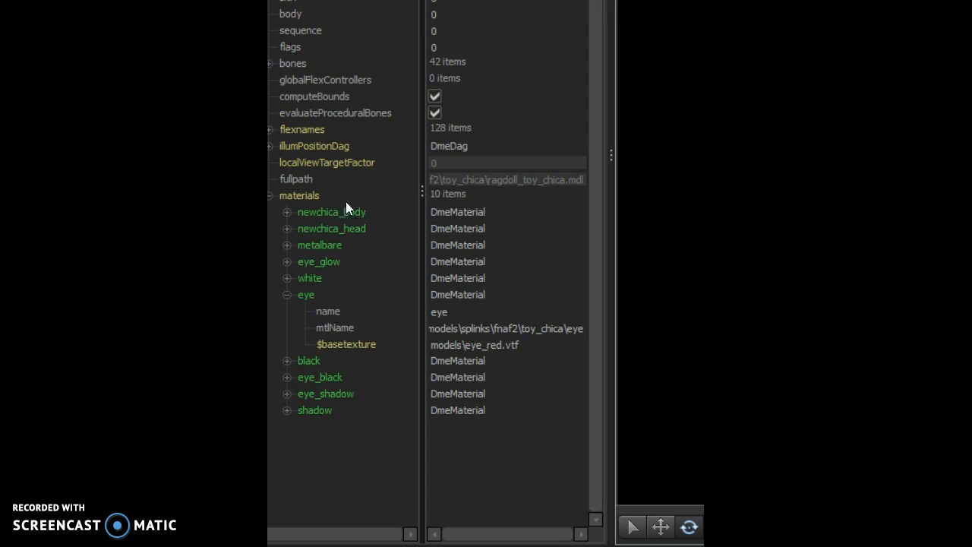
pyautogui.moveTo(416, 227)
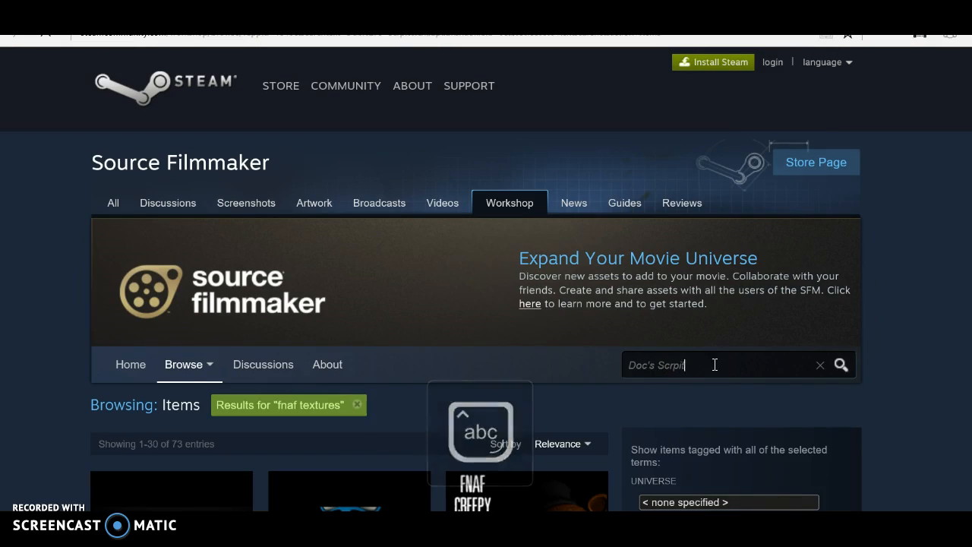
# - Search the workshop for "Doc's Script" and scroll through the 24 results
pyautogui.press('Enter')
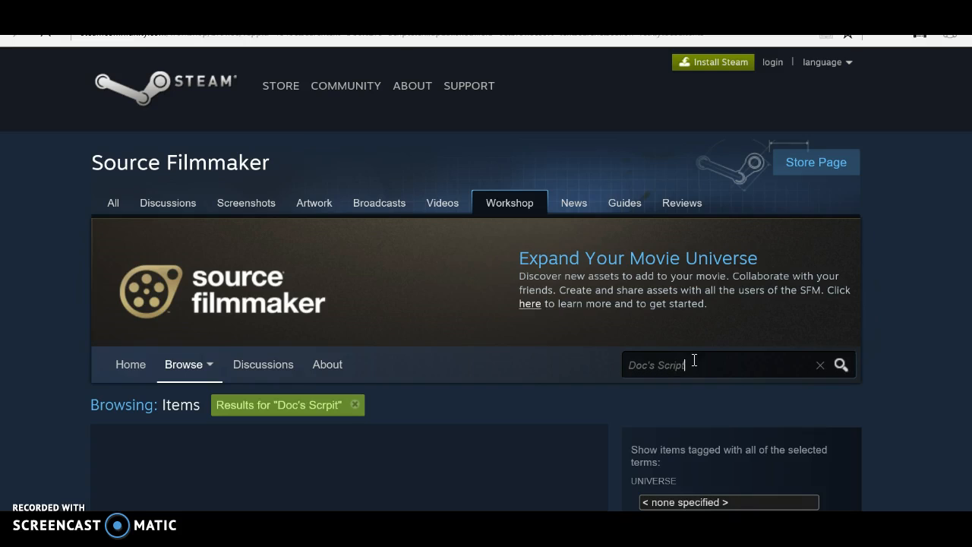
pyautogui.scroll(-3)
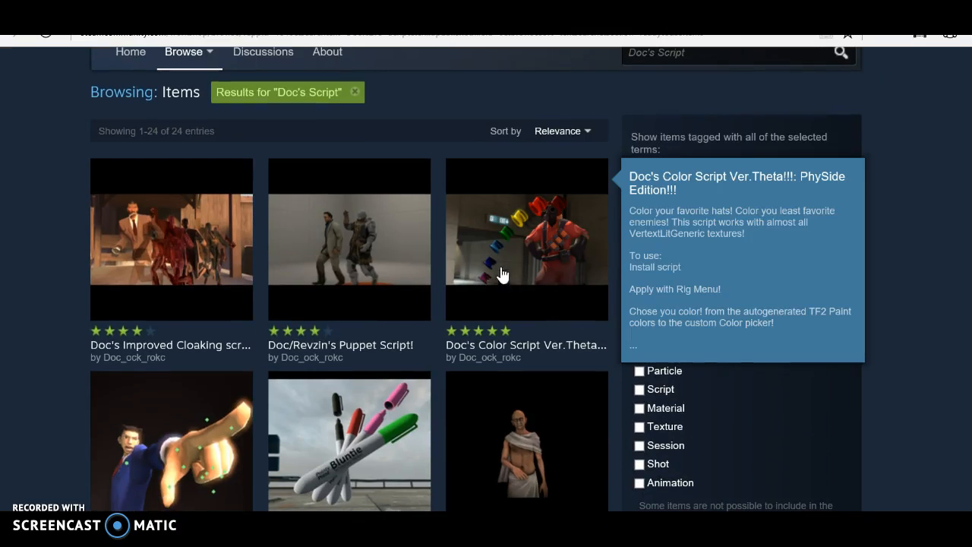
pyautogui.moveTo(740, 437)
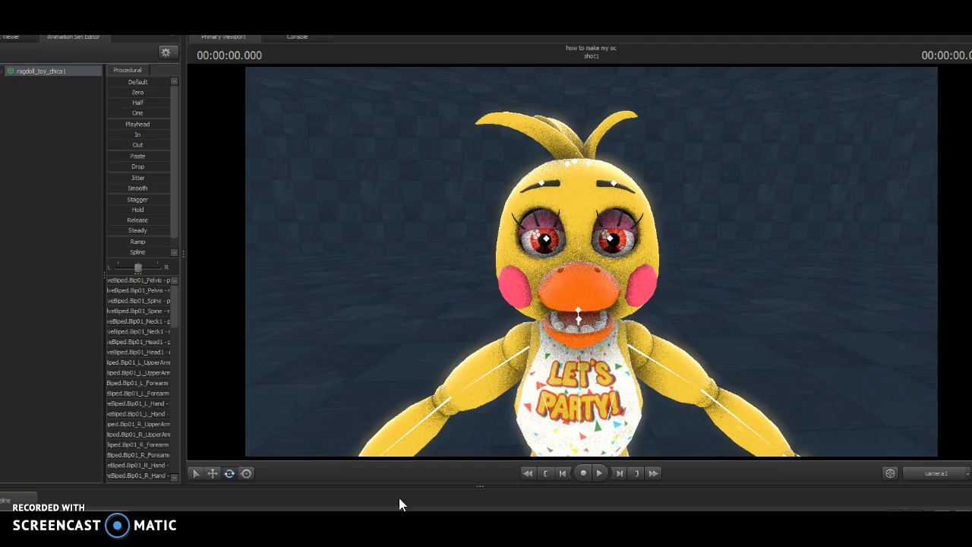
# - Run the setup_modelcoloring_theta_pyside rig script and tint Toy Chica red with a custom colour
pyautogui.rightClick(42, 70)
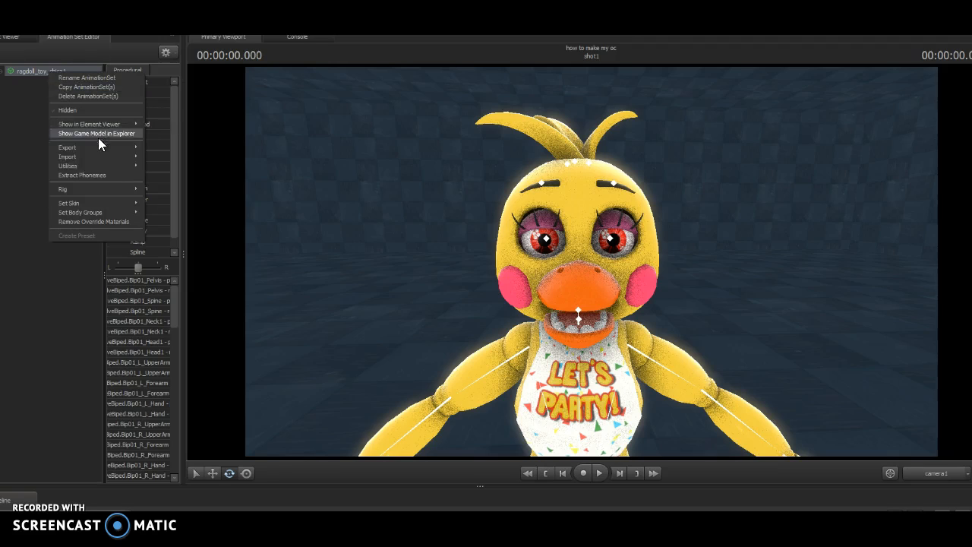
pyautogui.moveTo(62, 189)
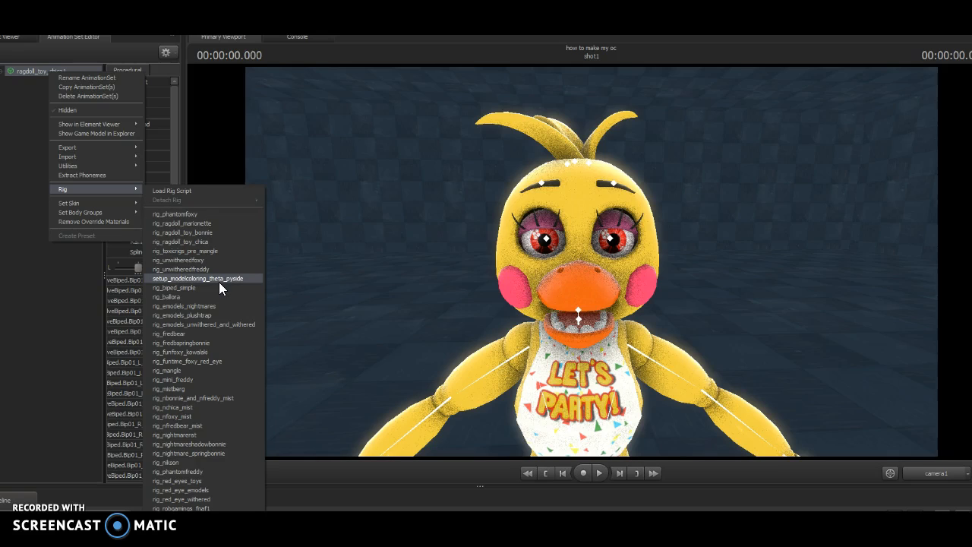
pyautogui.click(197, 278)
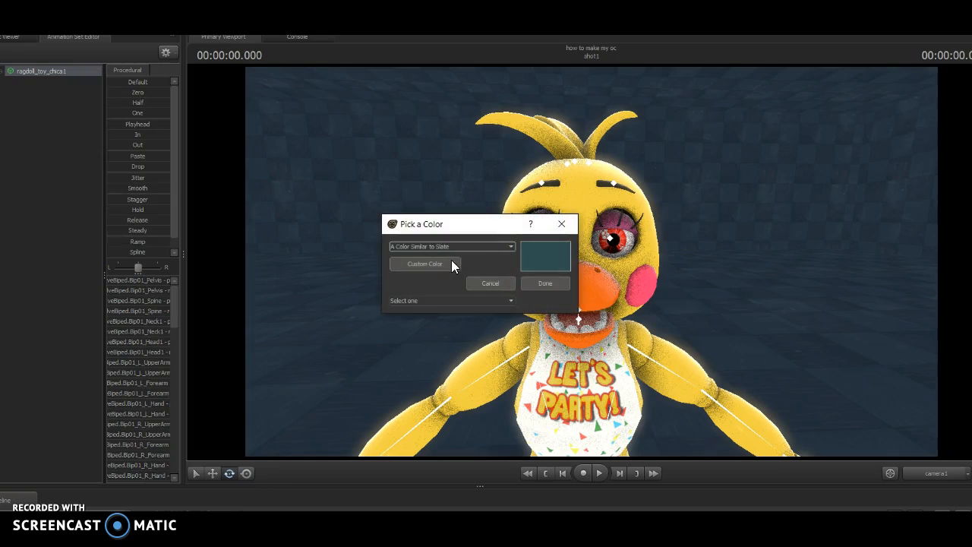
pyautogui.click(424, 264)
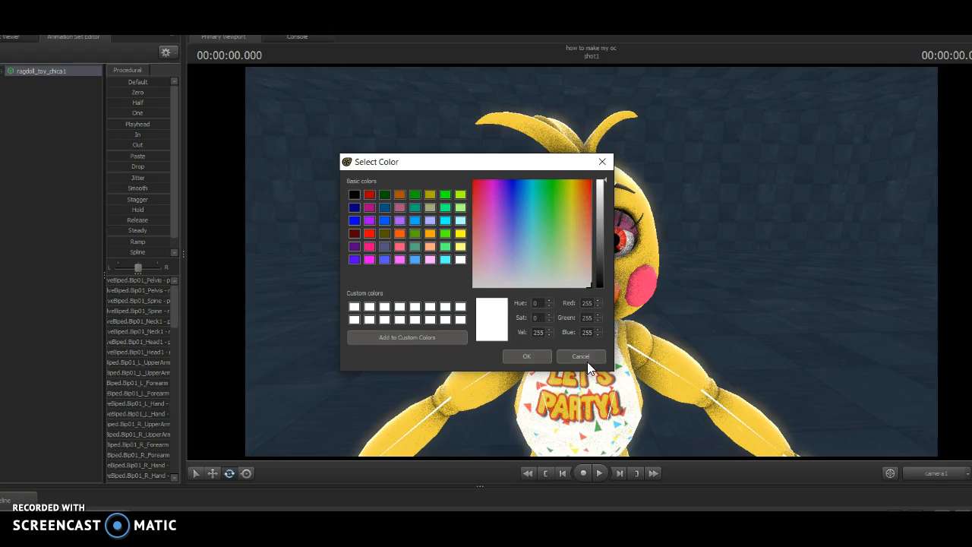
pyautogui.moveTo(553, 229)
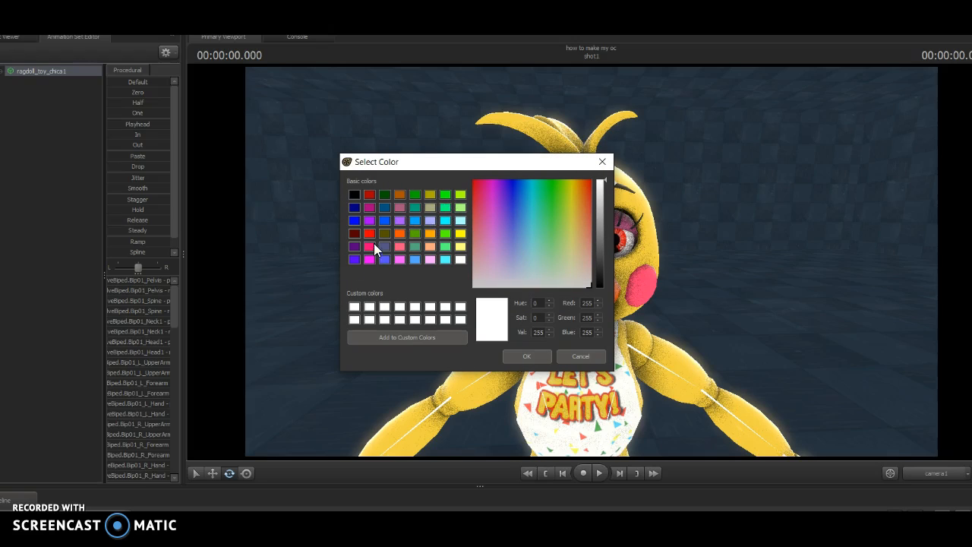
pyautogui.click(527, 355)
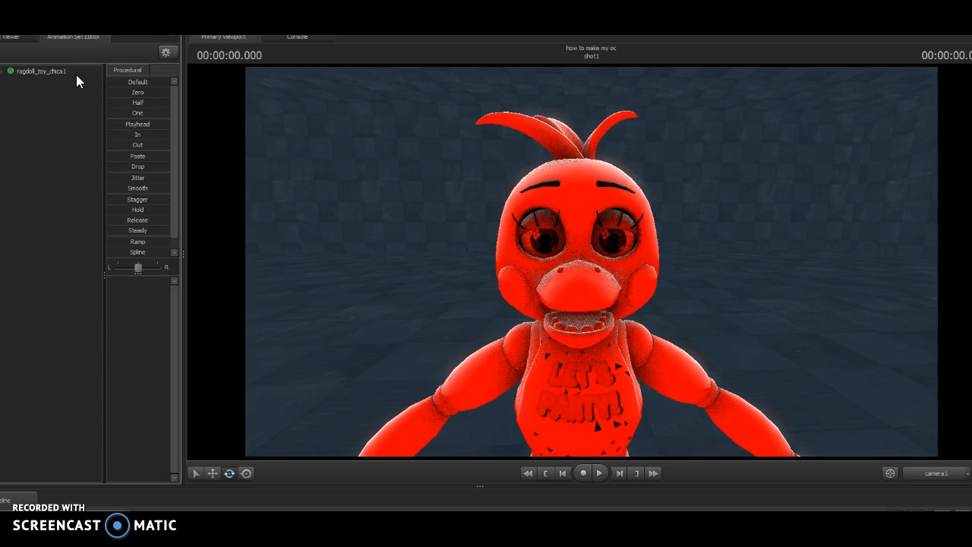
# - Rerun the colouring script with green, then revert Toy Chica to yellow with blue eyes
pyautogui.rightClick(42, 70)
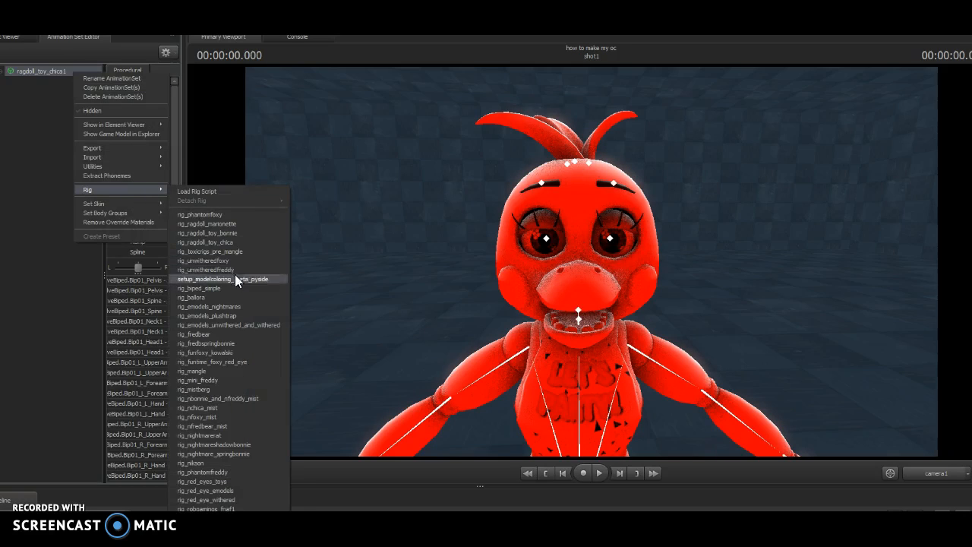
pyautogui.click(215, 278)
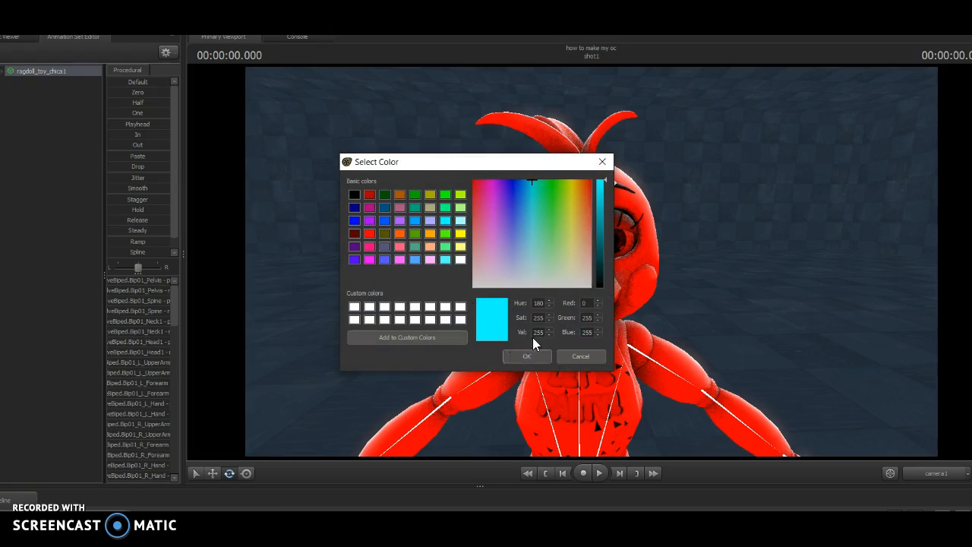
pyautogui.click(527, 356)
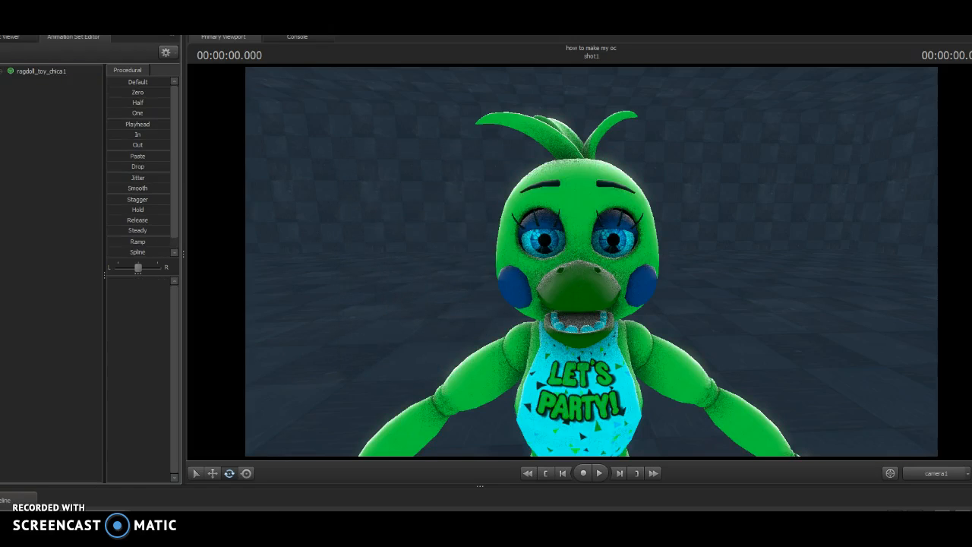
pyautogui.rightClick(42, 71)
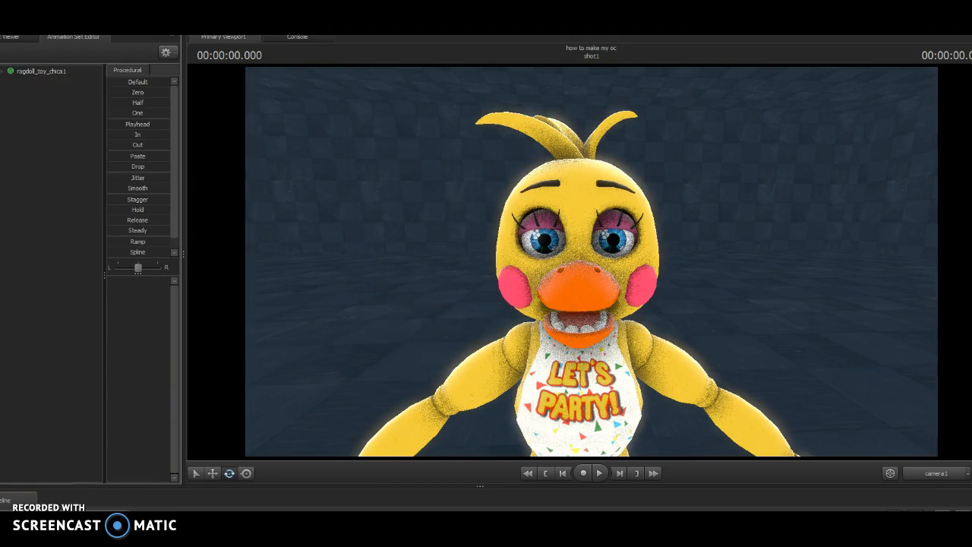
# - Add override materials to Toy Chica and bring up newchica_head's element options for a new attribute
pyautogui.click(41, 71)
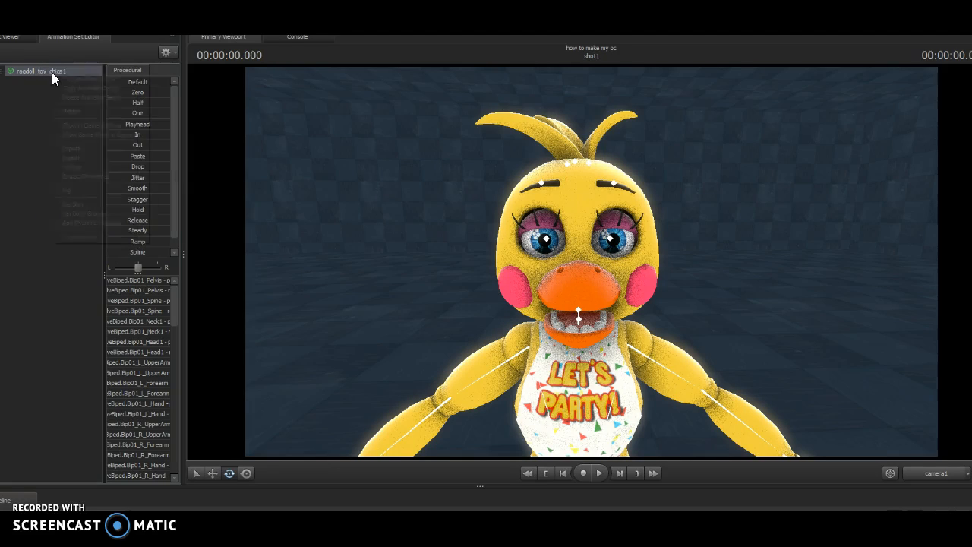
pyautogui.rightClick(49, 78)
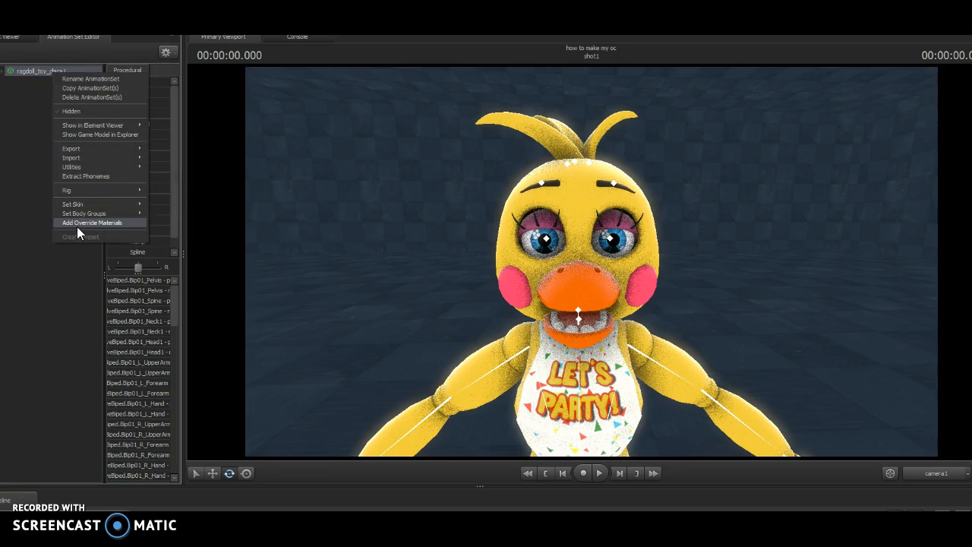
pyautogui.click(93, 223)
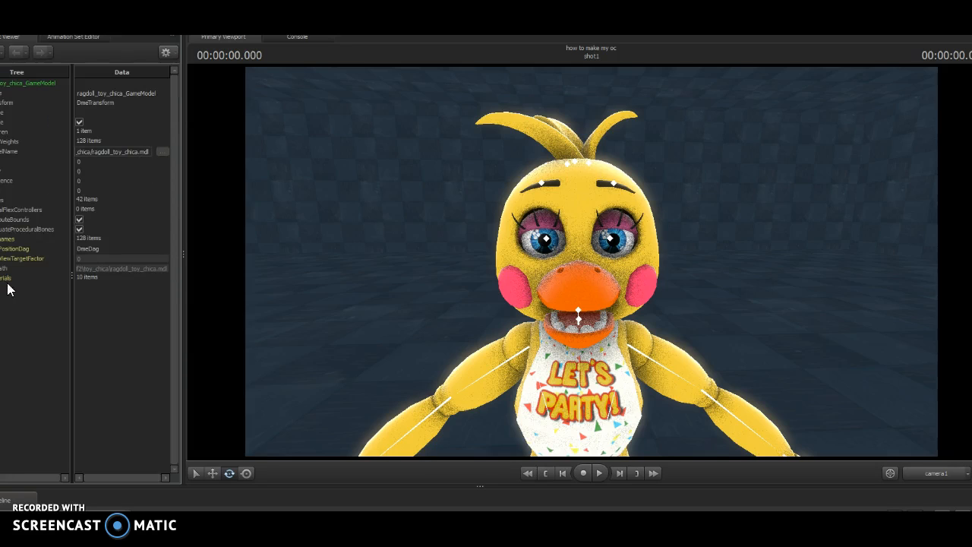
pyautogui.click(4, 277)
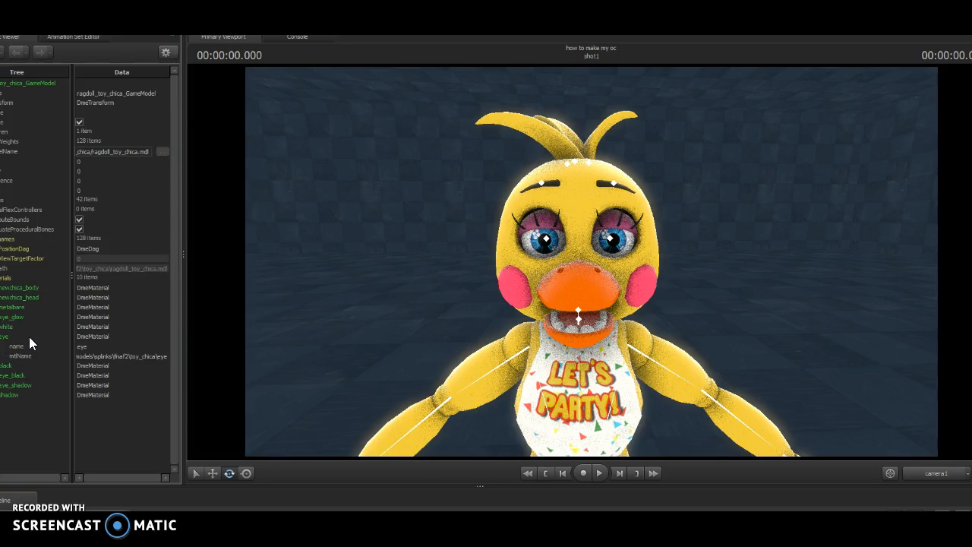
pyautogui.rightClick(8, 336)
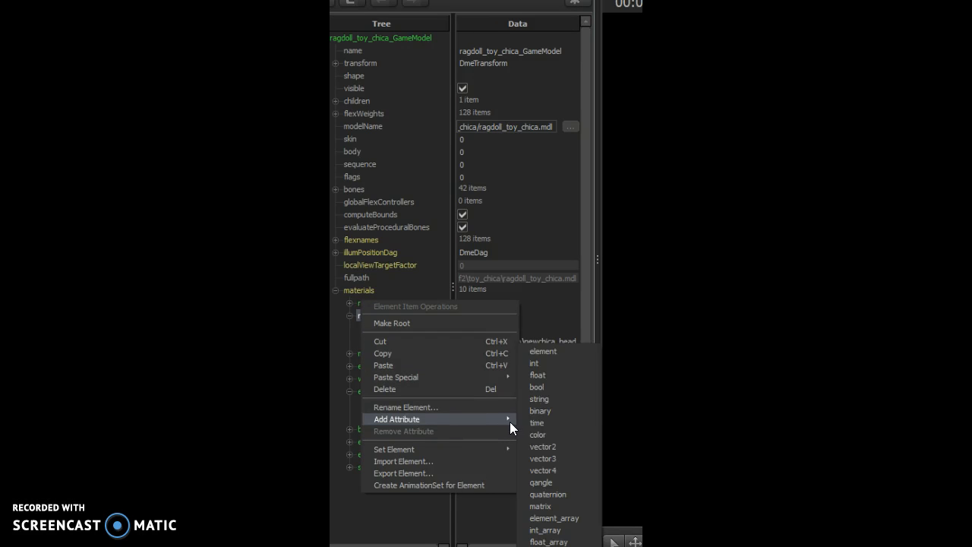
# - Add a color attribute named $color to the newchica_head material
pyautogui.click(537, 435)
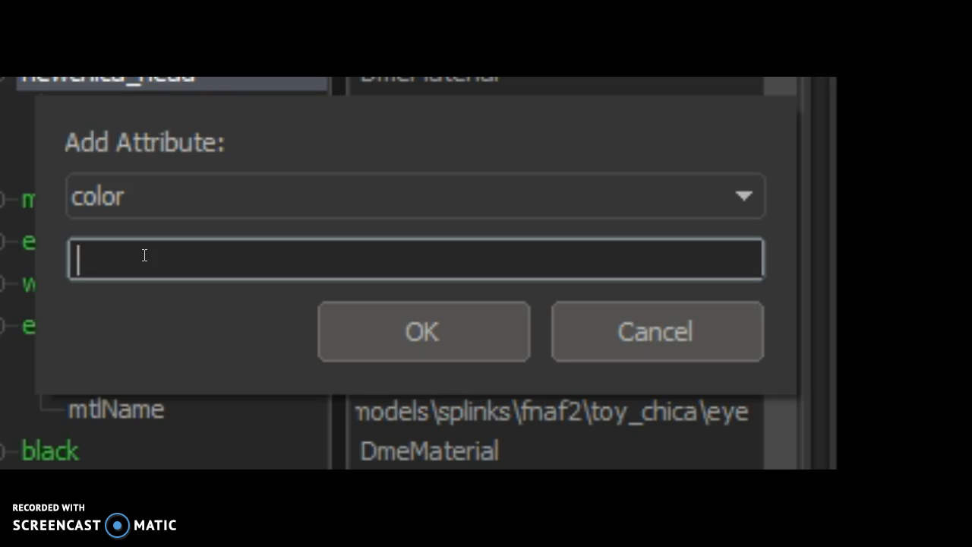
pyautogui.write('$')
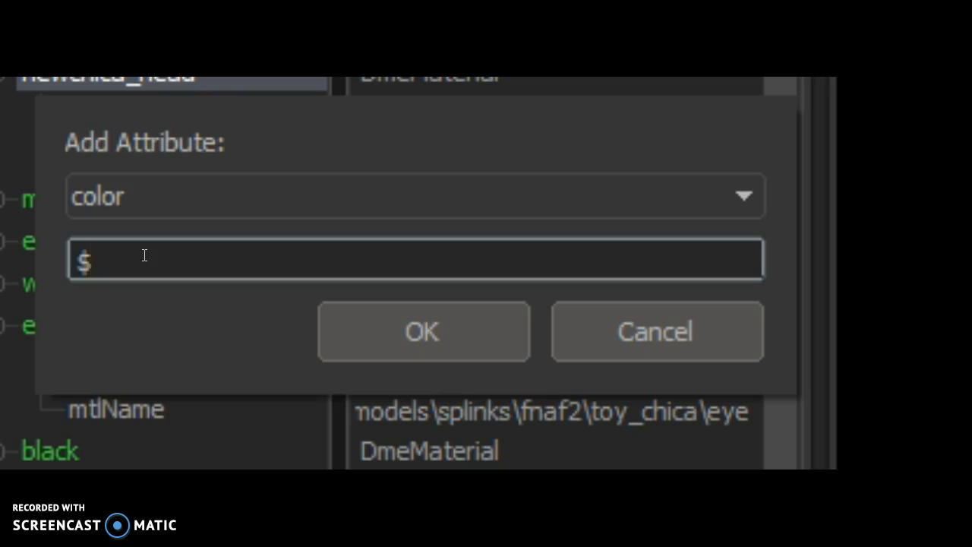
pyautogui.write('color')
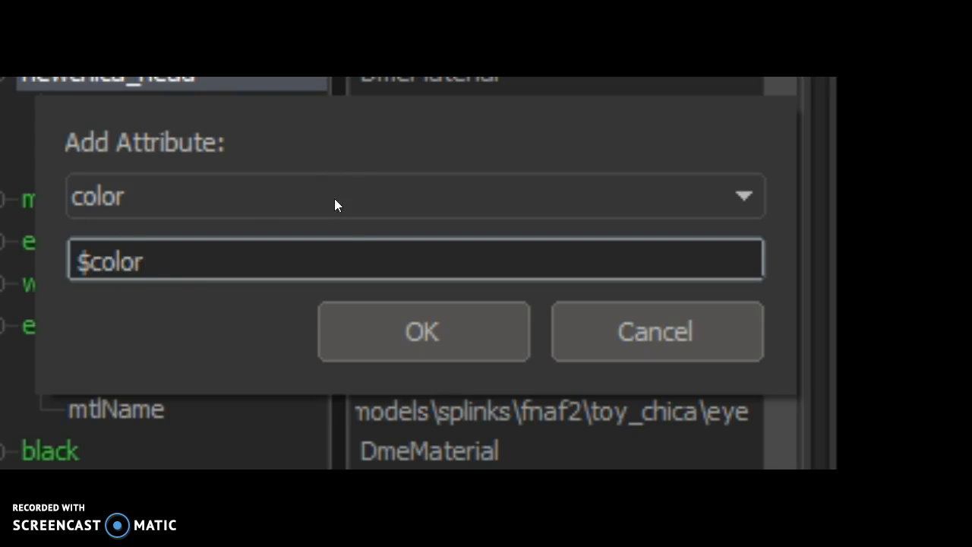
pyautogui.click(422, 331)
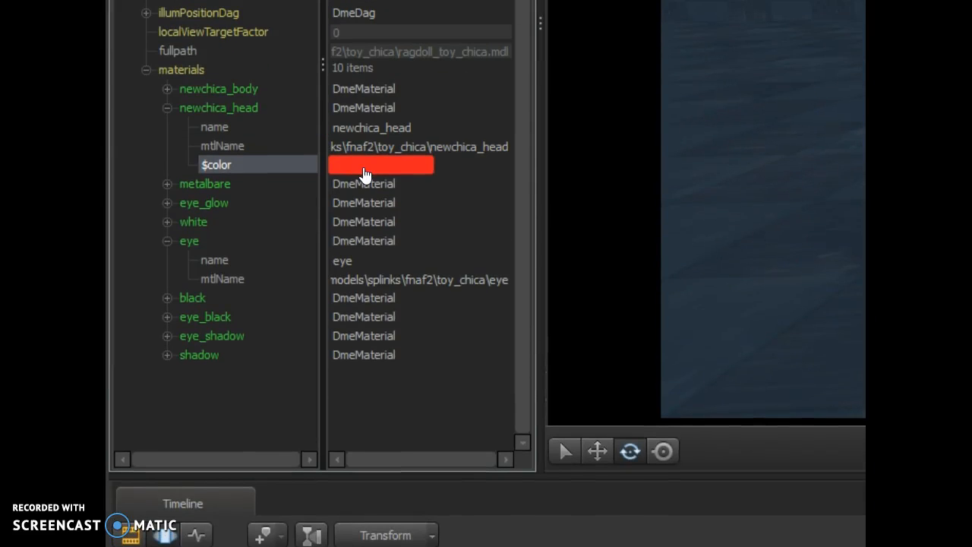
# - Adjust the $color swatch through yellow-green hues until the head material is white
pyautogui.click(380, 165)
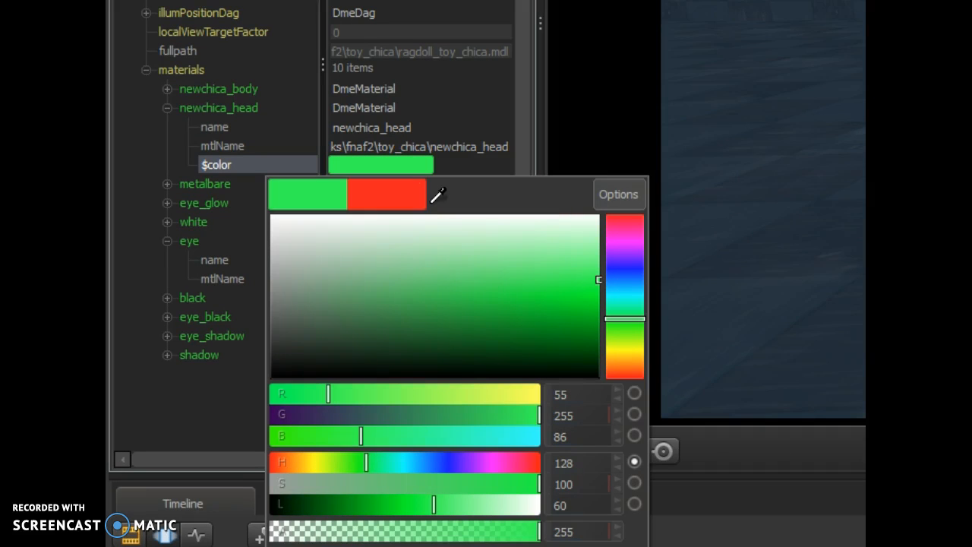
pyautogui.click(623, 293)
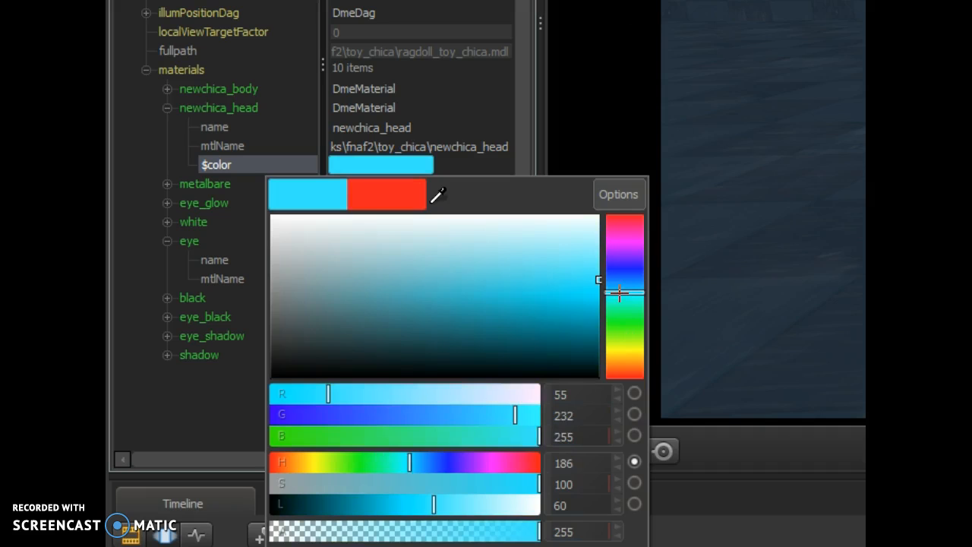
pyautogui.moveTo(619, 295); pyautogui.dragTo(634, 340)
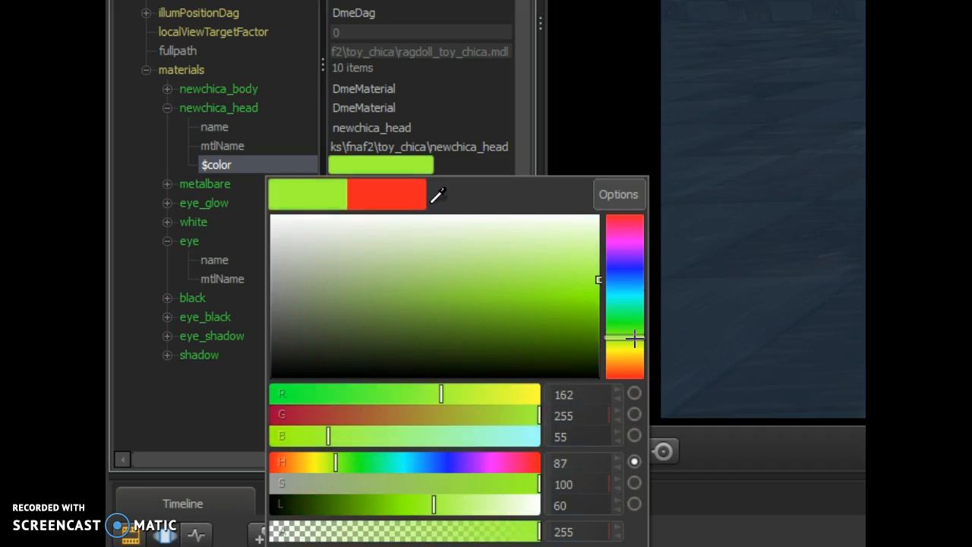
pyautogui.moveTo(634, 342); pyautogui.dragTo(637, 344)
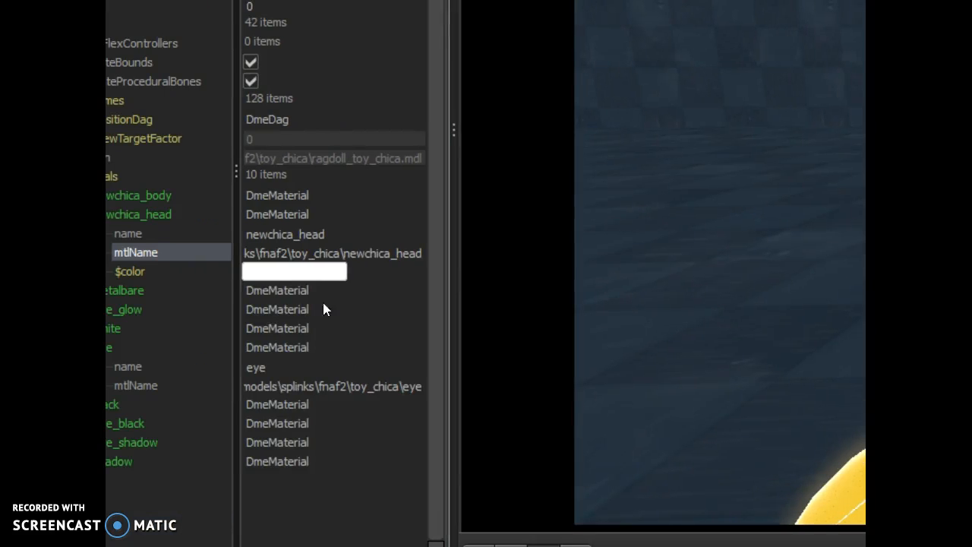
# - Search the Source Filmmaker Workshop for Doc's Script in the browser
pyautogui.click(294, 271)
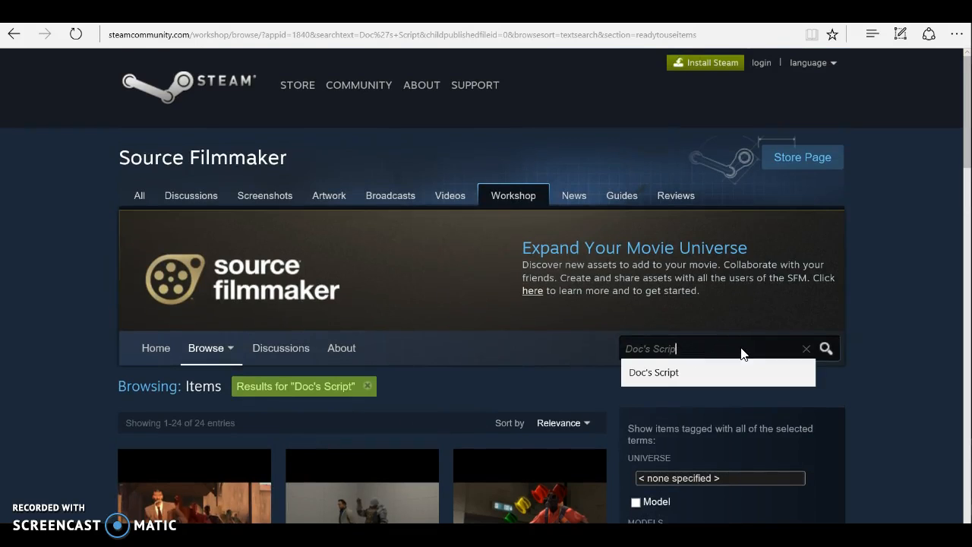
# - Search the Workshop for 'fnaf textures' and browse the 73 results
pyautogui.write('fnaf textures')
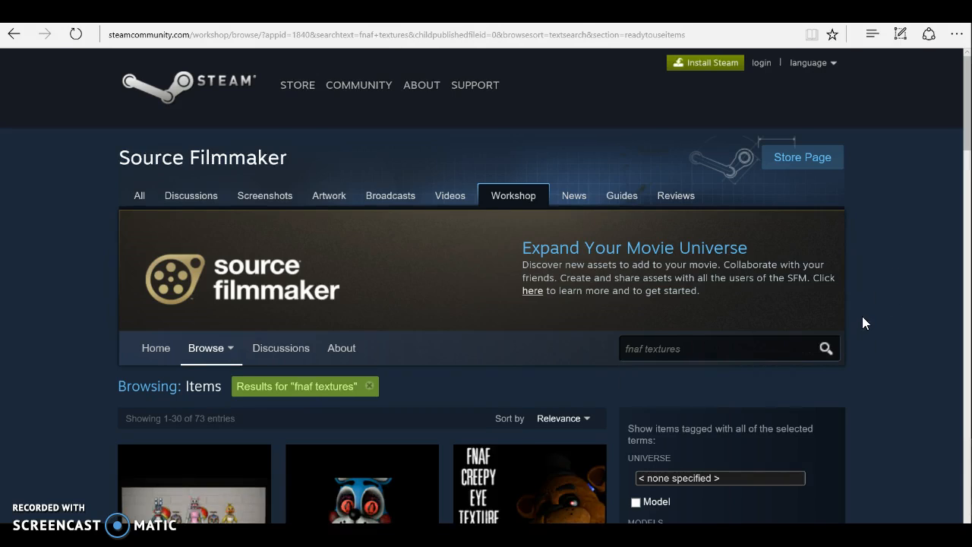
pyautogui.scroll(-3)
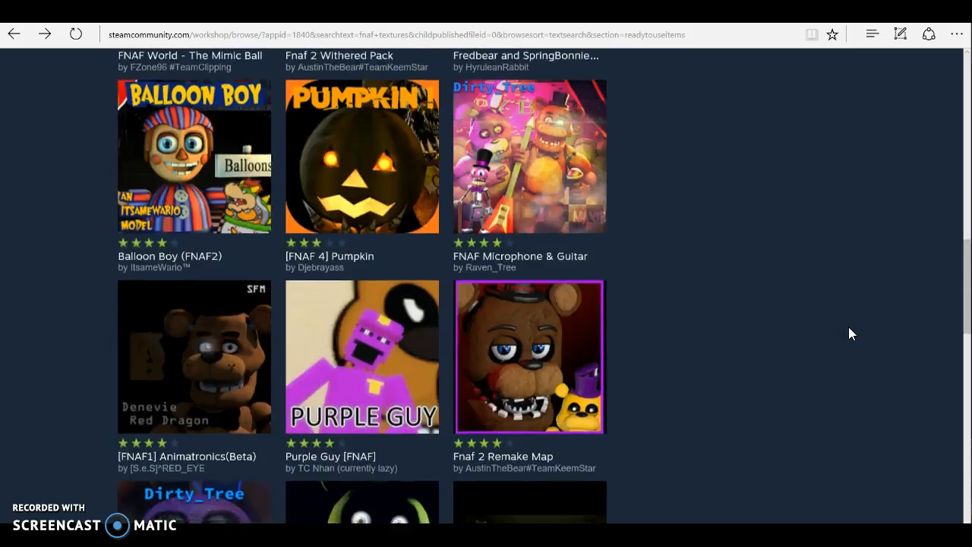
pyautogui.scroll(3)
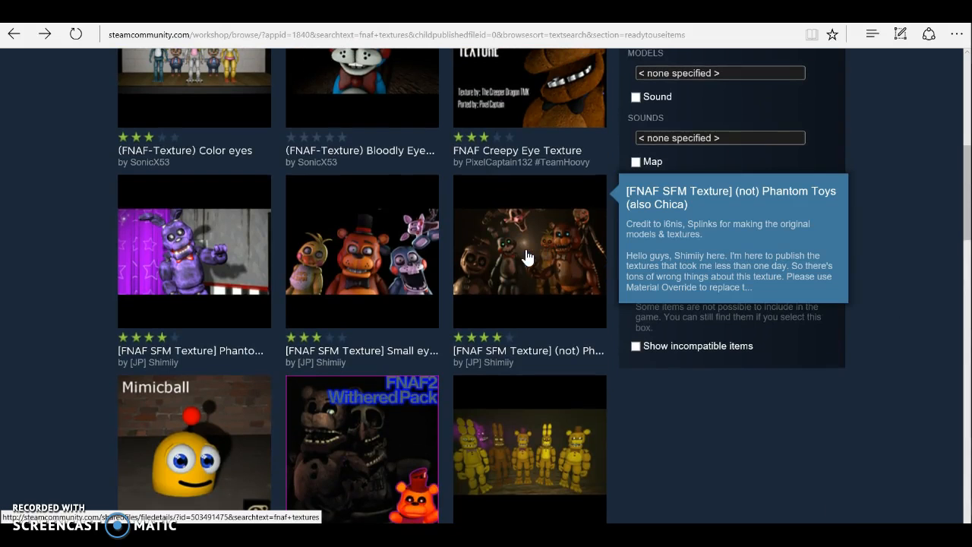
# - View the (not) Phantom Toys texture pack page and its preview images
pyautogui.click(530, 253)
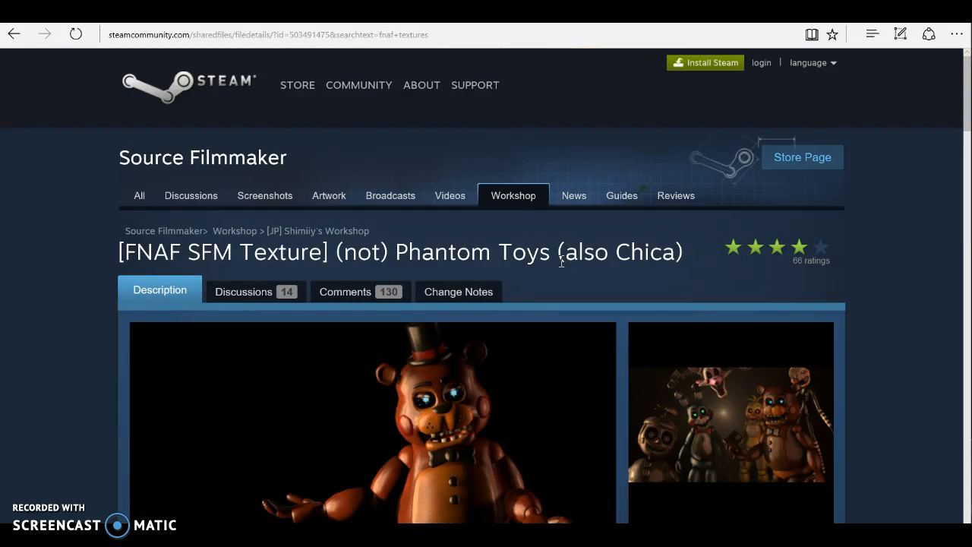
pyautogui.scroll(-3)
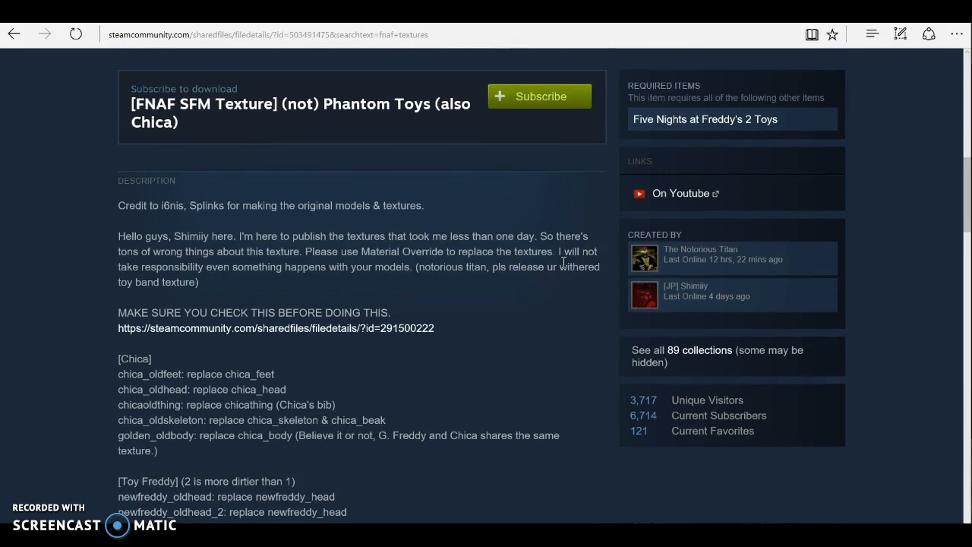
pyautogui.scroll(3)
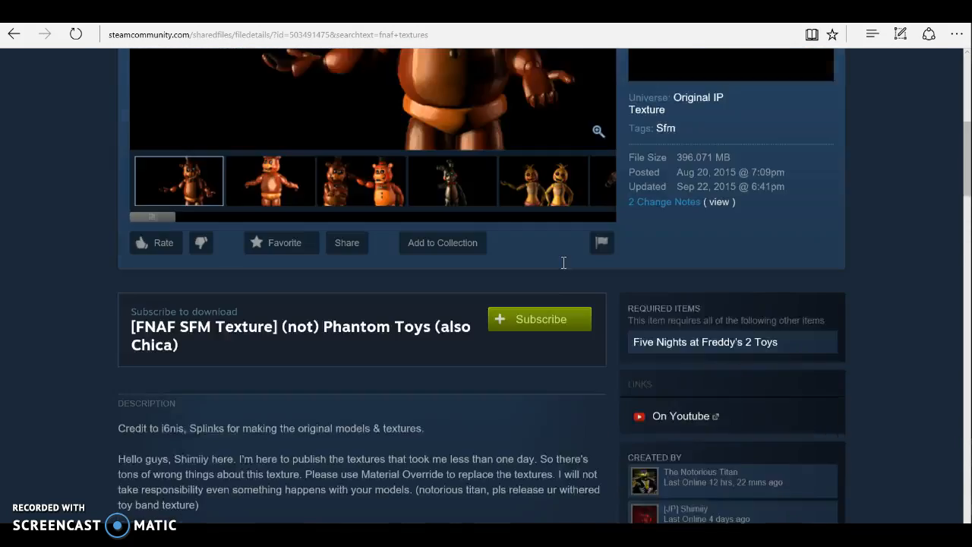
pyautogui.scroll(-3)
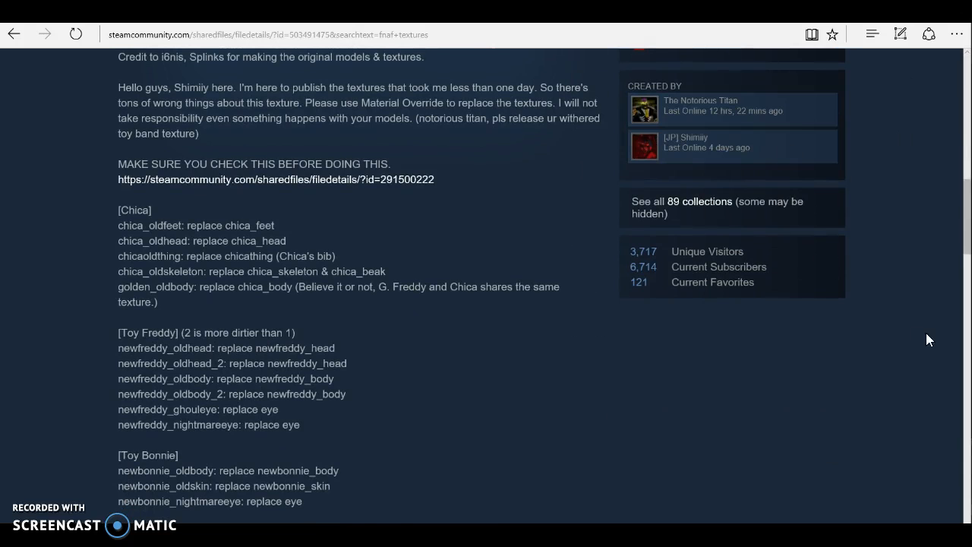
pyautogui.moveTo(923, 334)
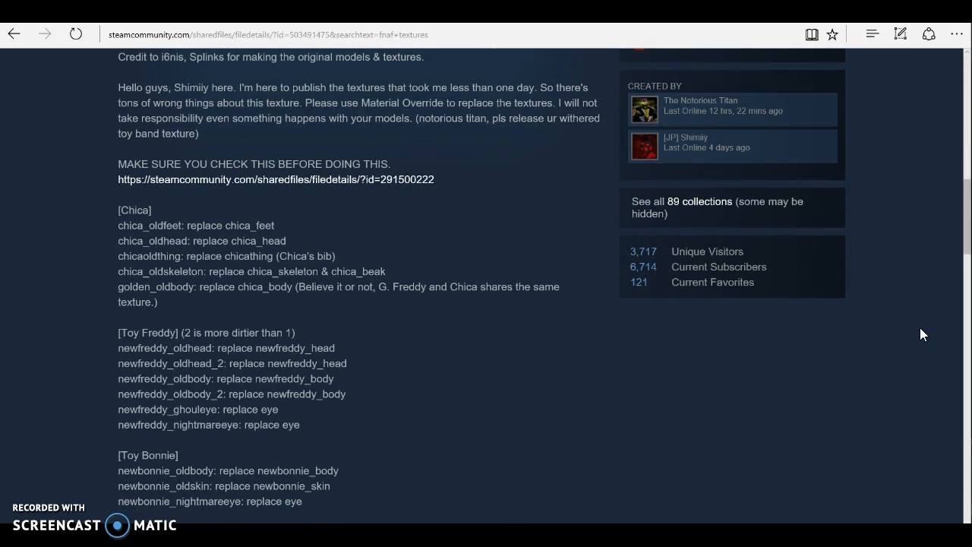
pyautogui.scroll(3)
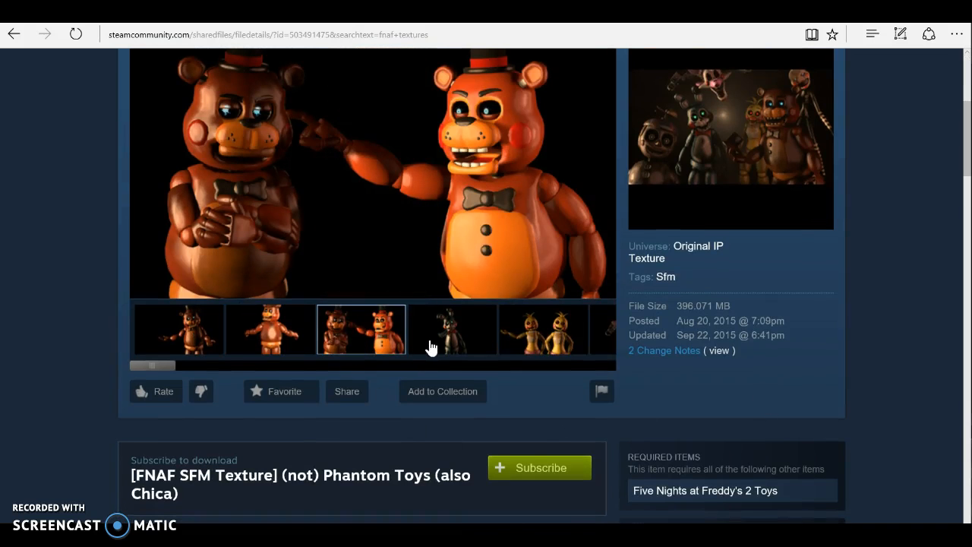
pyautogui.click(452, 329)
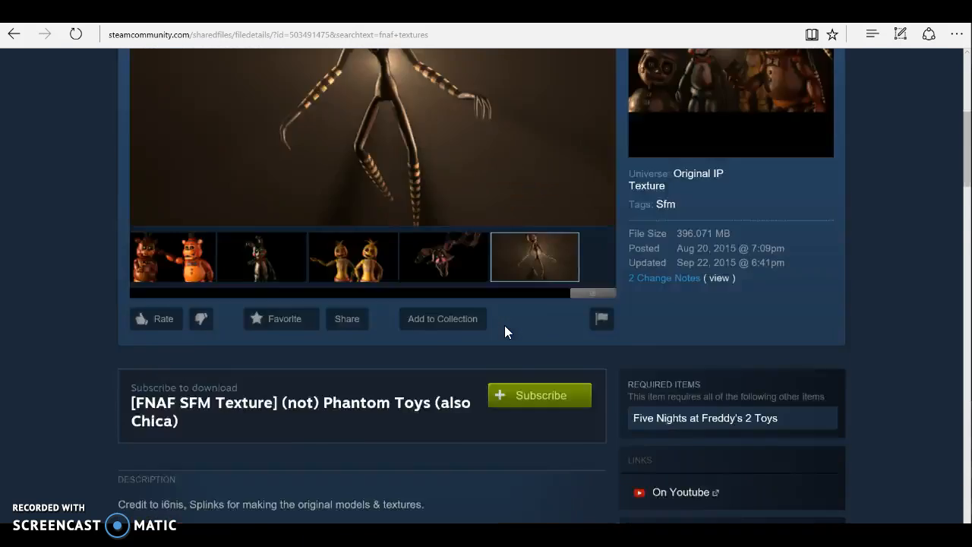
# - Read the Includes list and select the newchica texture file names
pyautogui.scroll(-3)
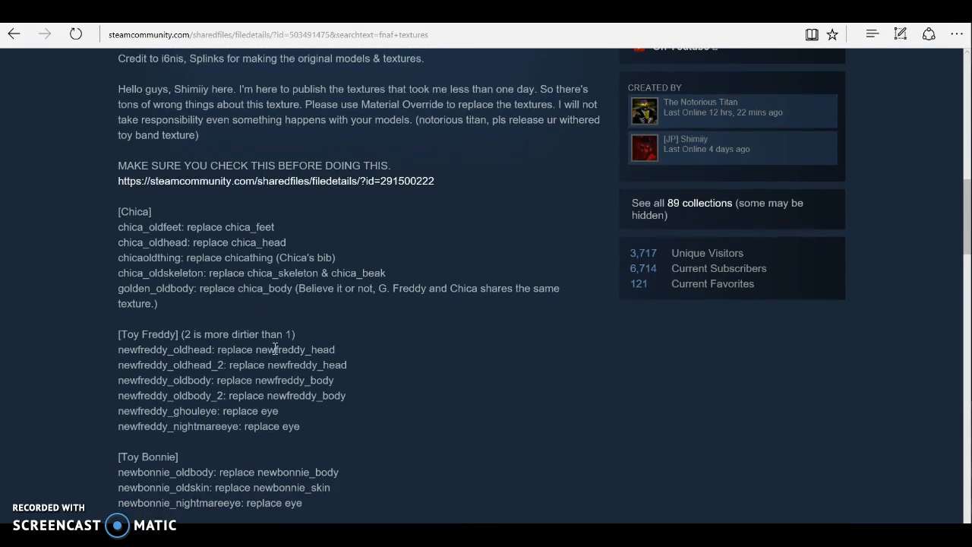
pyautogui.moveTo(285, 239)
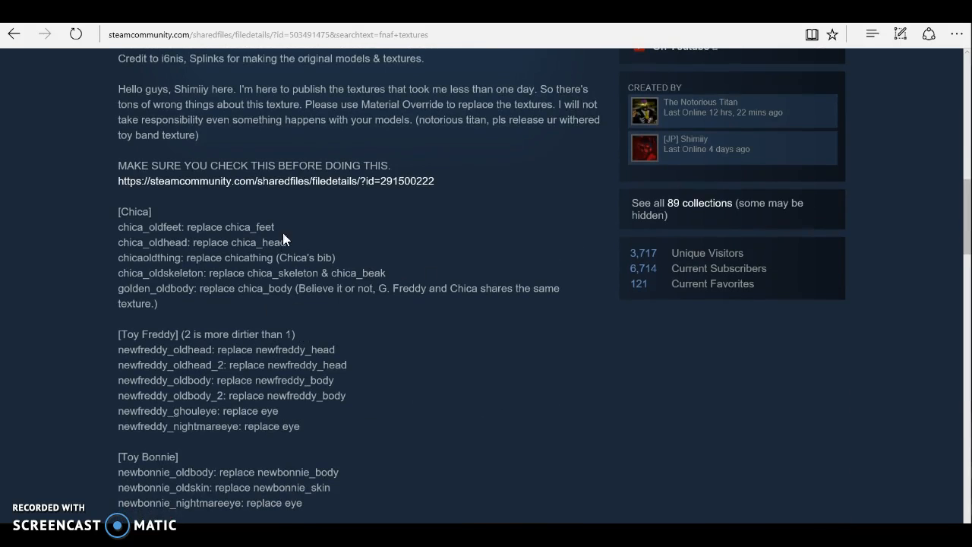
pyautogui.scroll(-3)
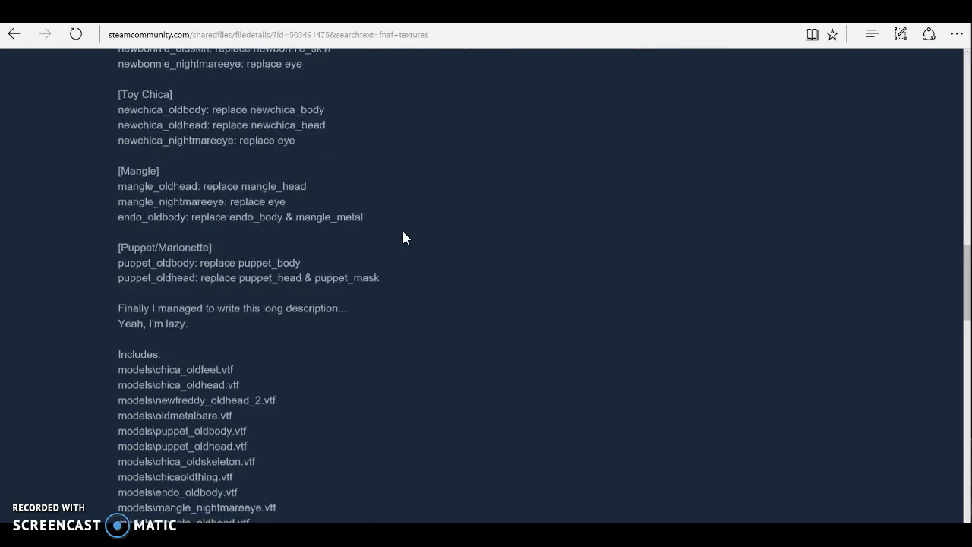
pyautogui.scroll(-3)
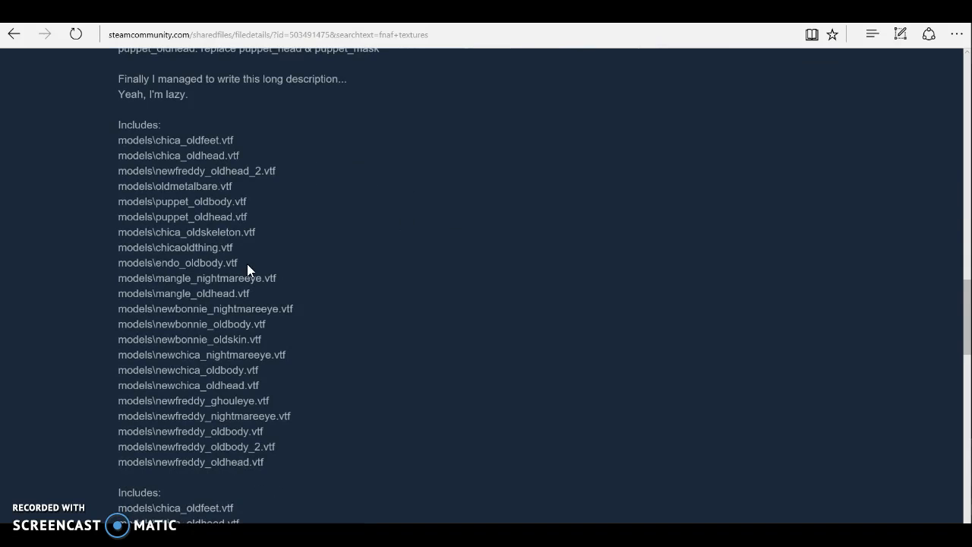
pyautogui.moveTo(154, 311)
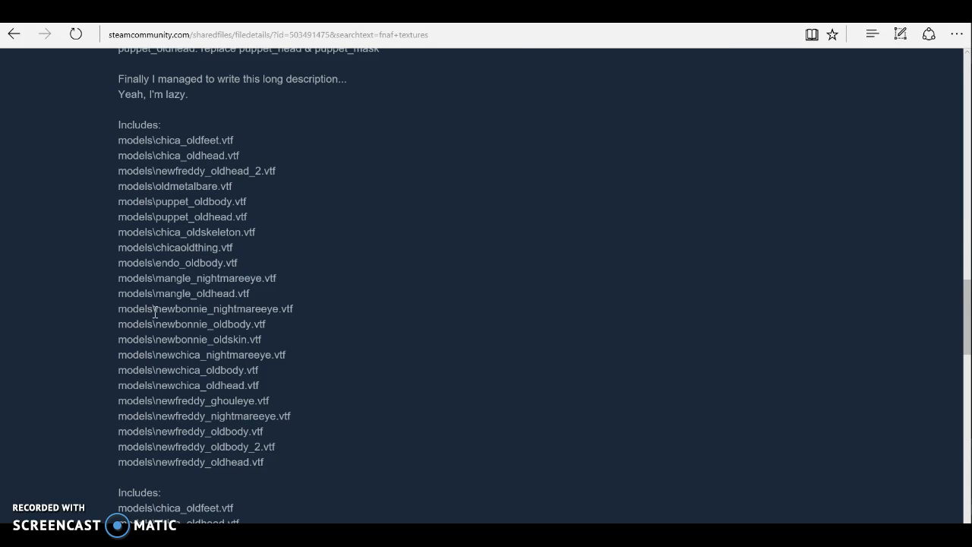
pyautogui.moveTo(114, 238)
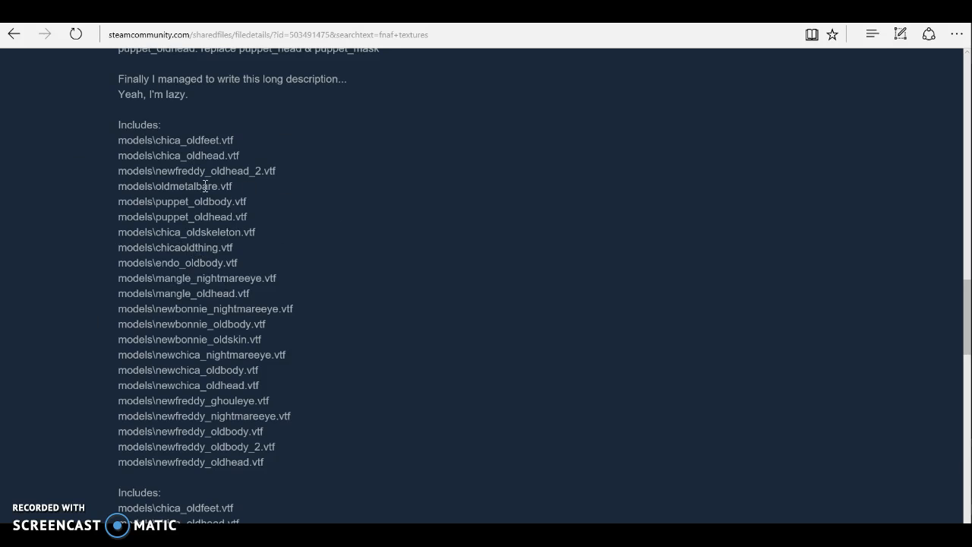
pyautogui.moveTo(227, 360)
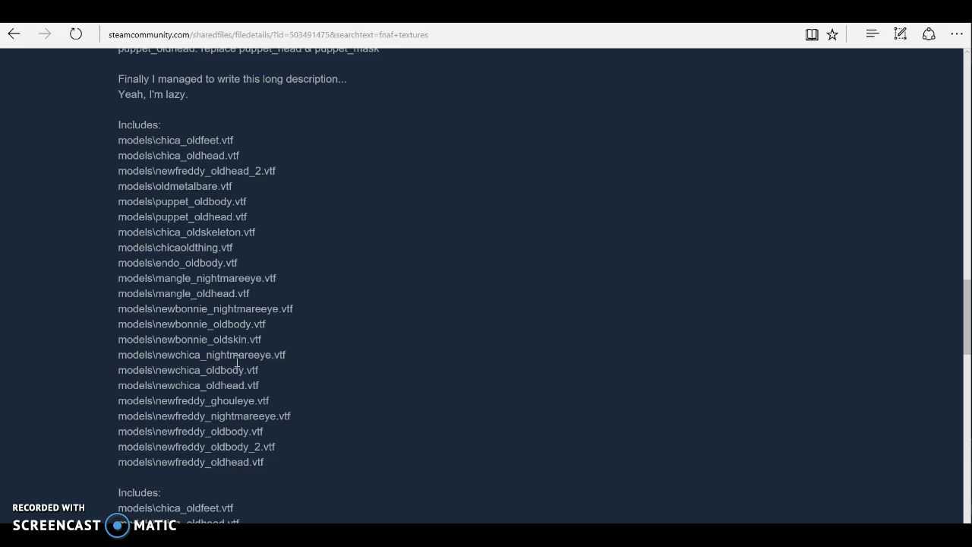
pyautogui.moveTo(249, 360)
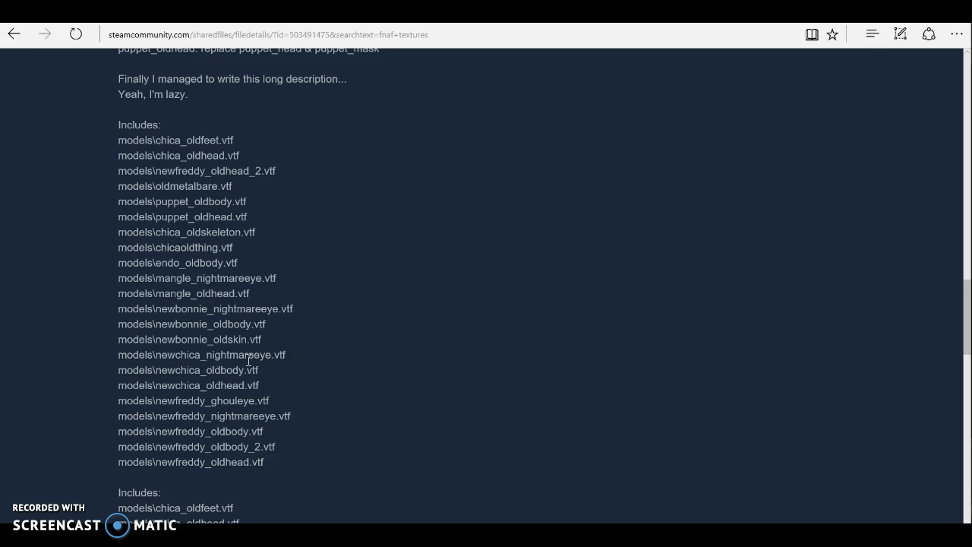
pyautogui.moveTo(186, 245)
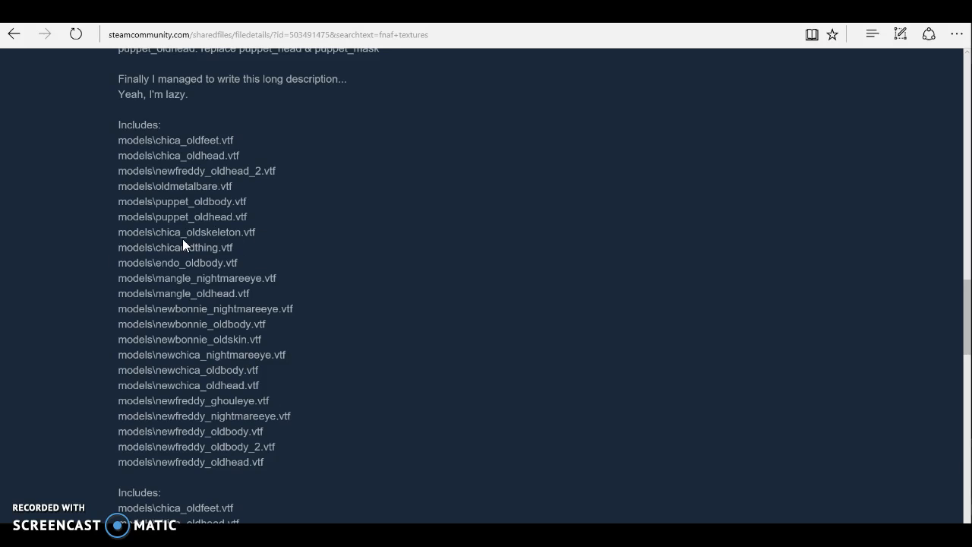
pyautogui.moveTo(293, 370)
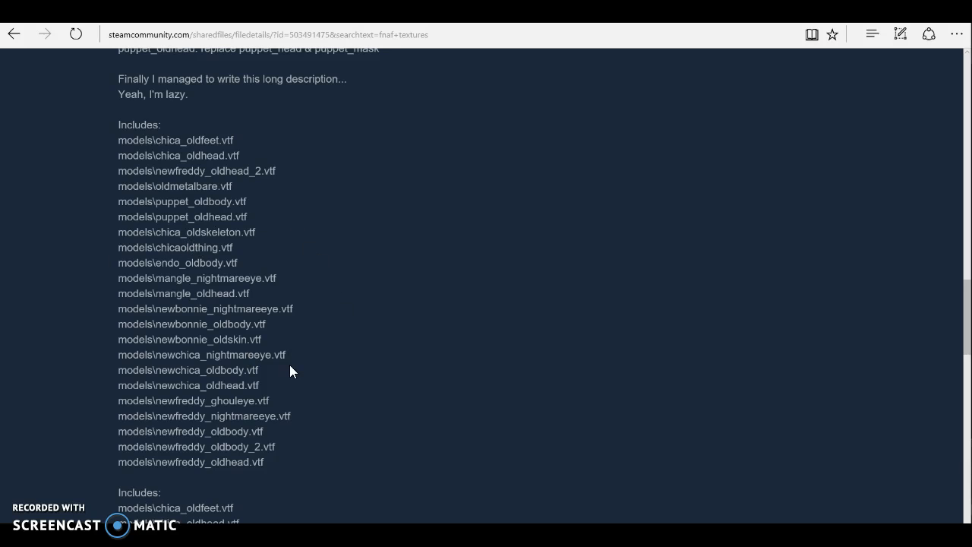
pyautogui.moveTo(173, 385)
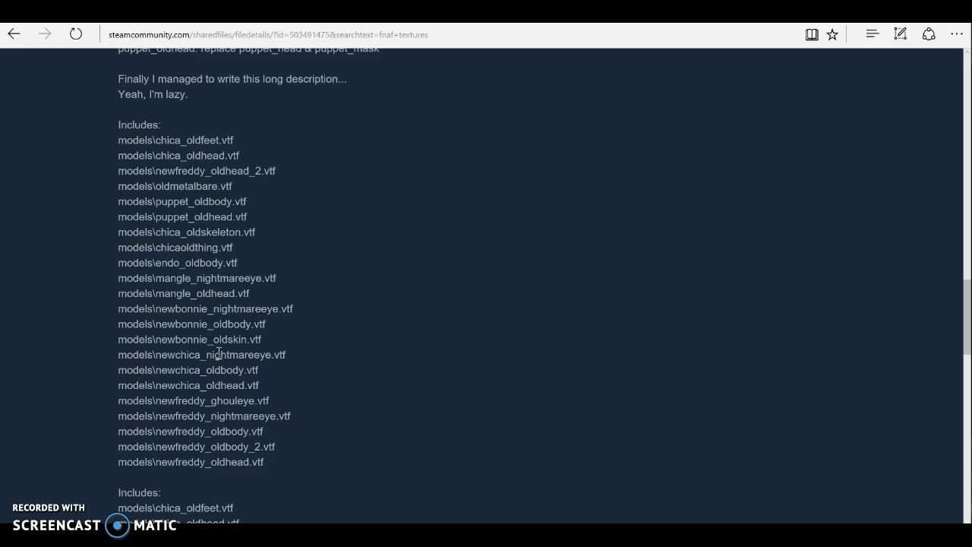
pyautogui.doubleClick(196, 354)
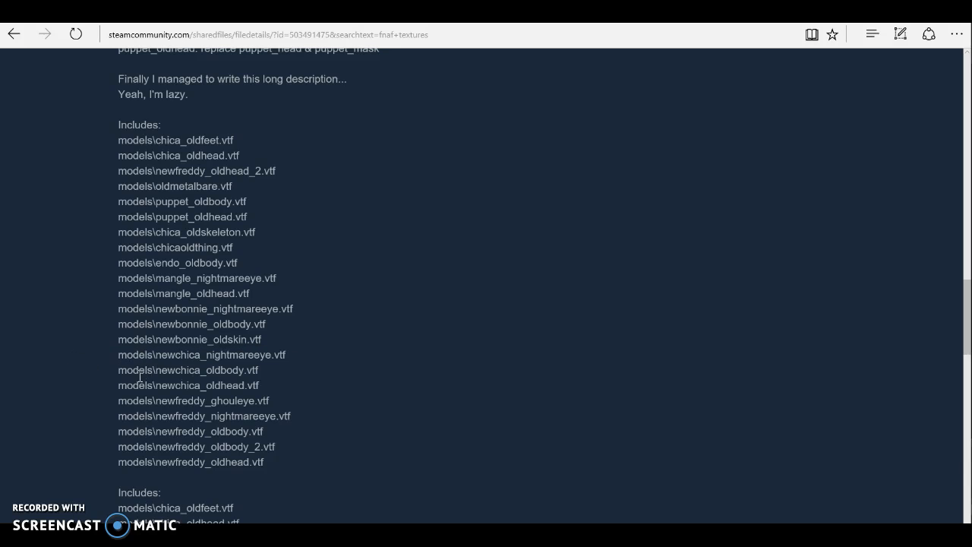
pyautogui.doubleClick(188, 385)
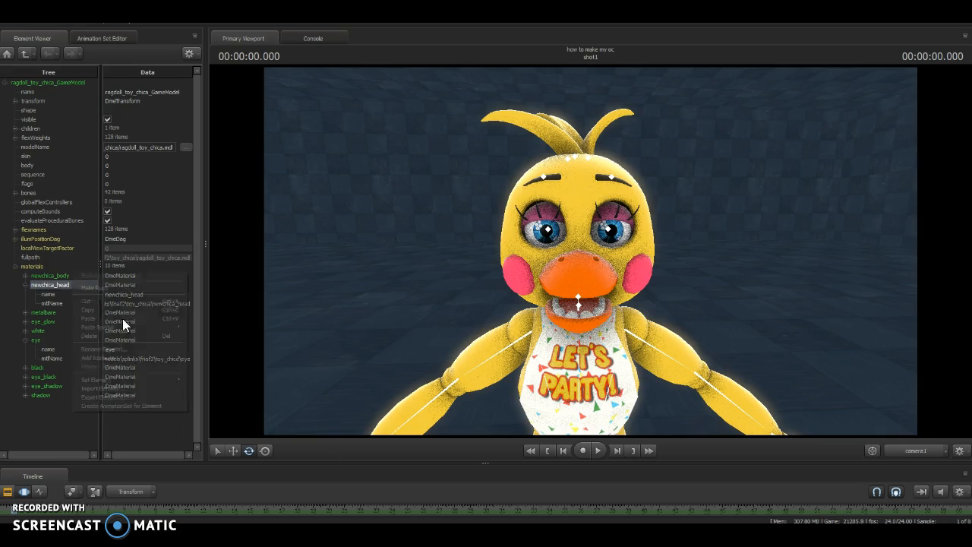
pyautogui.moveTo(98, 357)
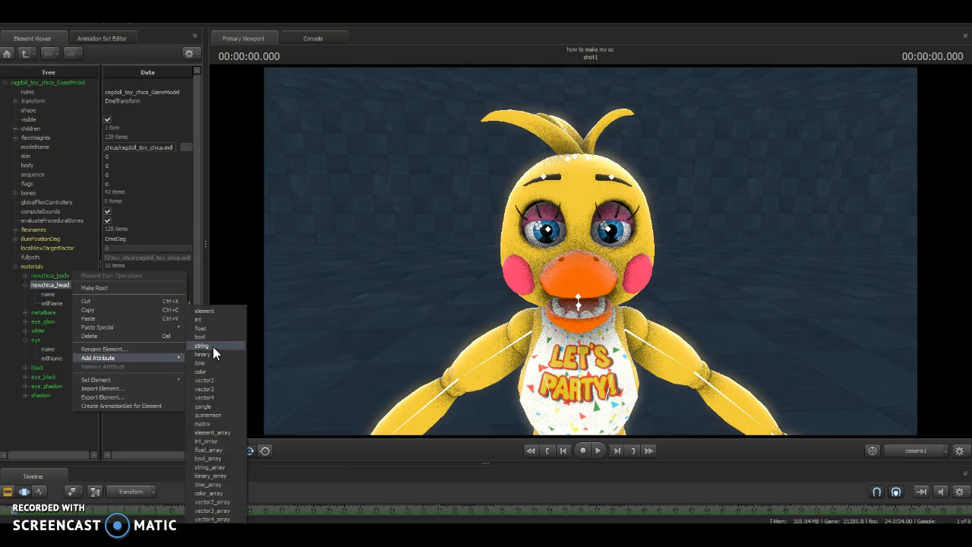
# - Add a string attribute $basetexture to newchica_head, then delete it
pyautogui.click(202, 344)
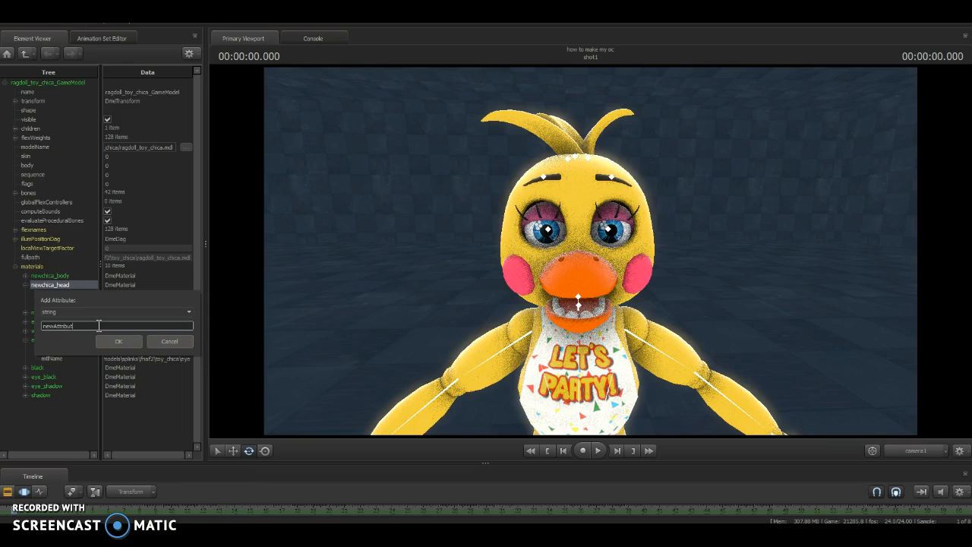
pyautogui.write('setexture')
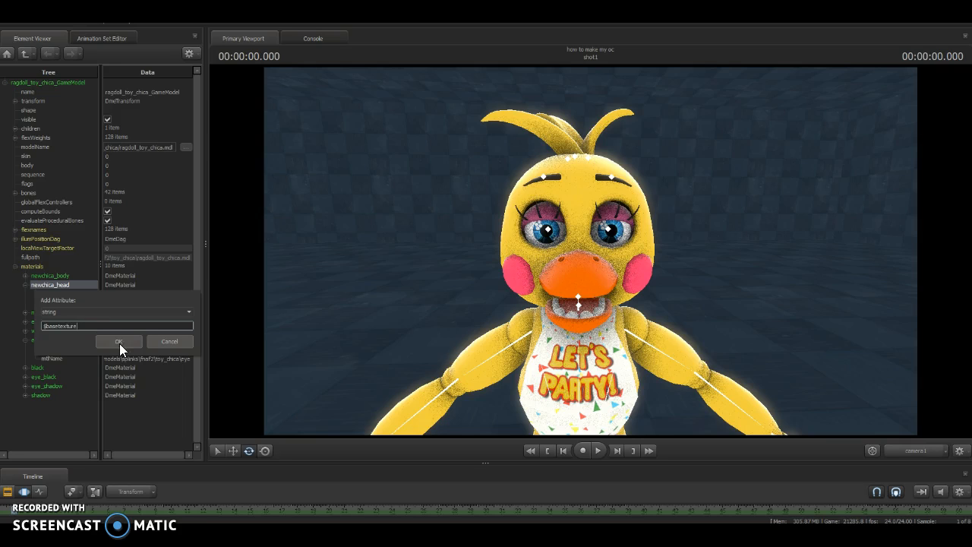
pyautogui.click(119, 341)
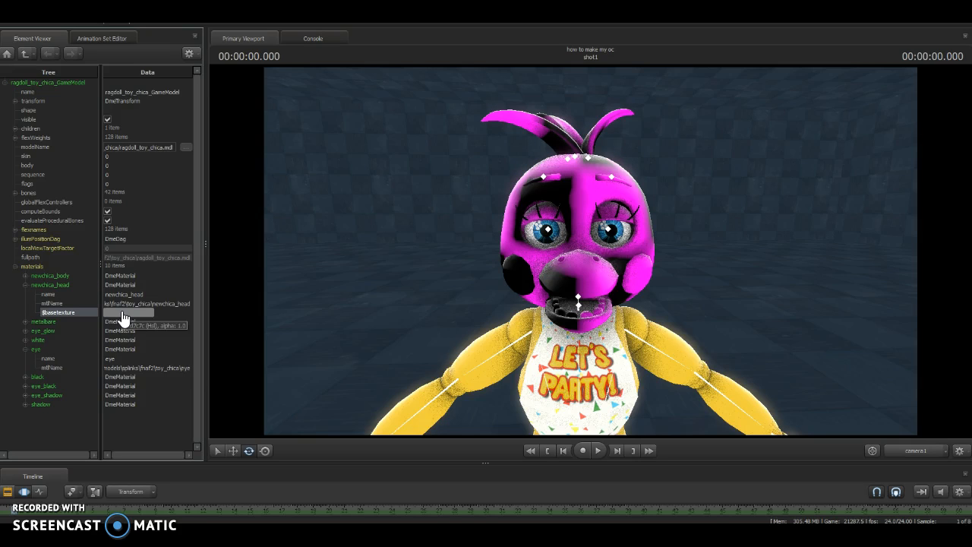
pyautogui.click(127, 311)
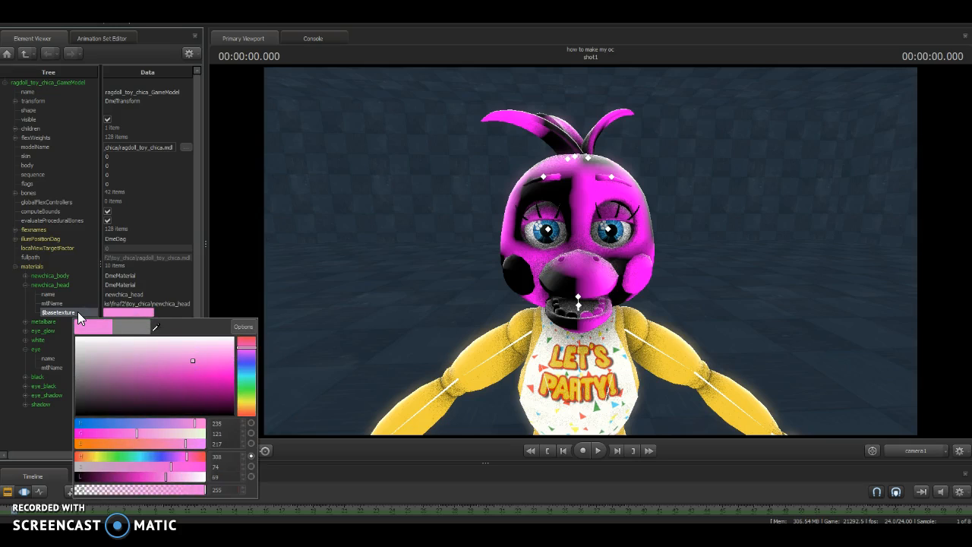
pyautogui.rightClick(58, 311)
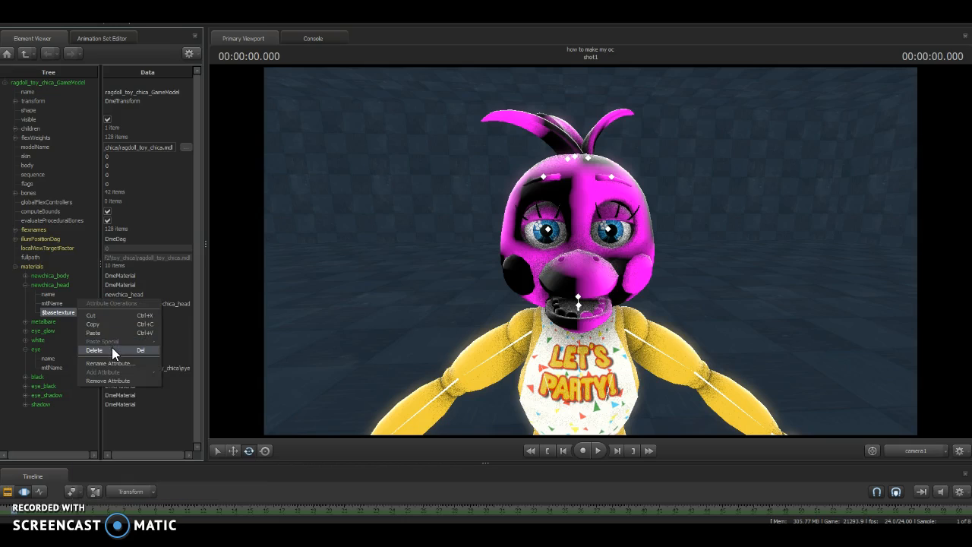
pyautogui.click(96, 351)
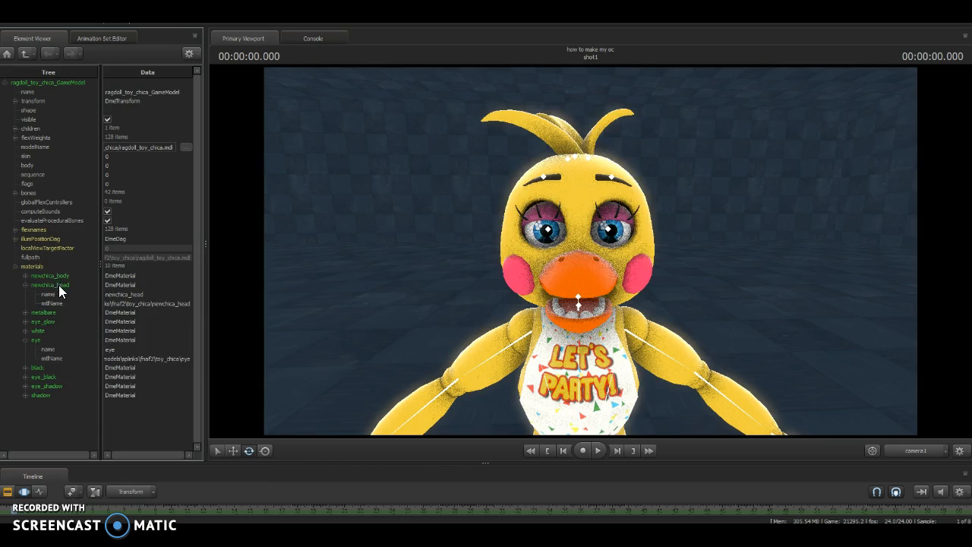
# - Re-add the string attribute $basetexture to newchica_head, turning the head pink and black
pyautogui.rightClick(49, 285)
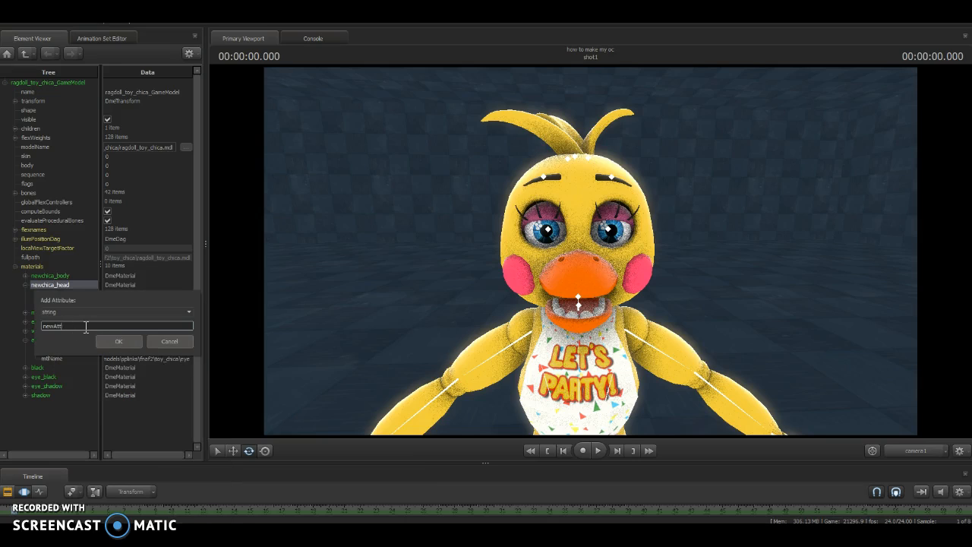
pyautogui.write('sete')
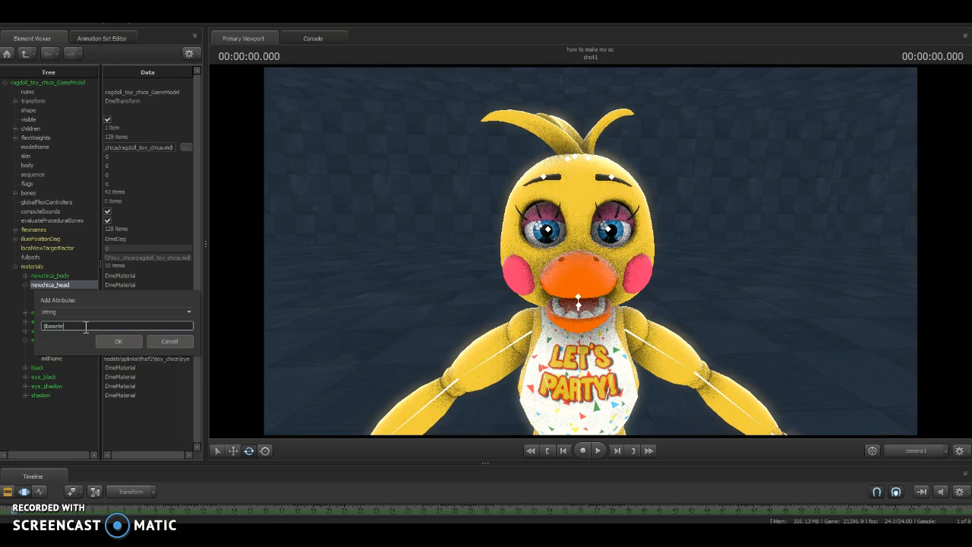
pyautogui.write('xtur')
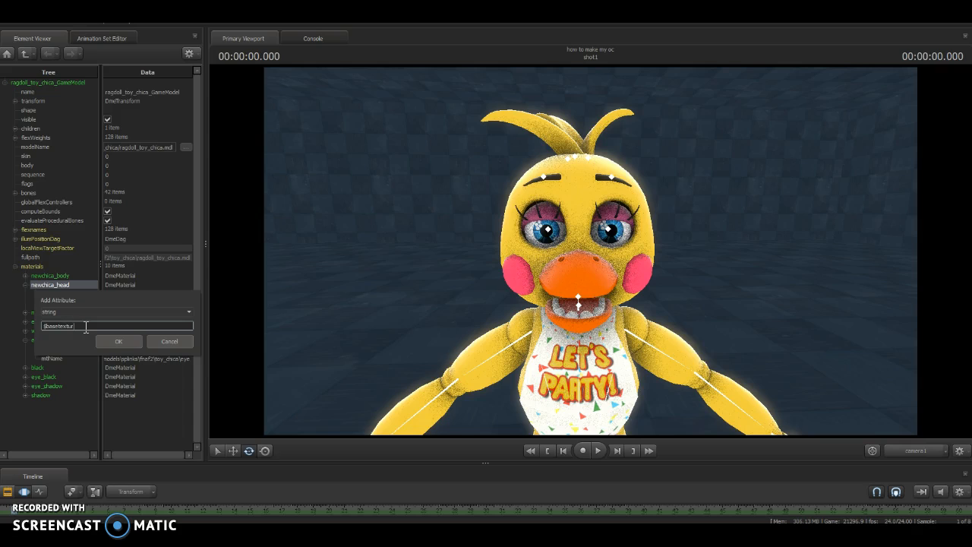
pyautogui.click(118, 341)
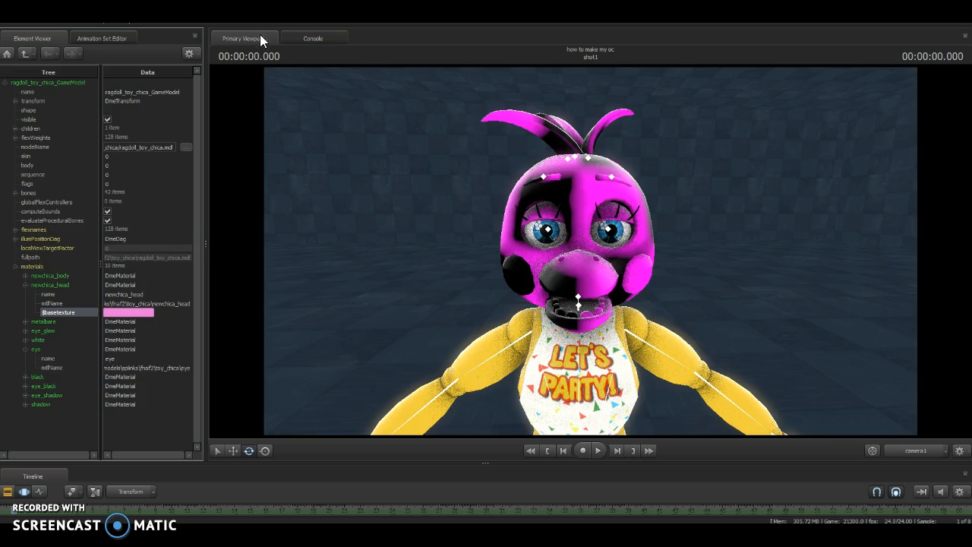
pyautogui.moveTo(276, 29)
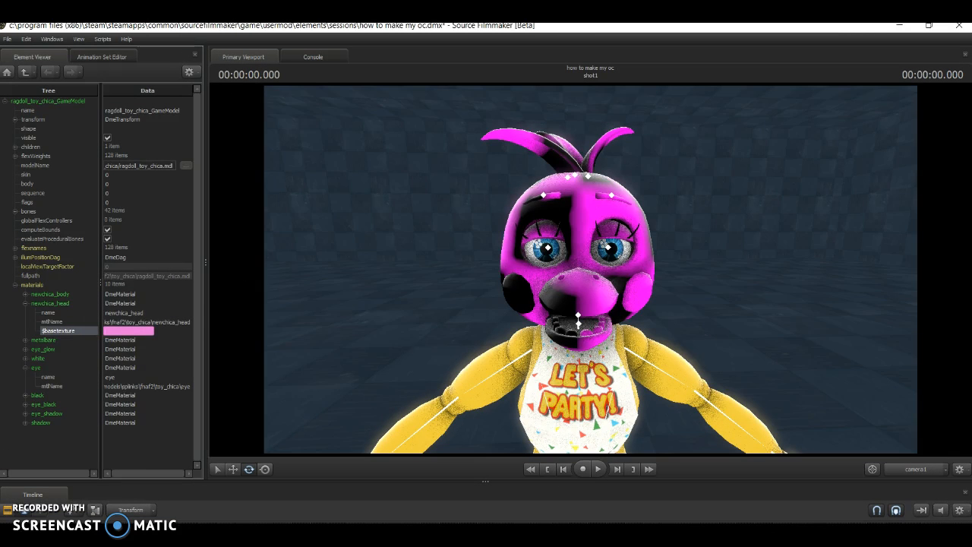
# - Delete $basetexture and show Toy Chica's animation set in the Element Viewer
pyautogui.rightClick(57, 330)
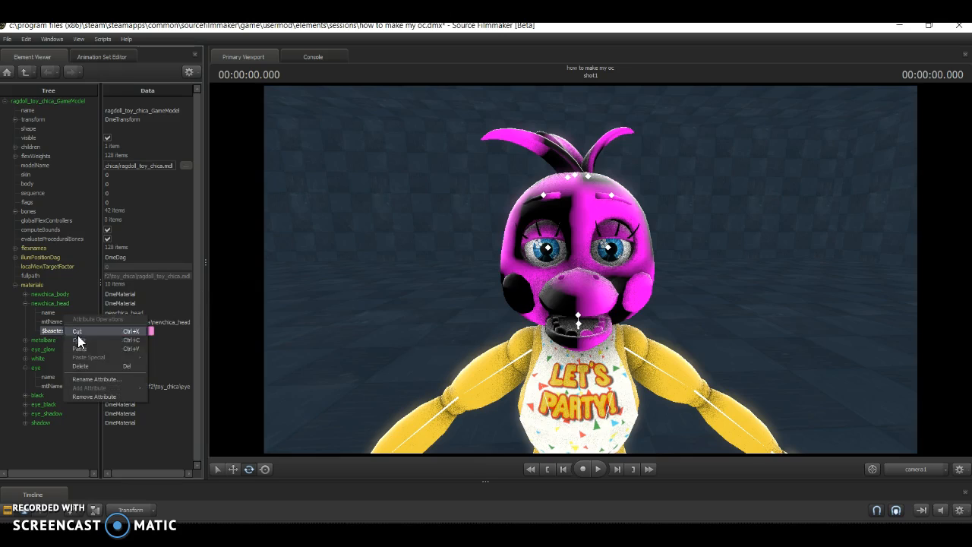
pyautogui.moveTo(85, 373)
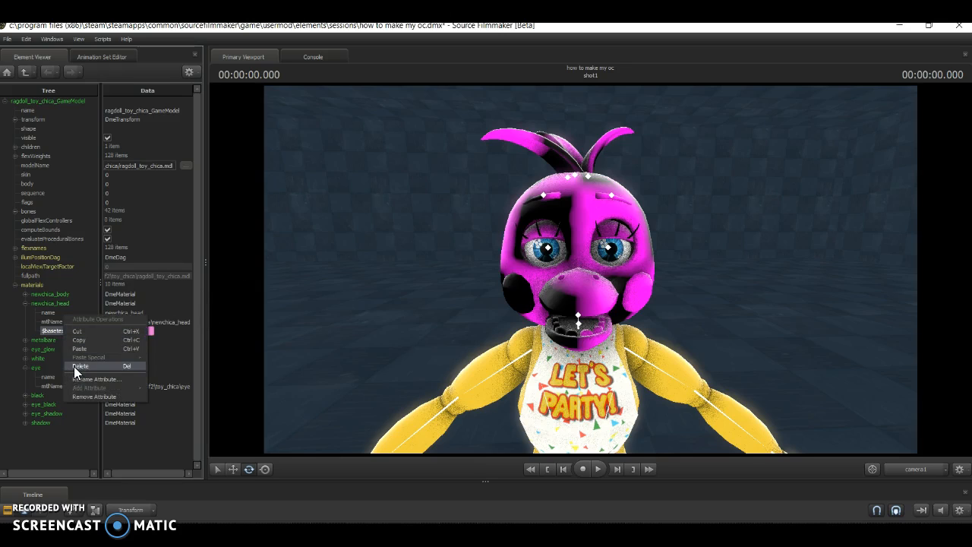
pyautogui.click(103, 56)
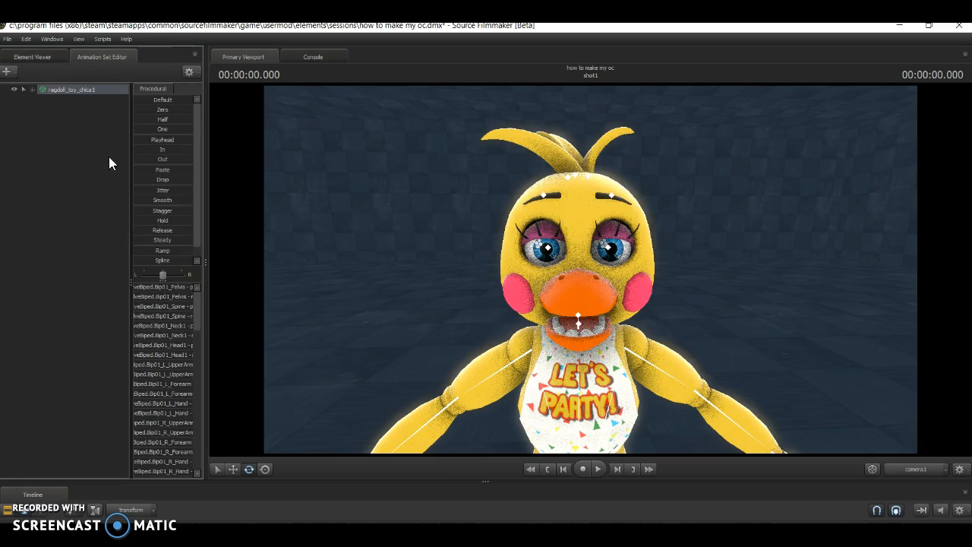
pyautogui.rightClick(72, 88)
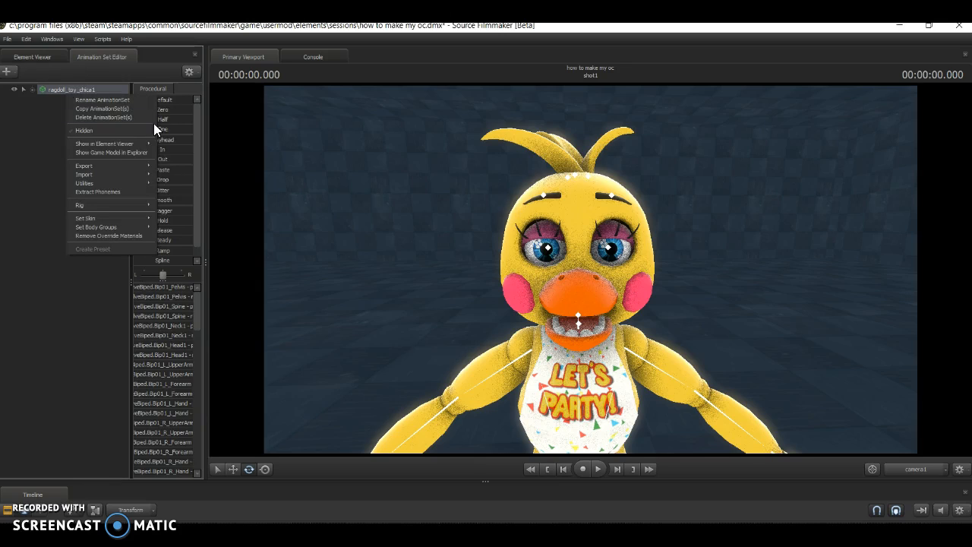
pyautogui.click(100, 143)
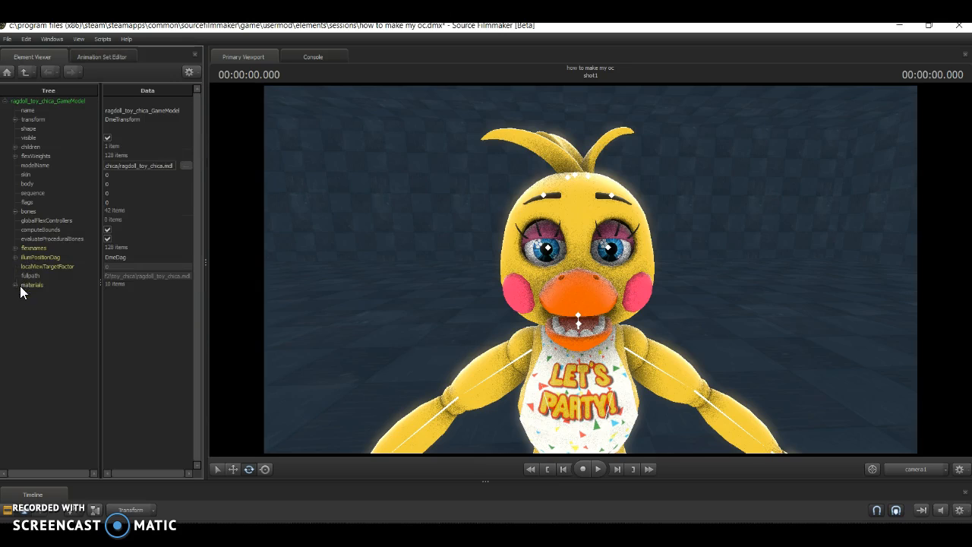
# - Re-add the string attribute $basetexture to newchica_head for the models/newchica_oldhead.vtf path
pyautogui.rightClick(32, 285)
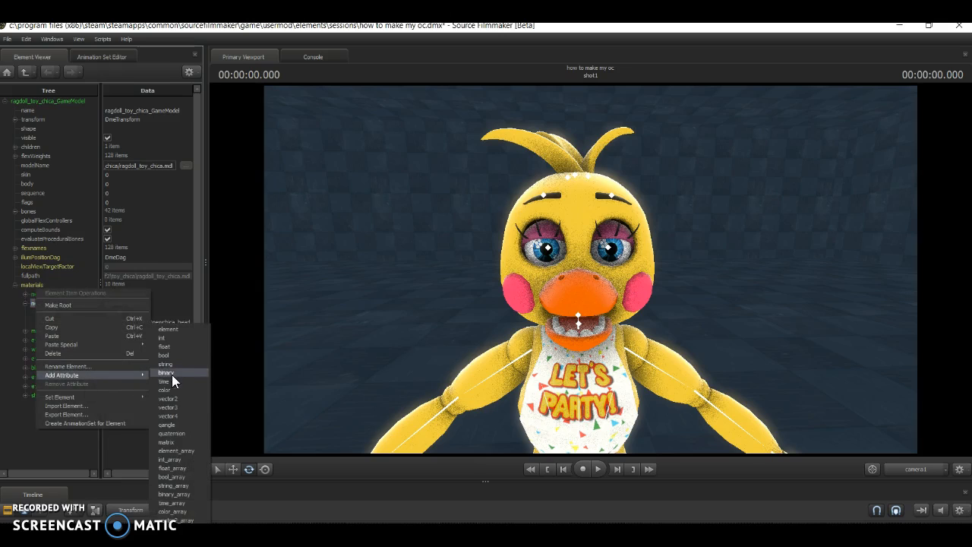
pyautogui.click(165, 364)
pyautogui.write('$')
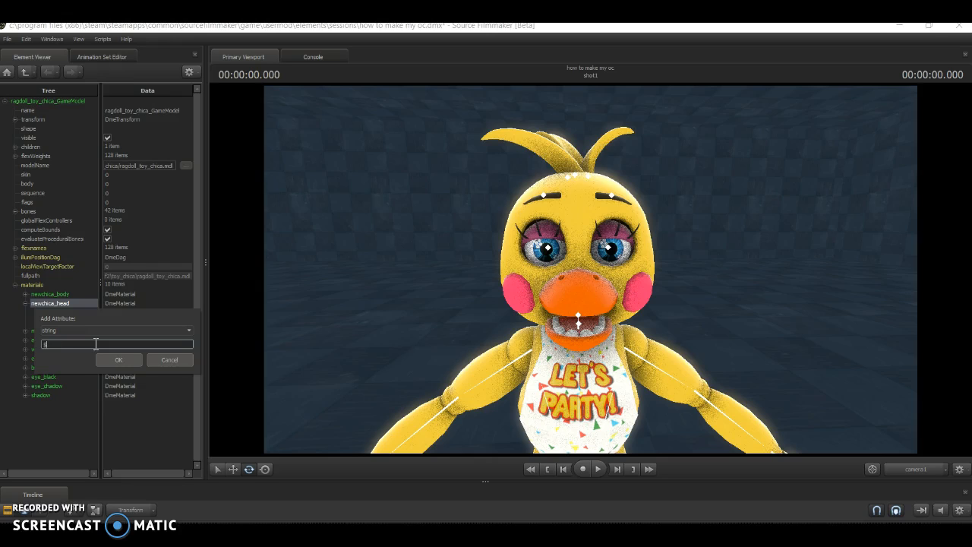
pyautogui.write('\\basetex')
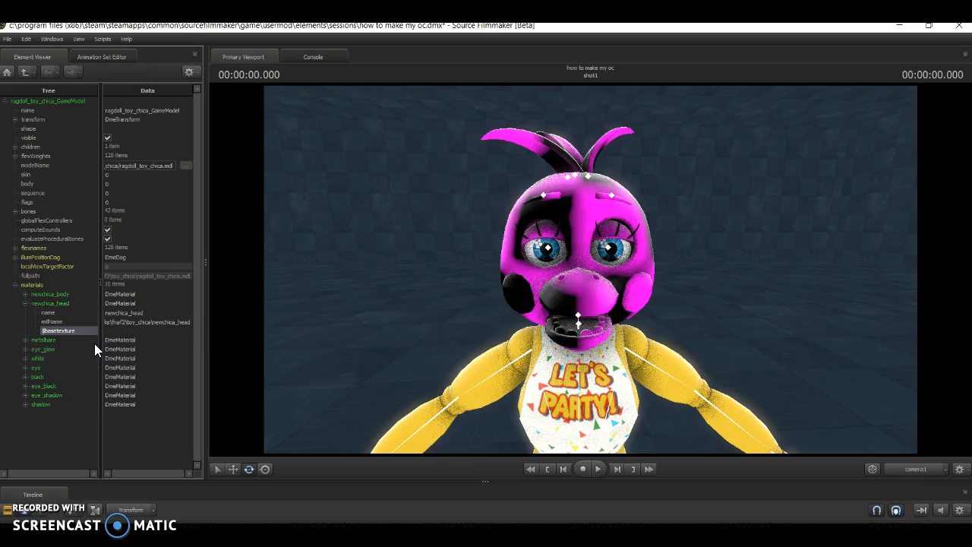
pyautogui.moveTo(322, 361)
pyautogui.write('models\\newchica_oldhead.vtf')
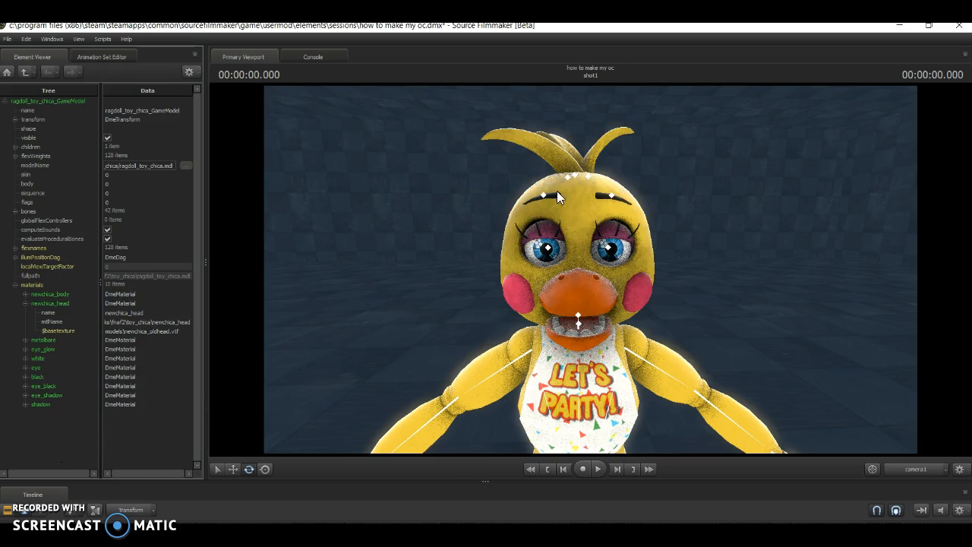
pyautogui.moveTo(286, 398)
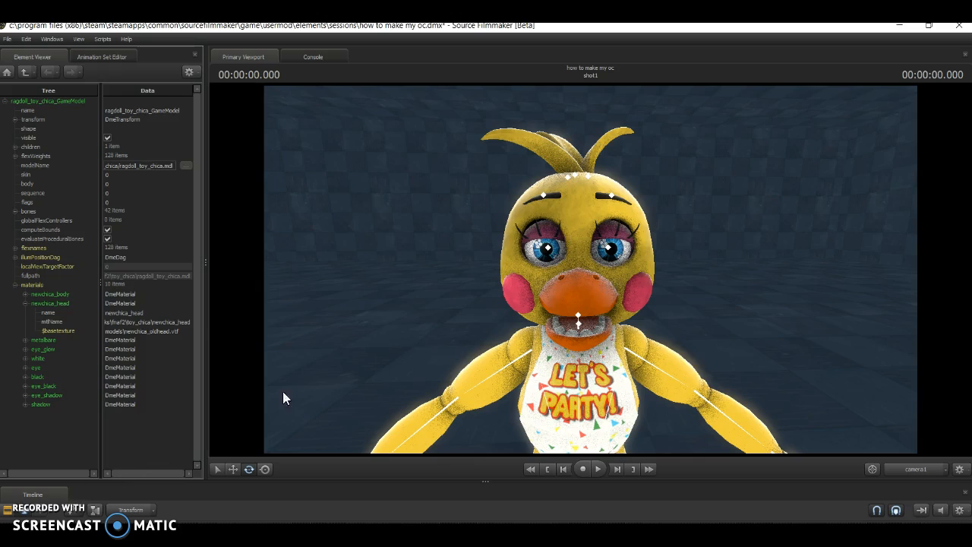
# - Create light1 and light2 animation sets, then return the viewport to camera1
pyautogui.click(103, 56)
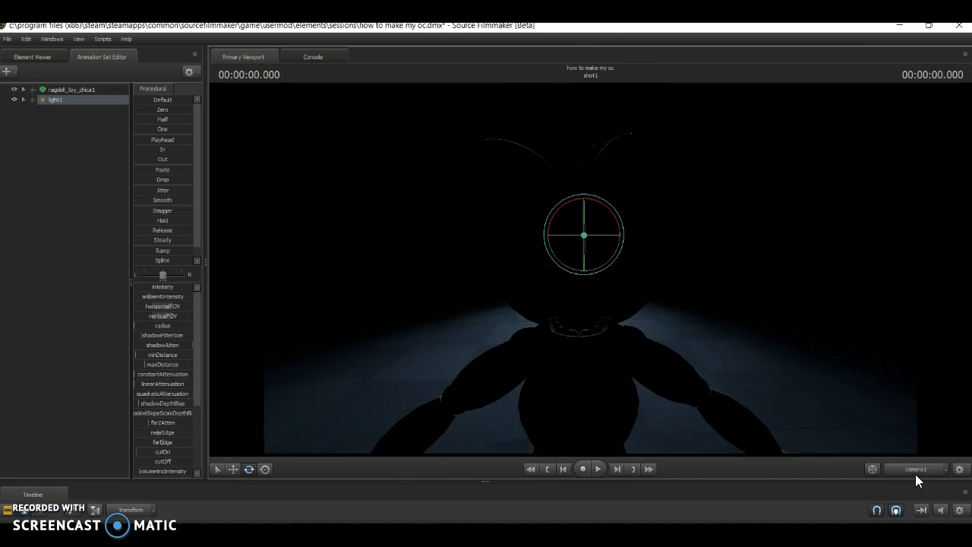
pyautogui.moveTo(159, 312)
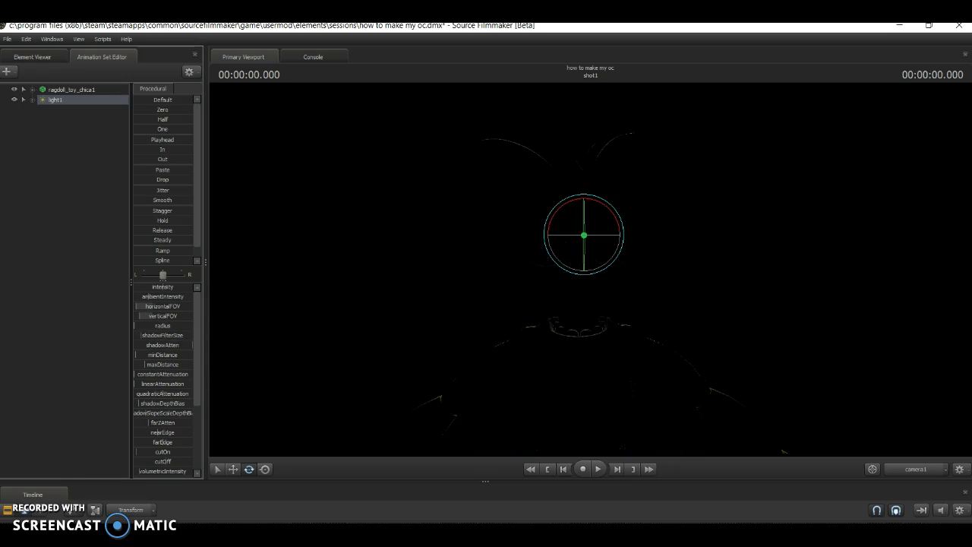
pyautogui.click(9, 74)
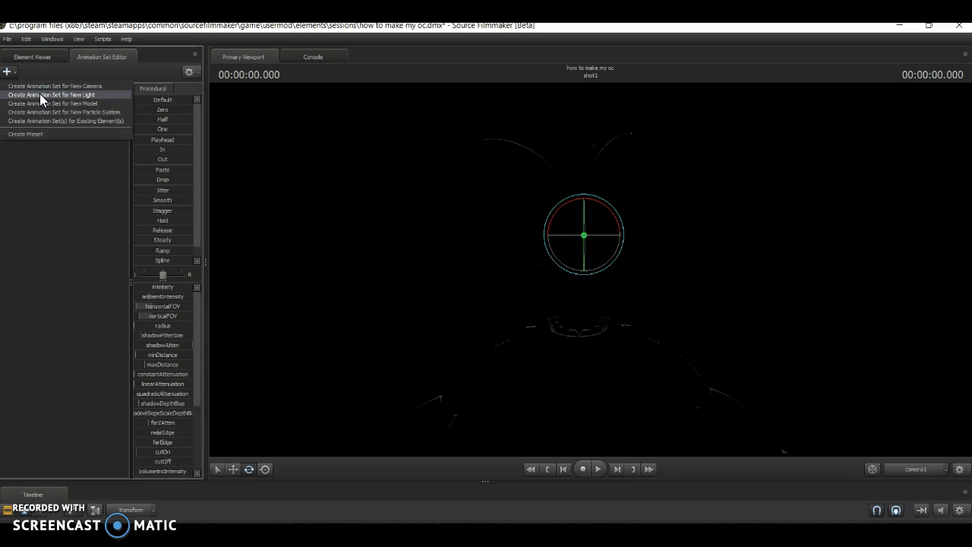
pyautogui.click(42, 95)
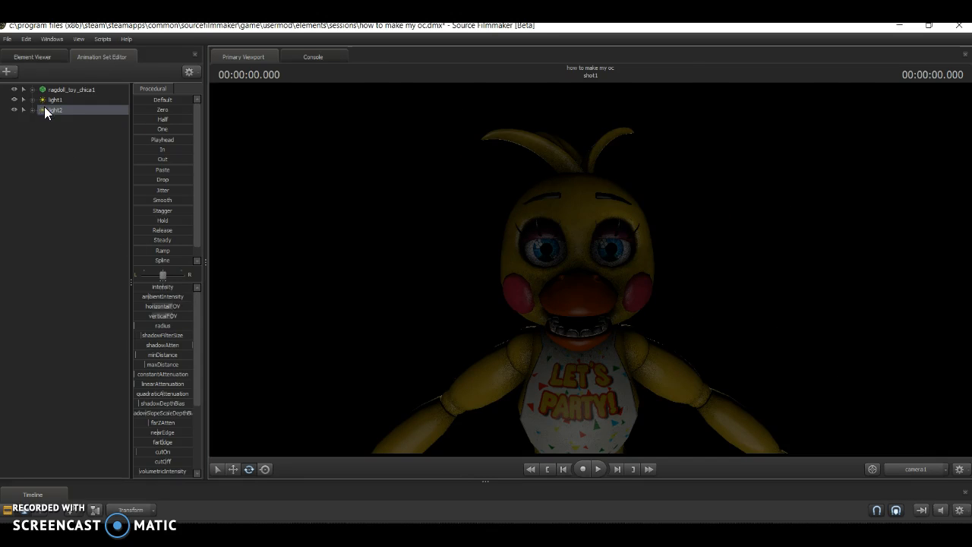
pyautogui.click(55, 112)
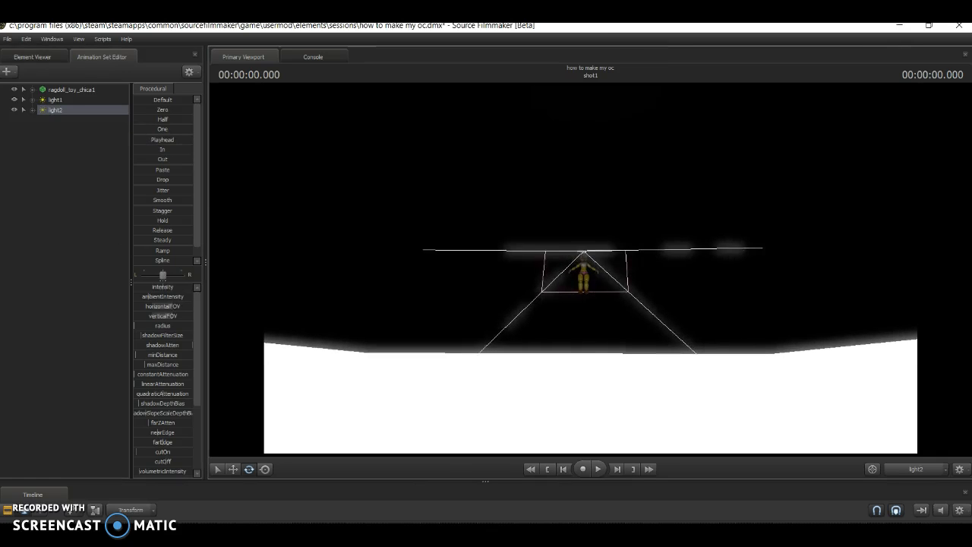
pyautogui.click(914, 469)
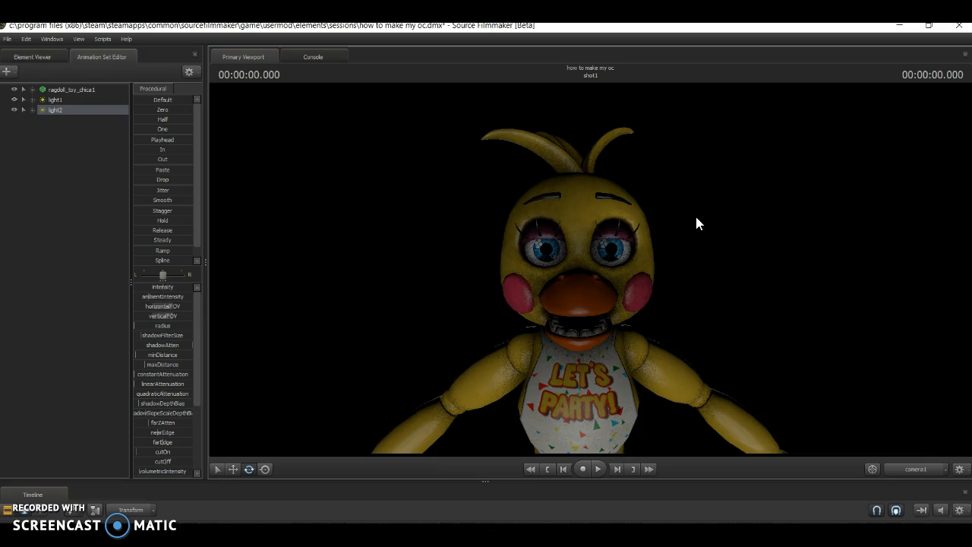
pyautogui.moveTo(617, 260)
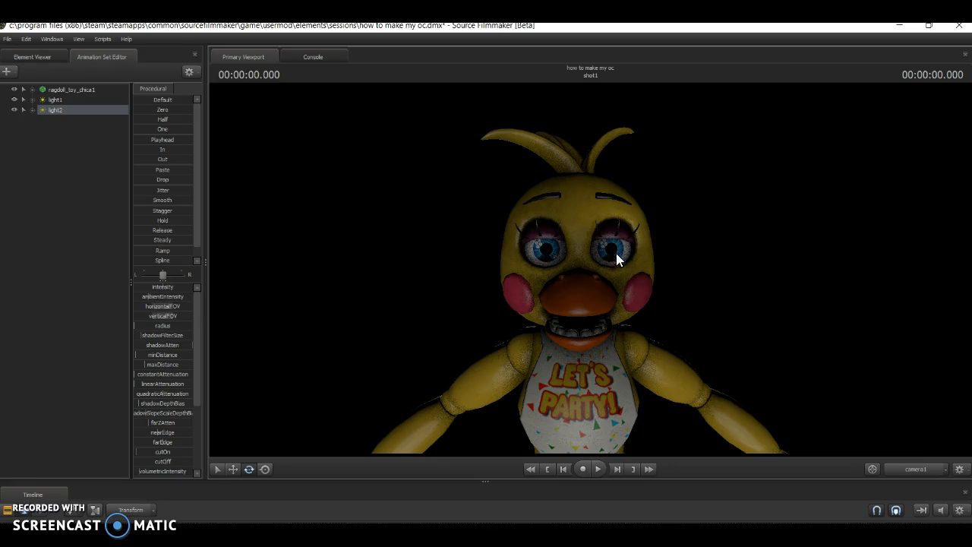